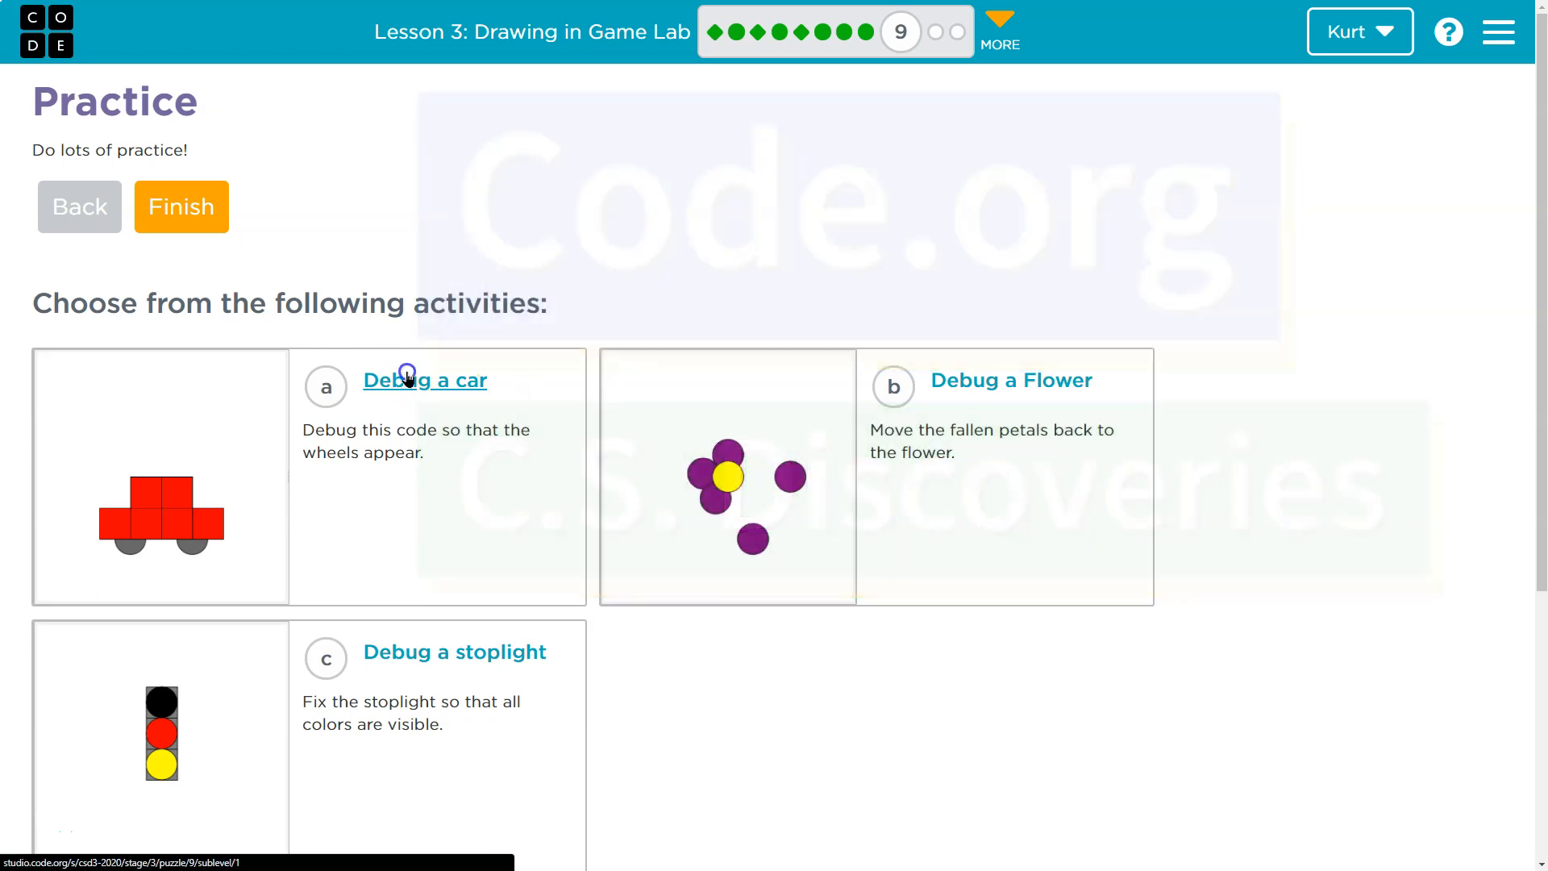
- Open the Debug a car puzzle, run its starter code, and scroll through the task instructions
click(423, 380)
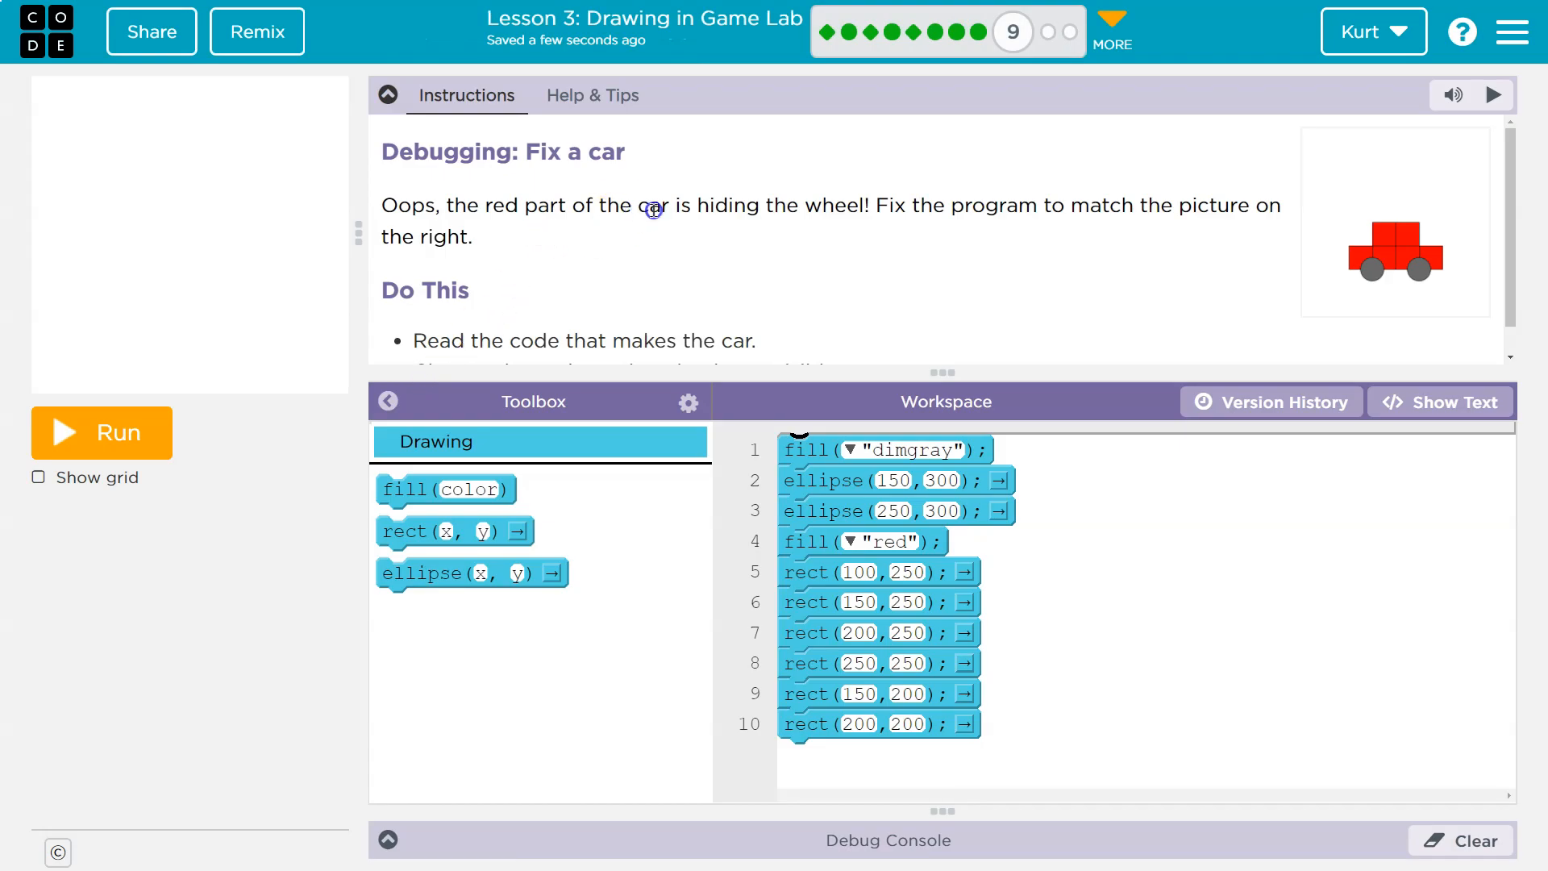
mouse_move(934, 255)
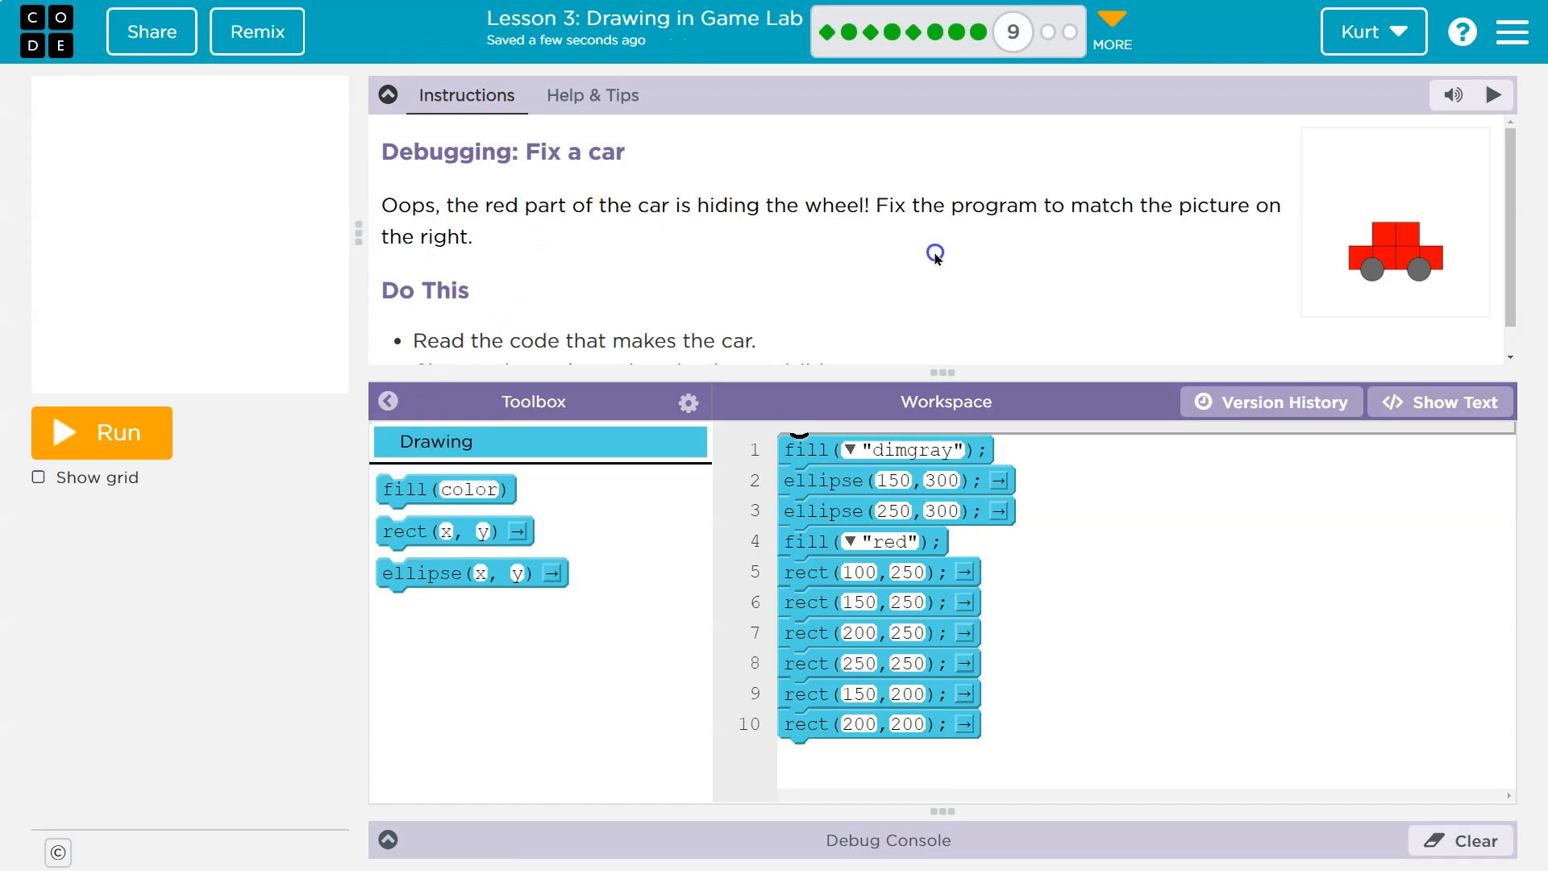
mouse_move(1195, 250)
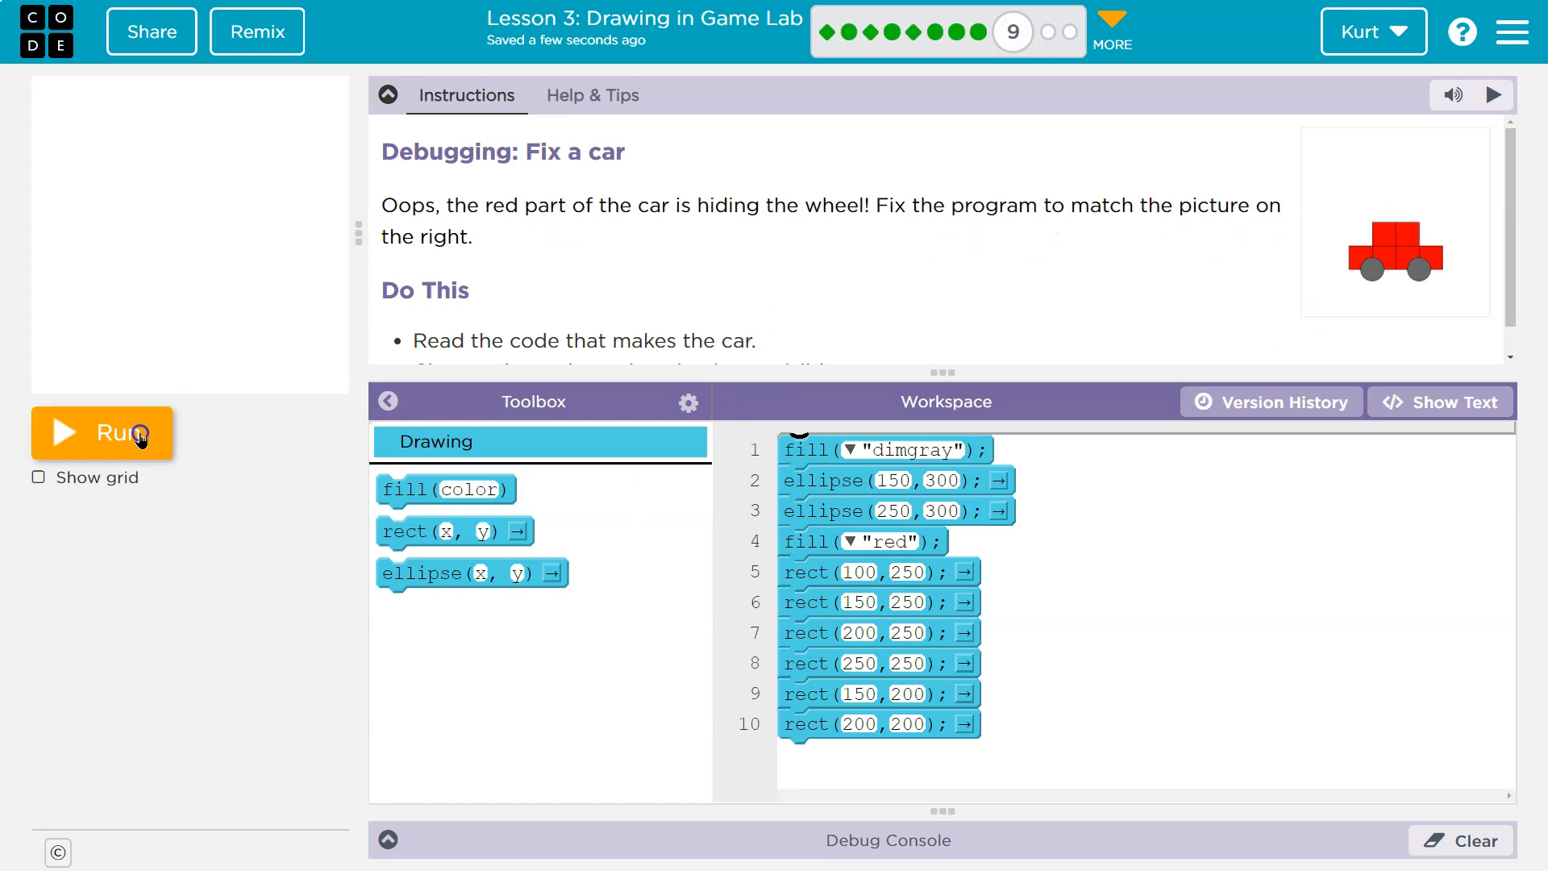
click(102, 432)
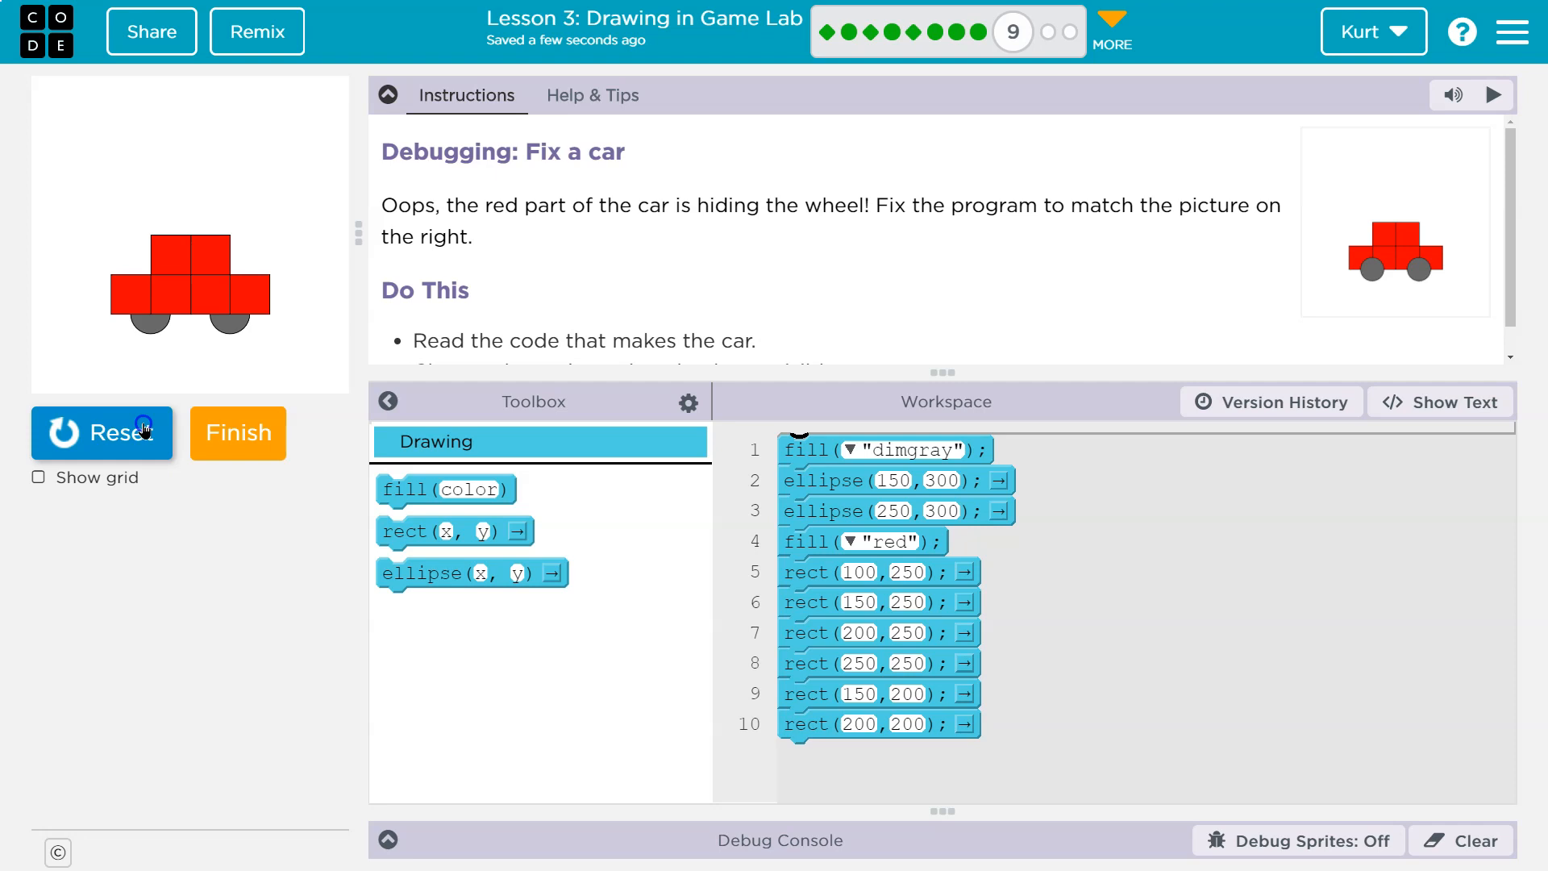
scroll(down, 3)
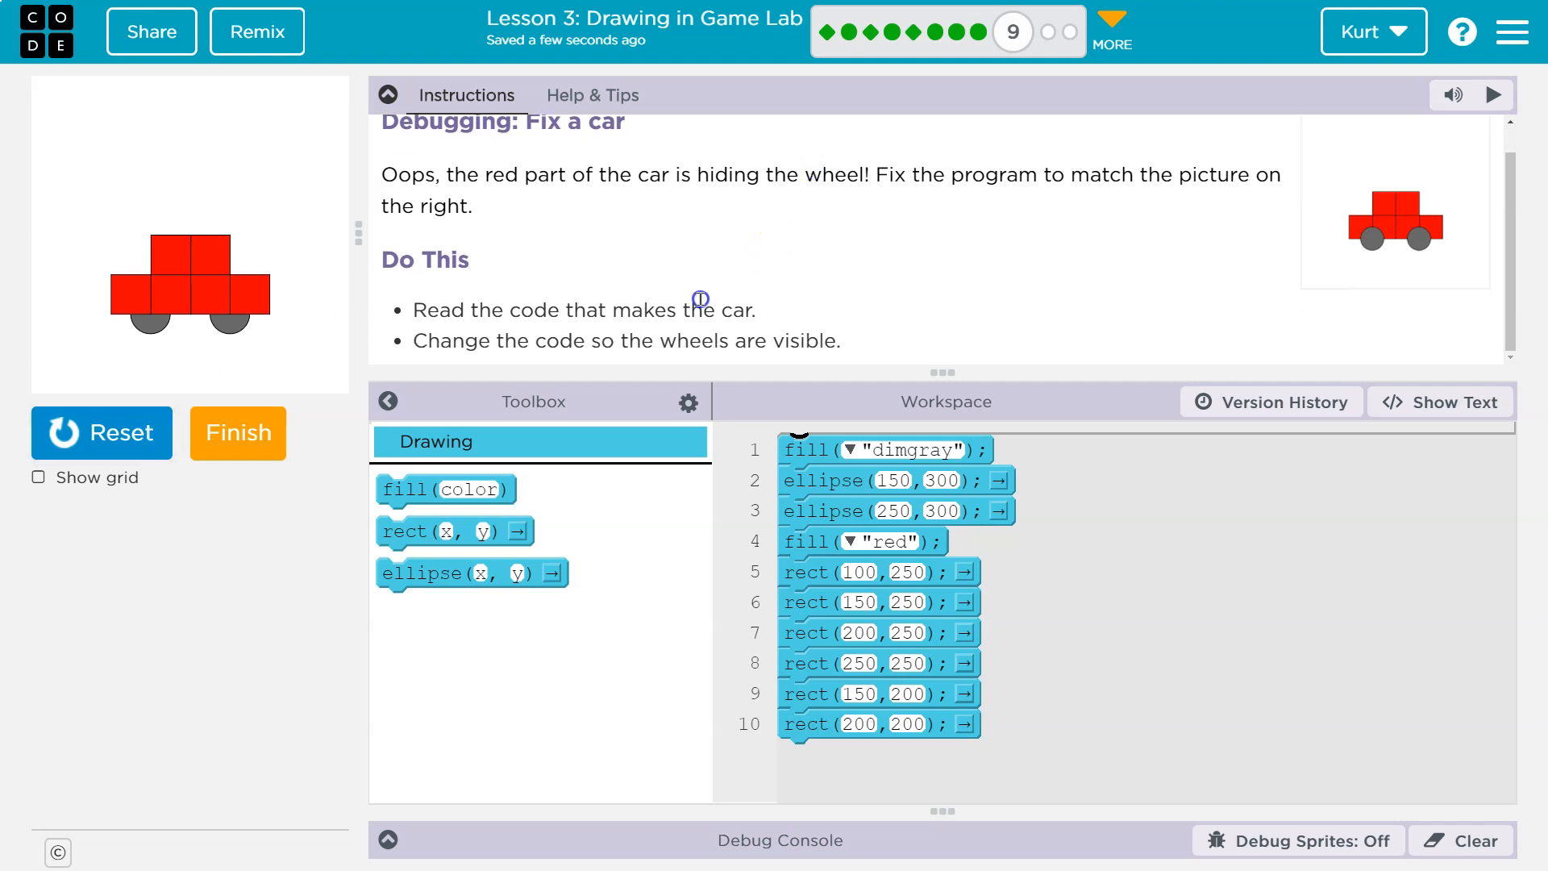
mouse_move(740, 372)
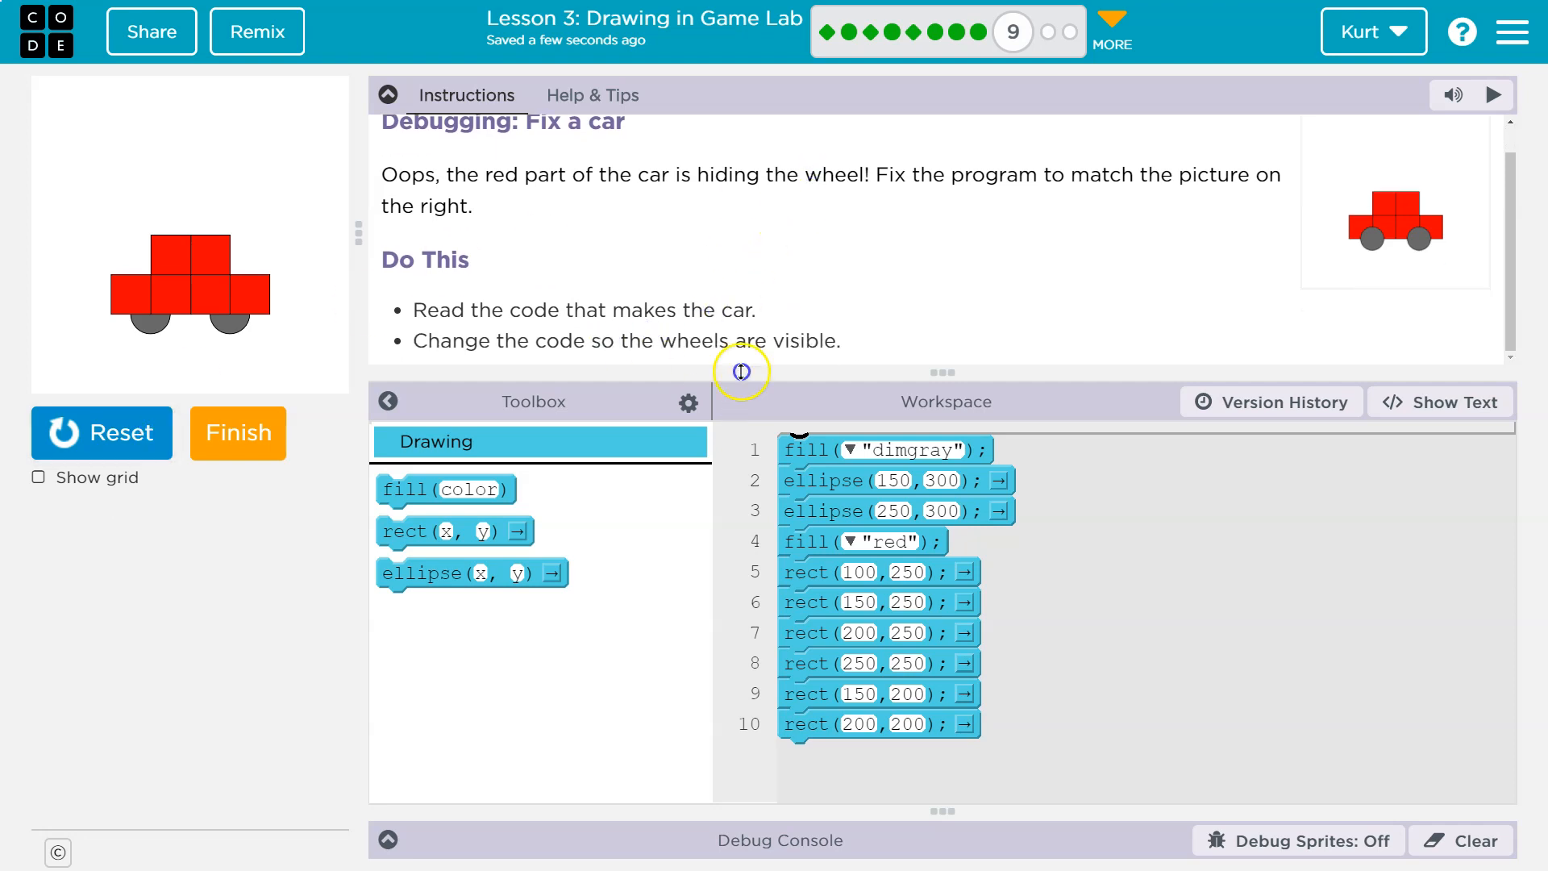
- Collapse the Instructions panel to enlarge the car code workspace
click(387, 95)
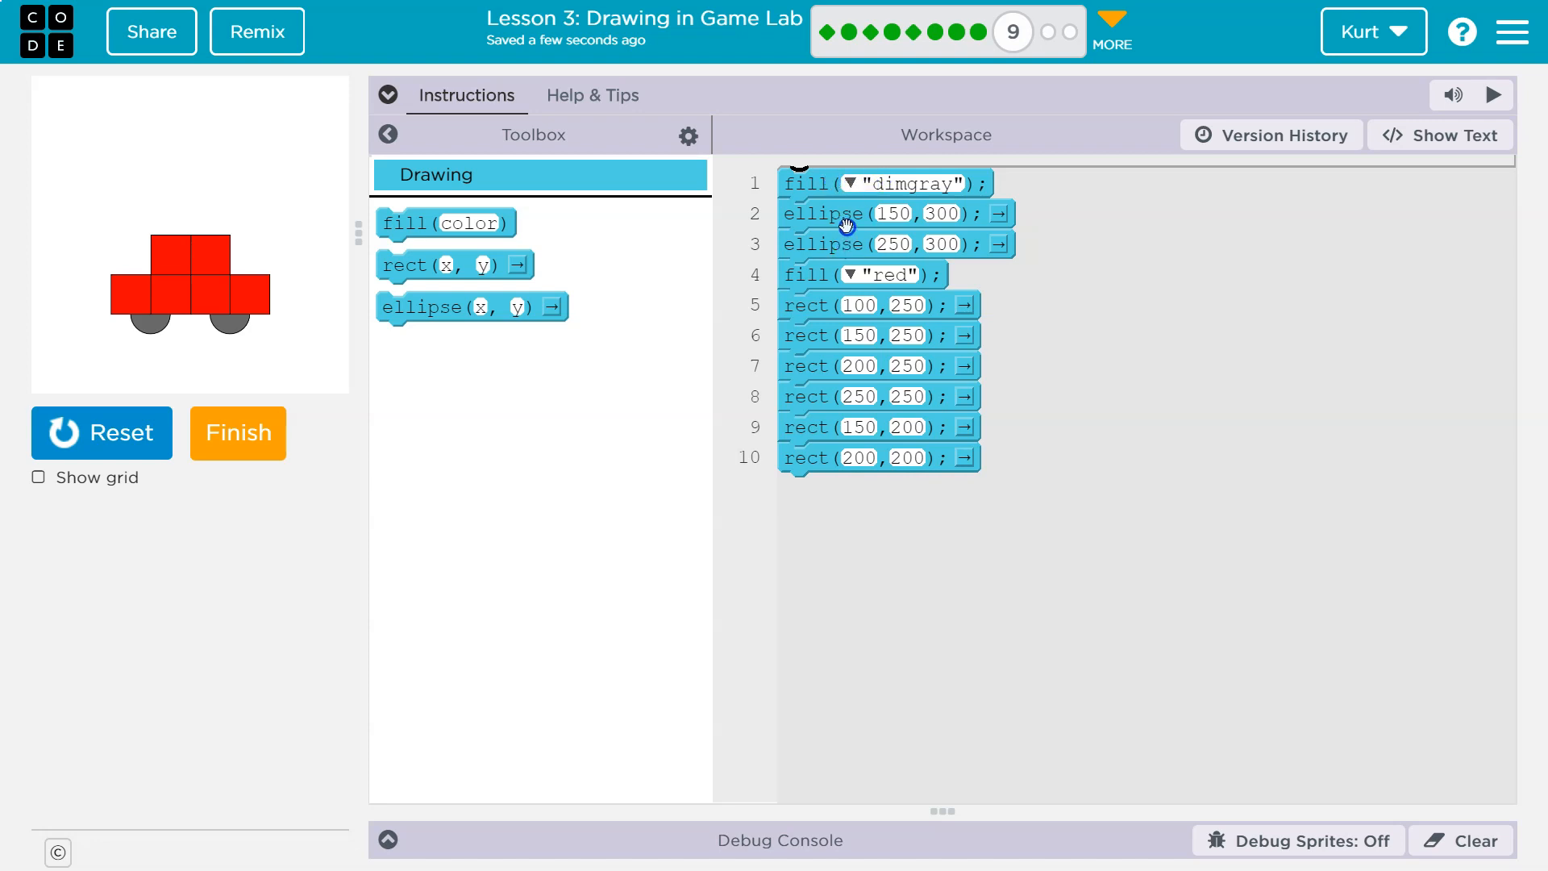
mouse_move(867, 247)
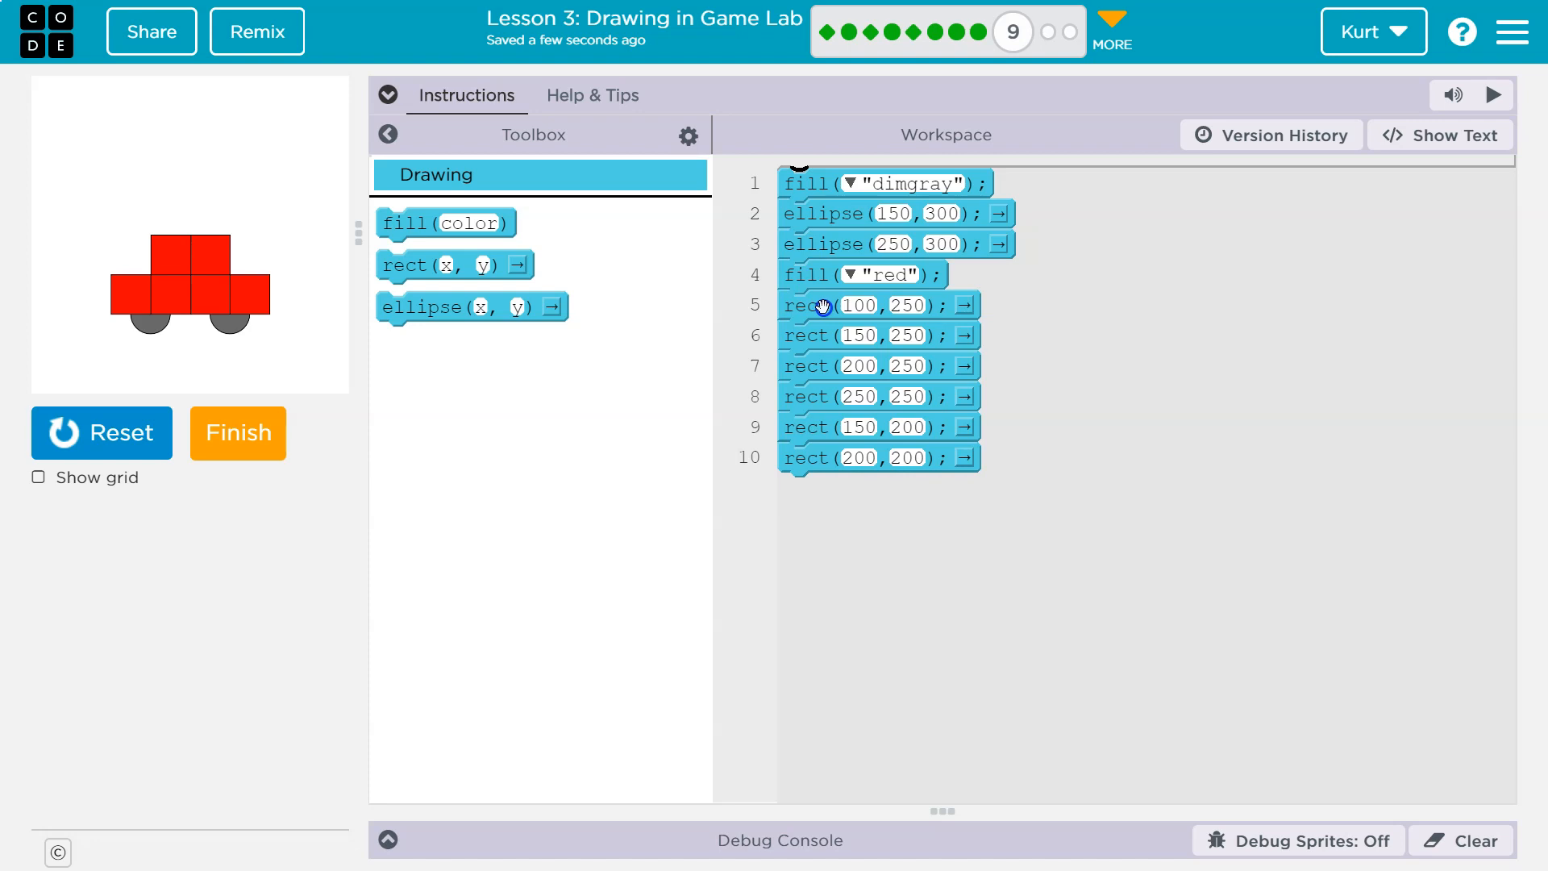
mouse_move(815, 335)
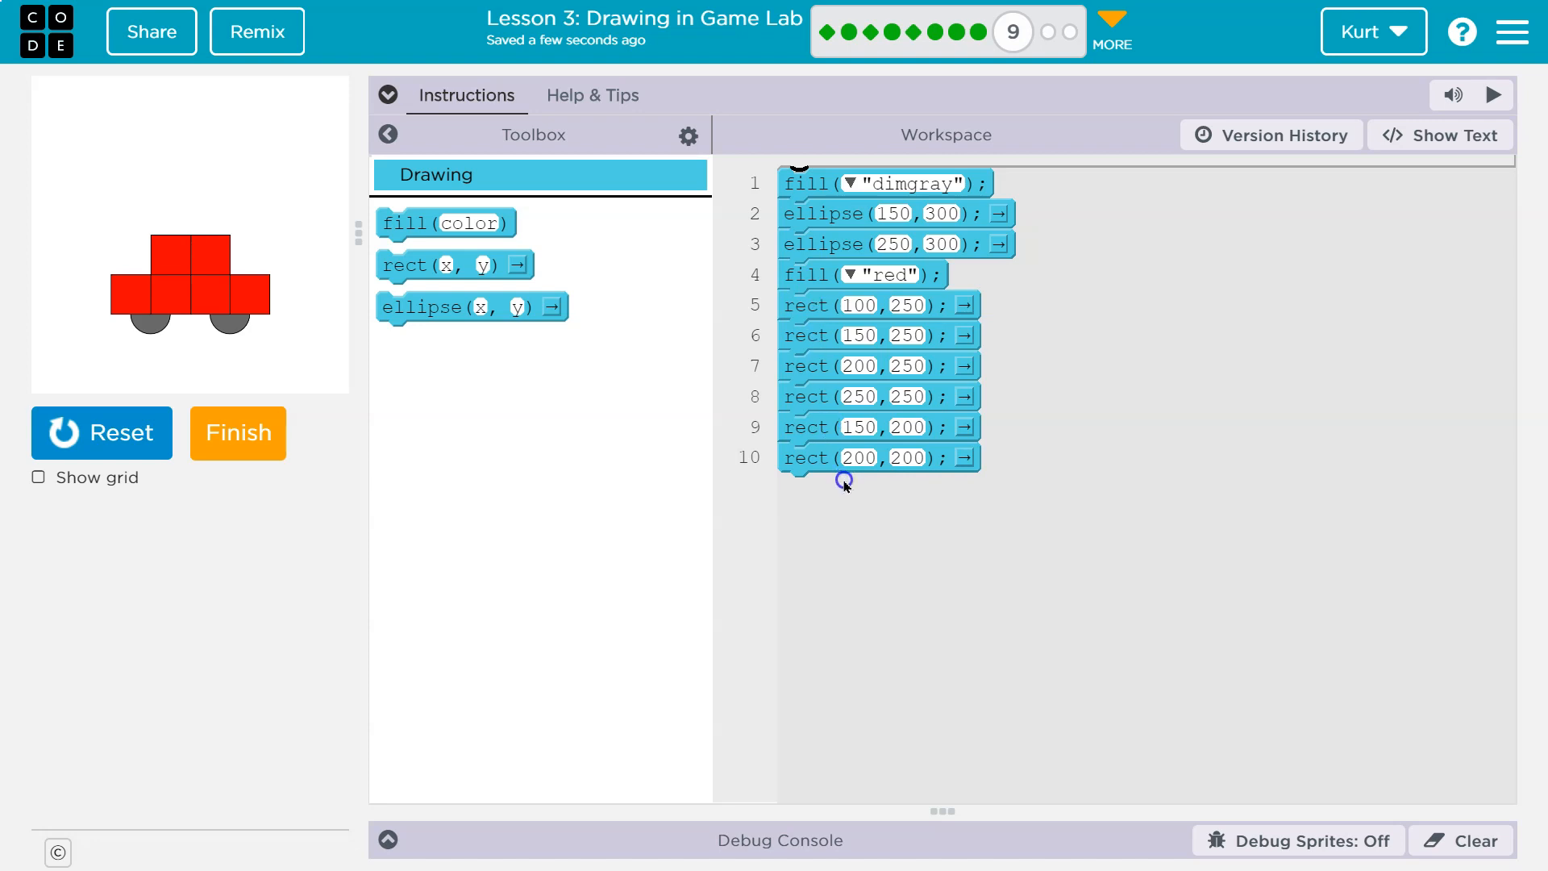
mouse_move(780, 553)
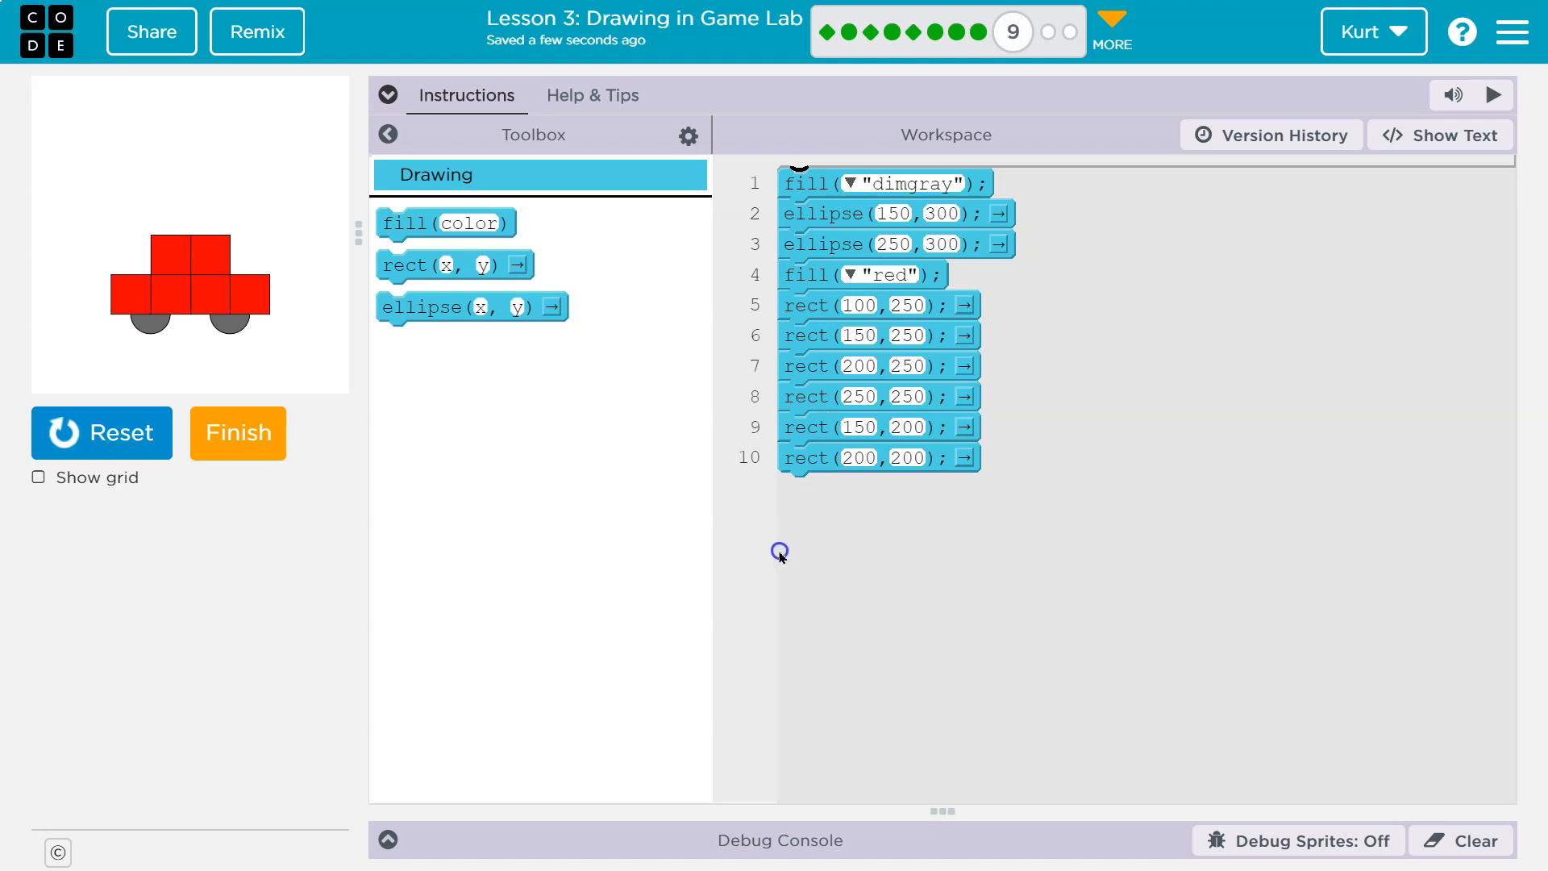
mouse_move(820, 546)
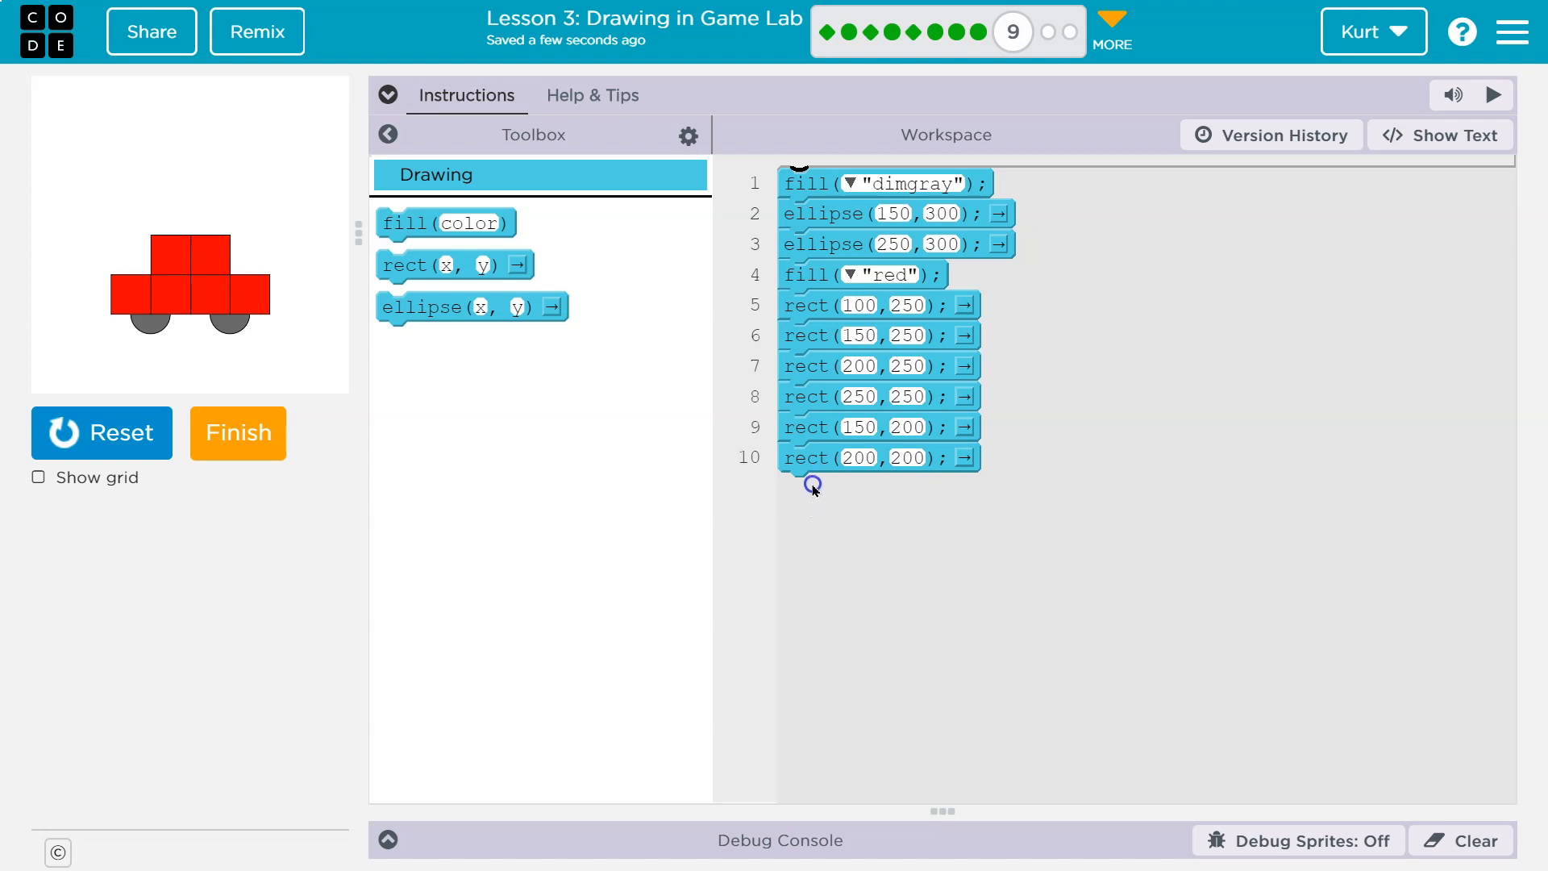
mouse_move(851, 481)
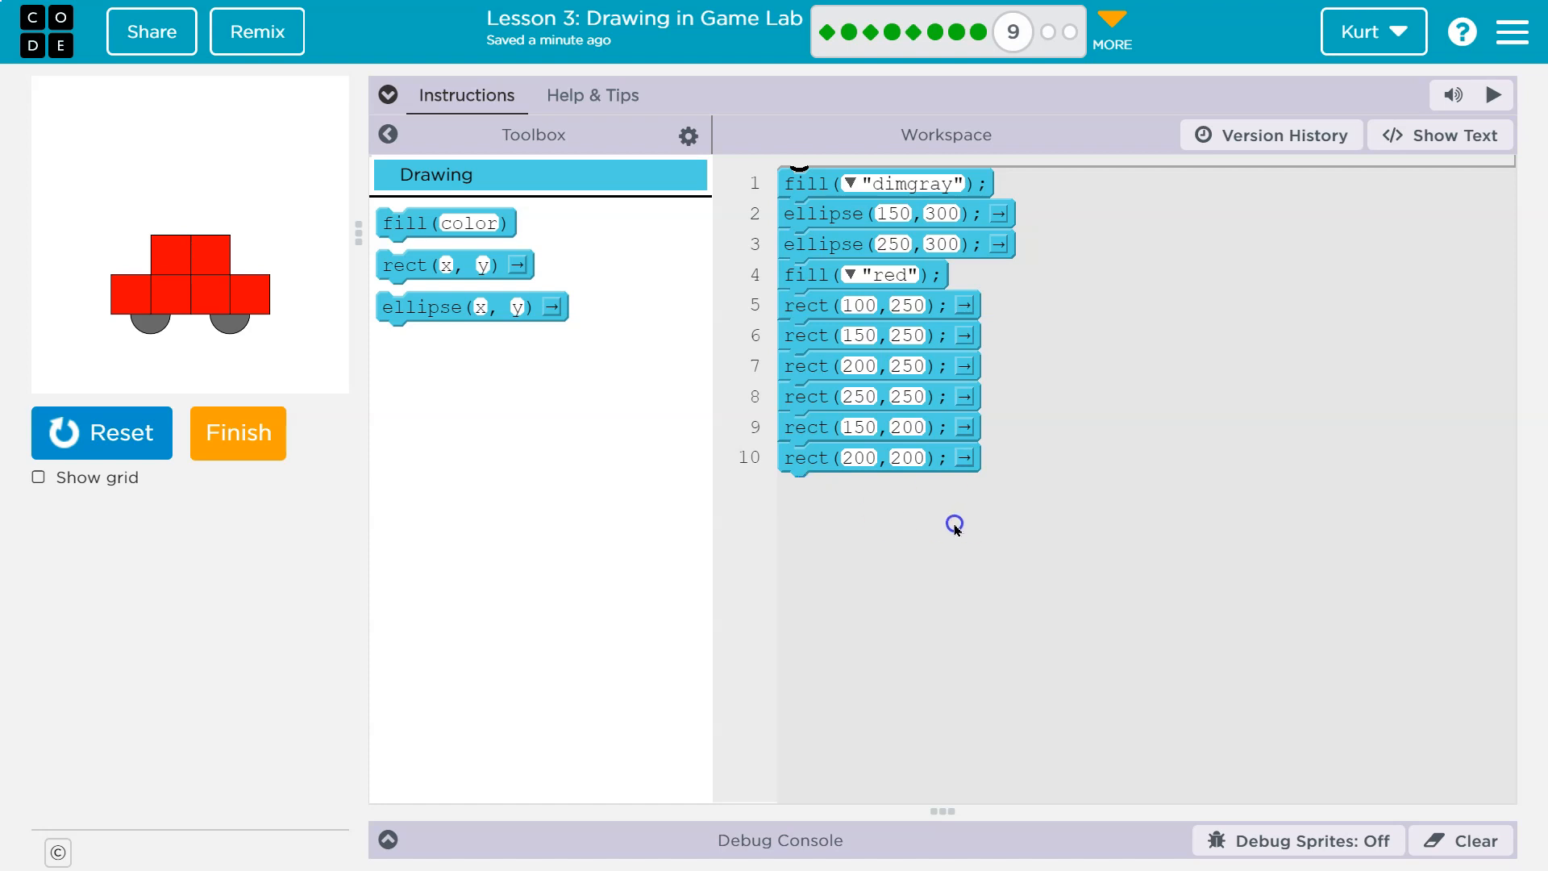
mouse_move(815, 200)
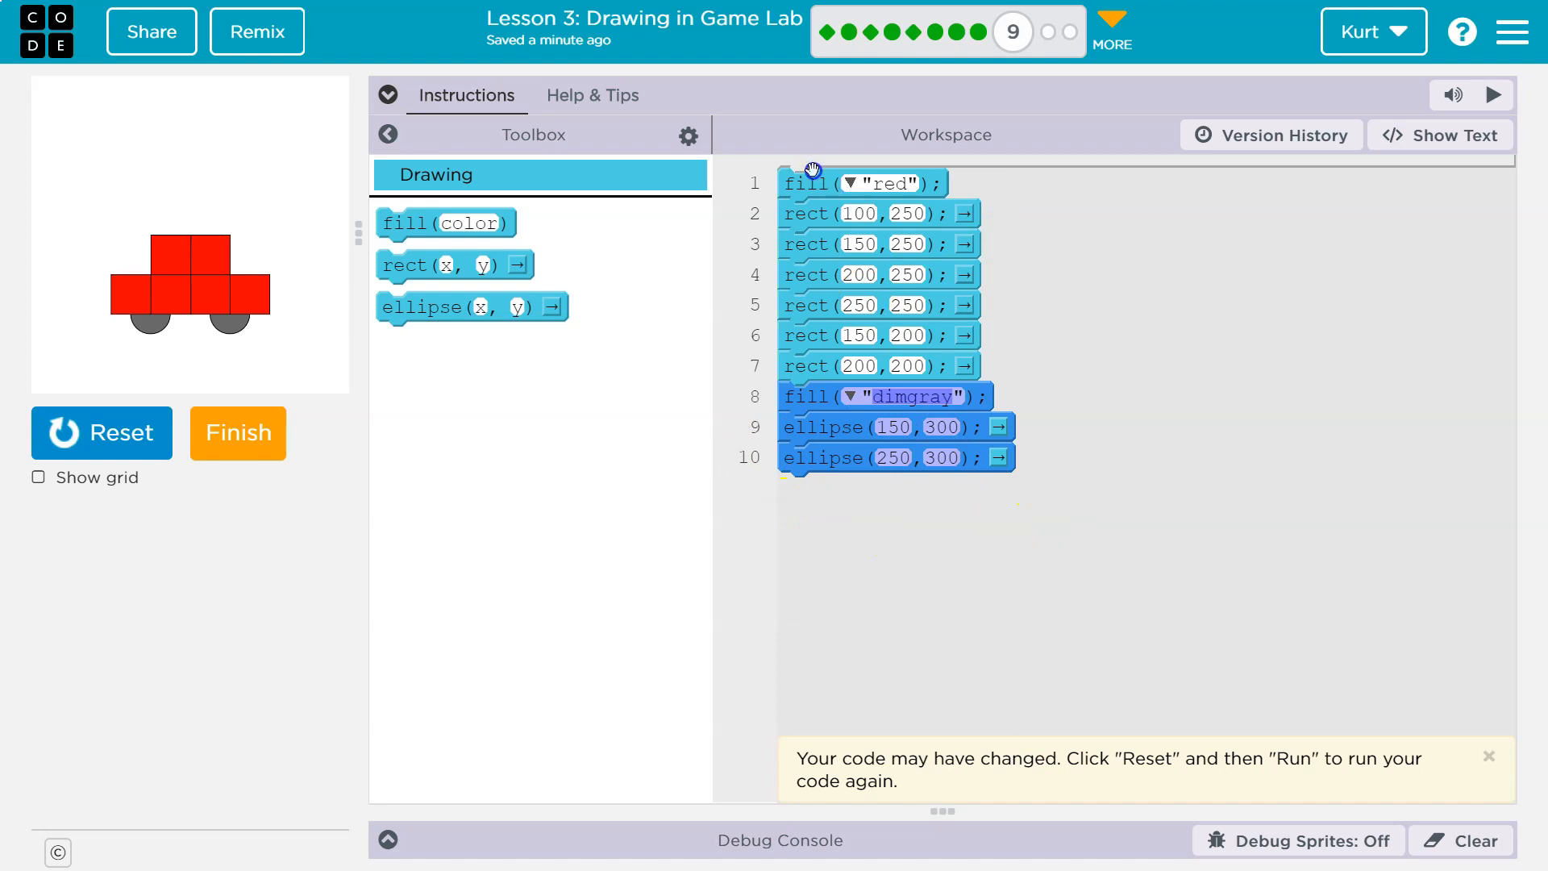
mouse_move(832, 328)
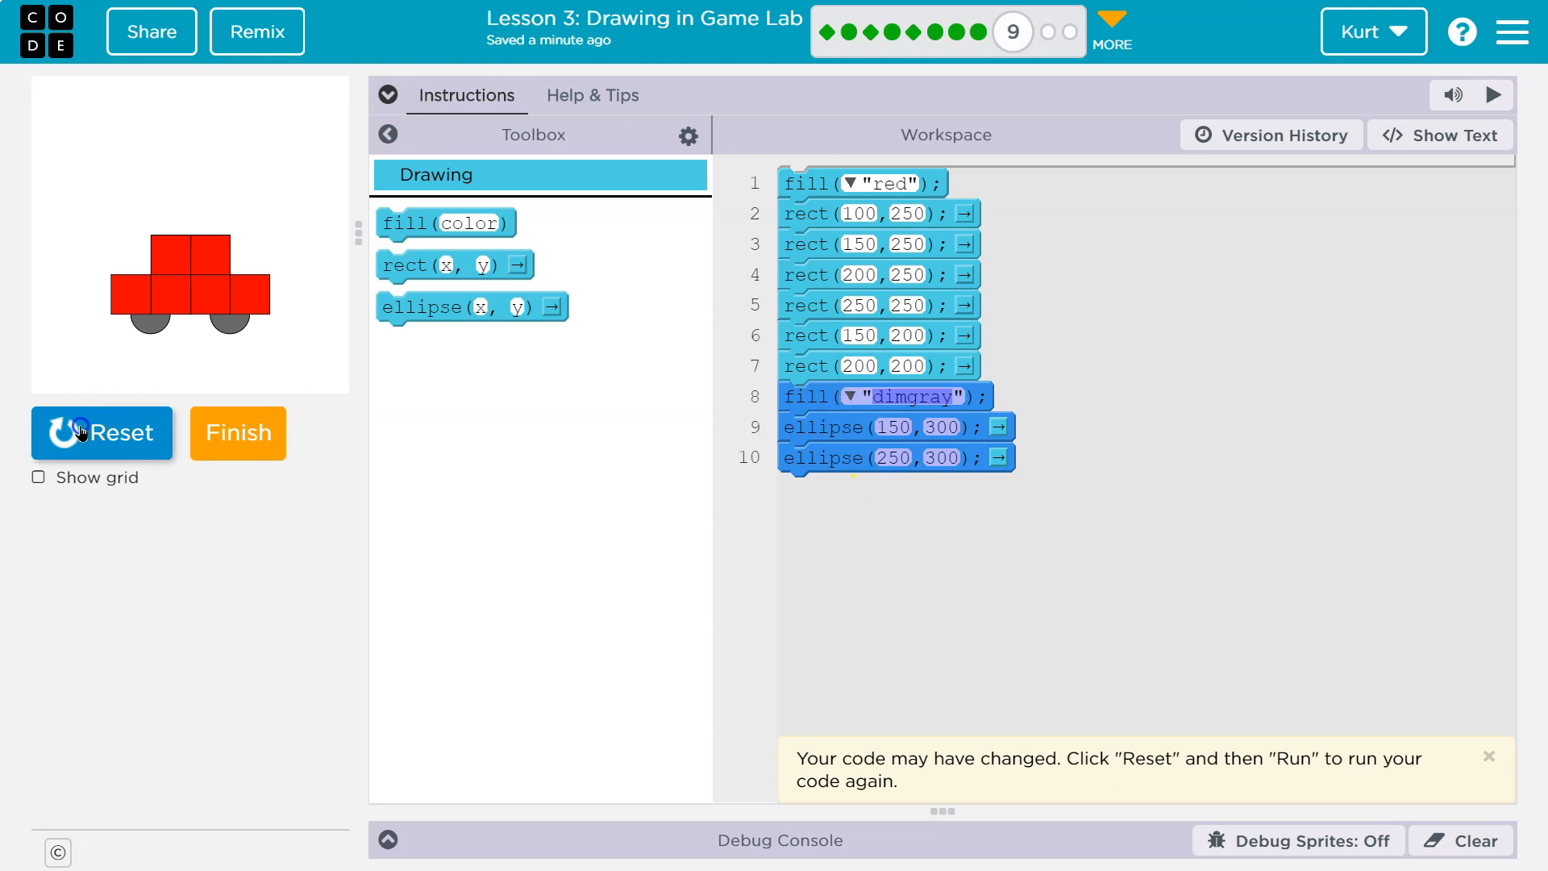
- Reset and rerun the reordered car code, moving fill red back to the top so the grey wheels appear
click(102, 432)
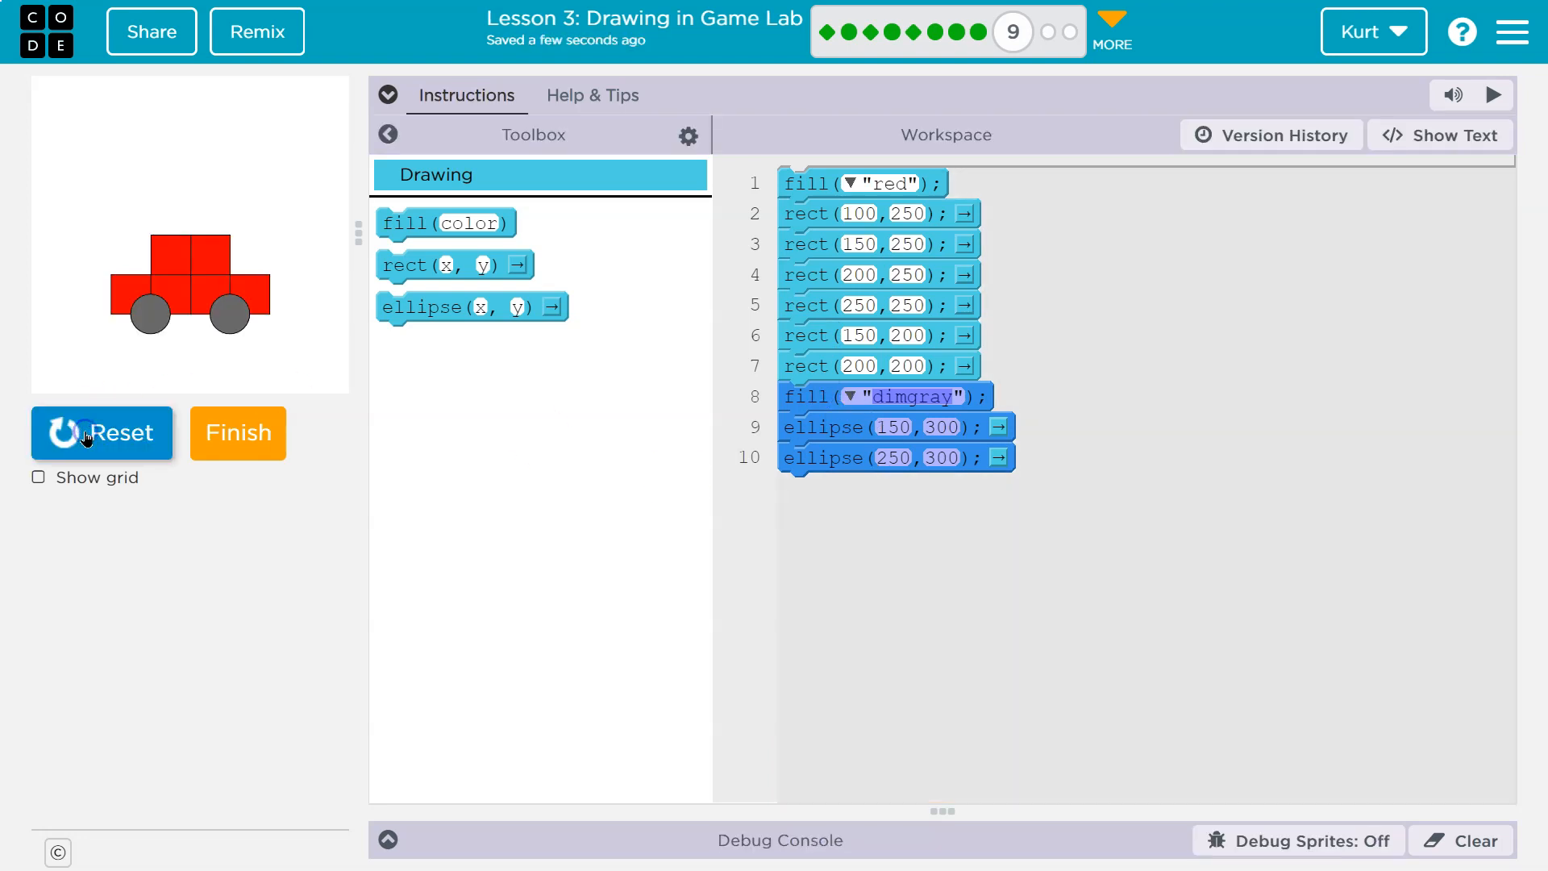
click(388, 95)
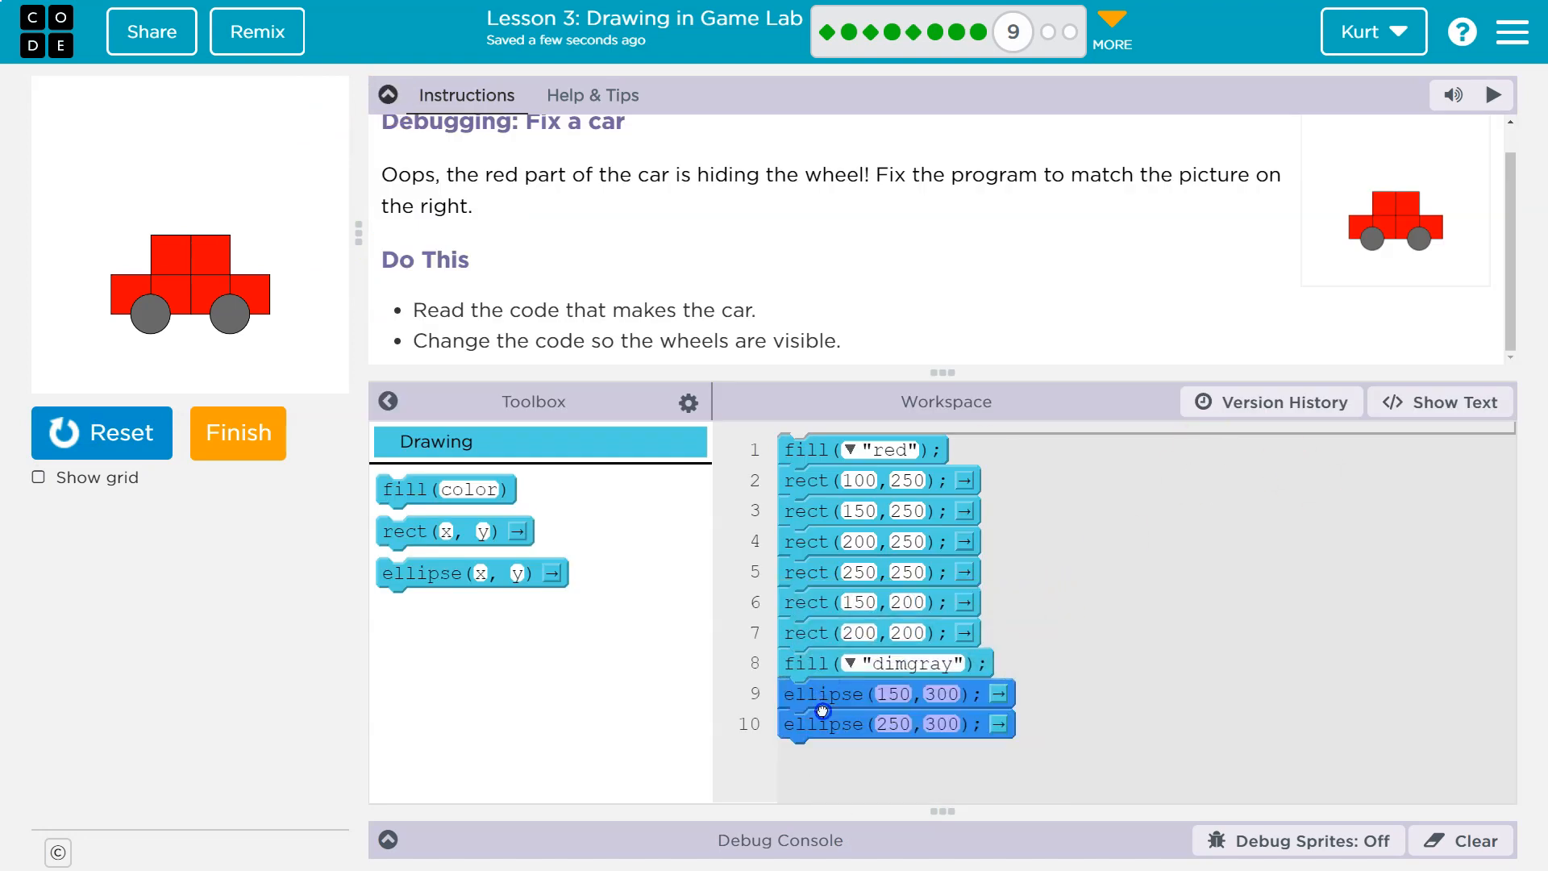
mouse_move(808, 543)
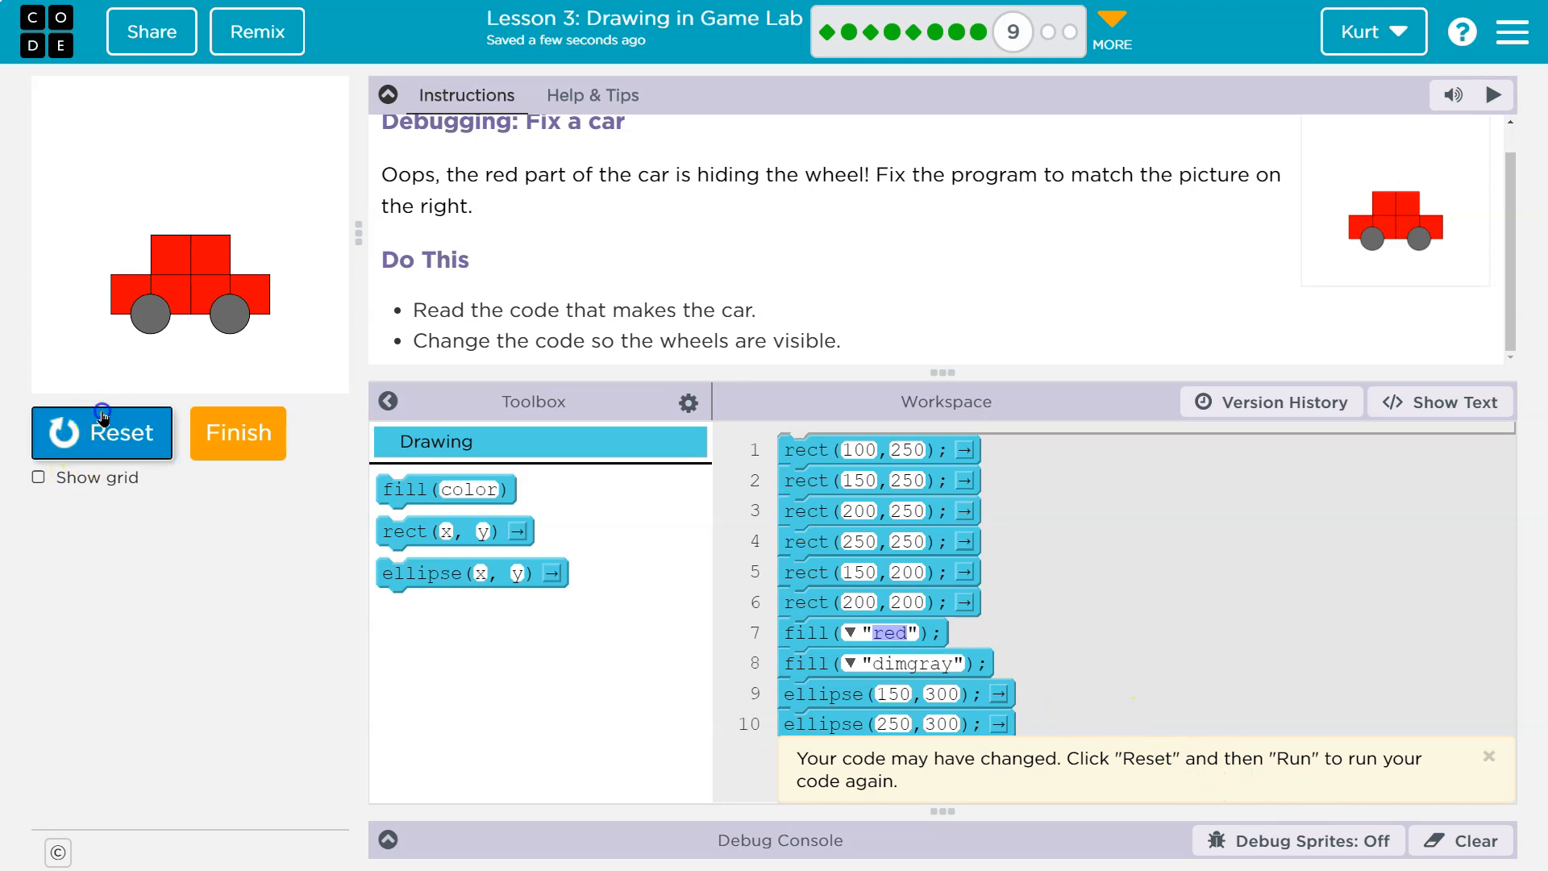
click(102, 432)
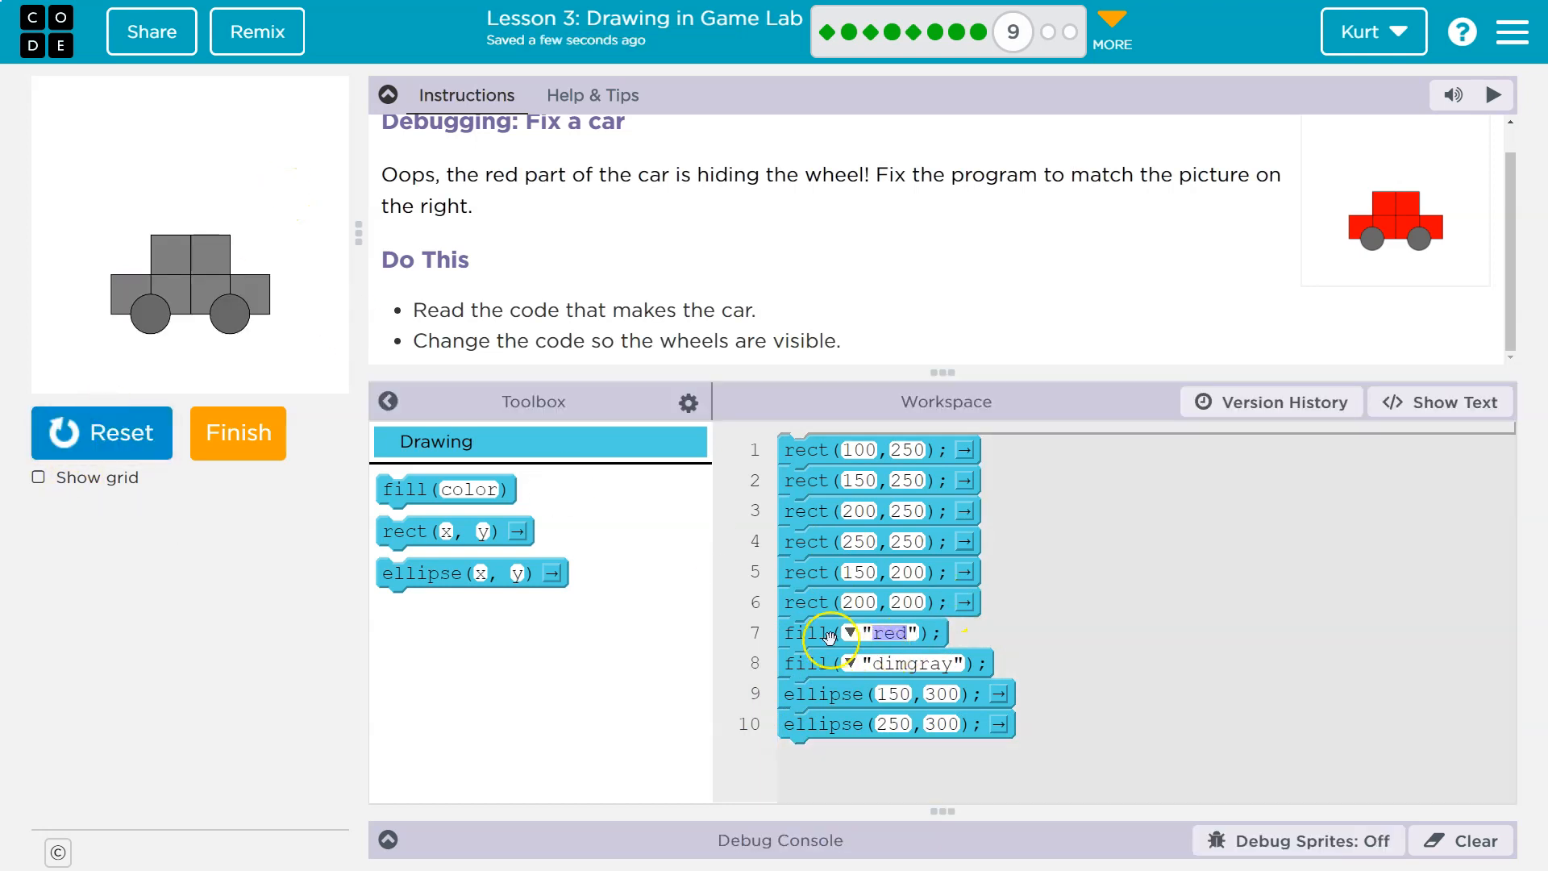
drag(830, 633, 830, 449)
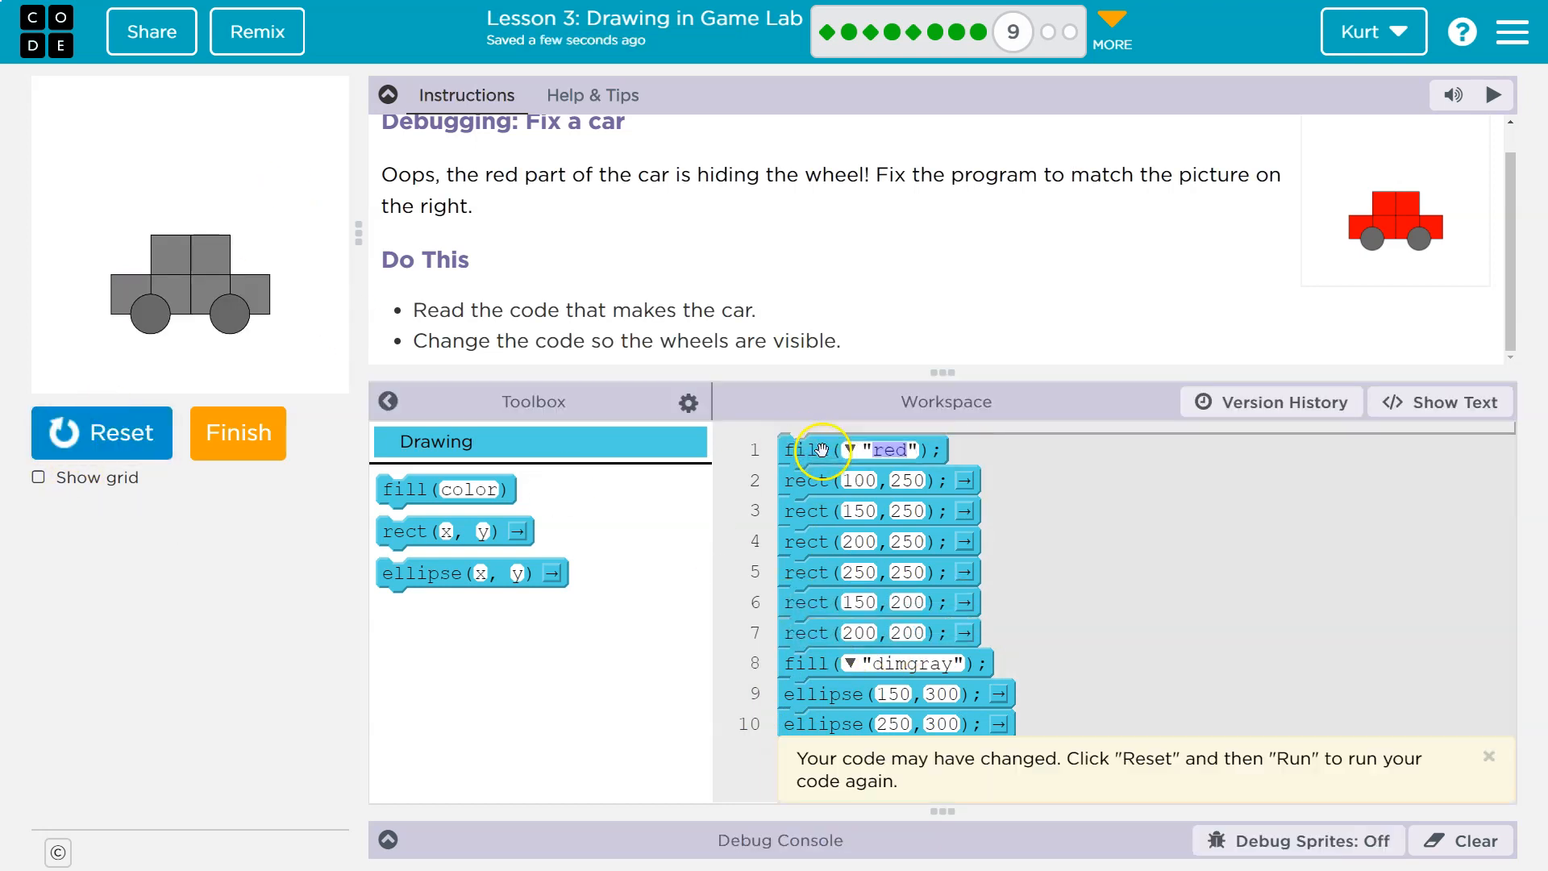
mouse_move(918, 642)
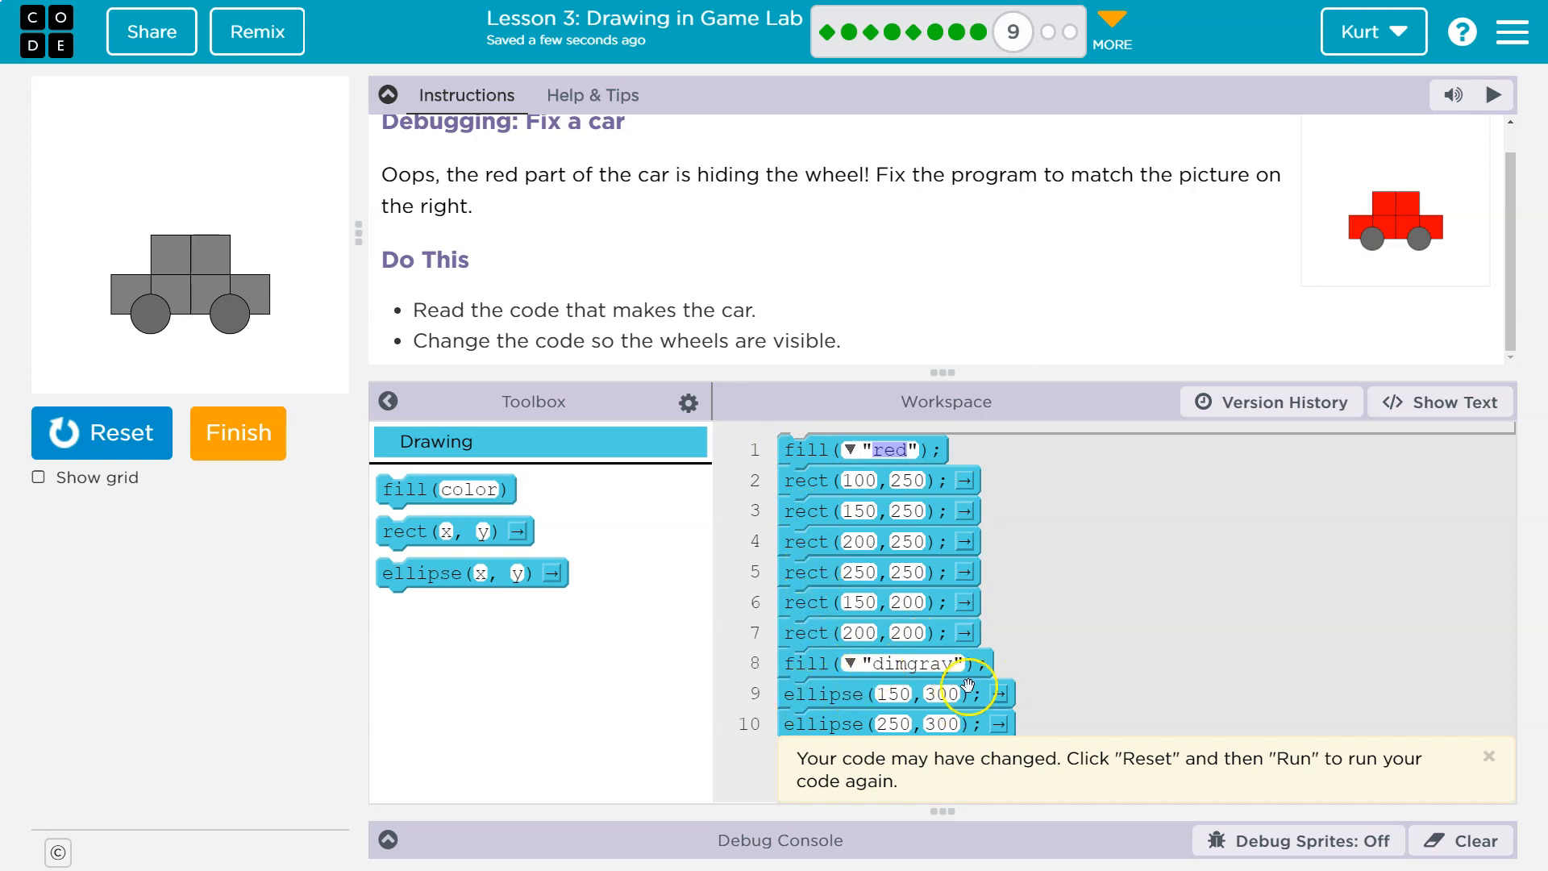
click(101, 432)
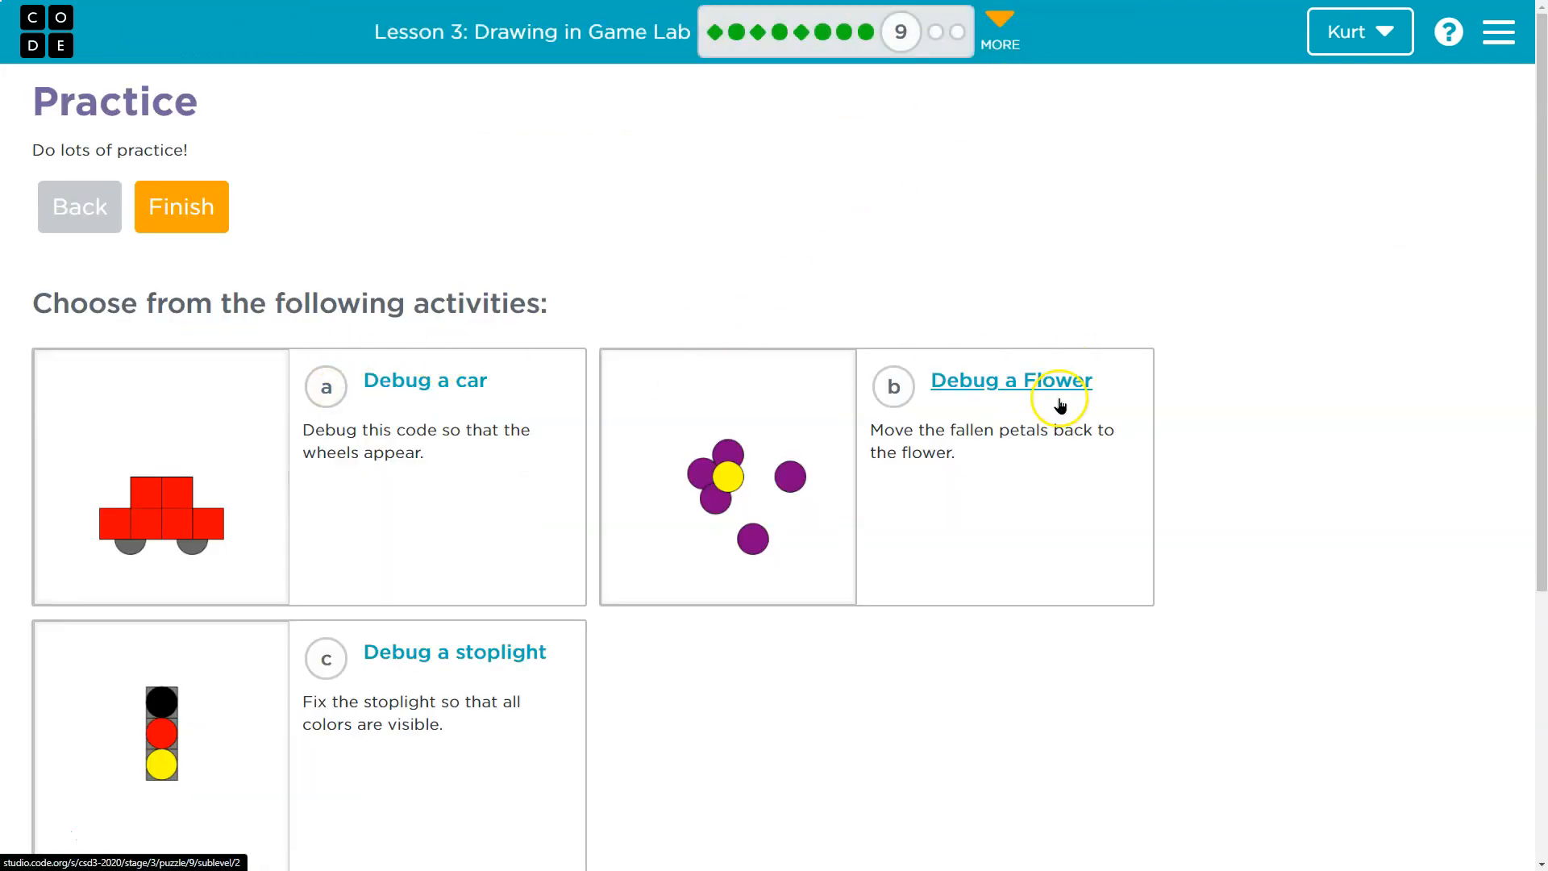
mouse_move(1048, 398)
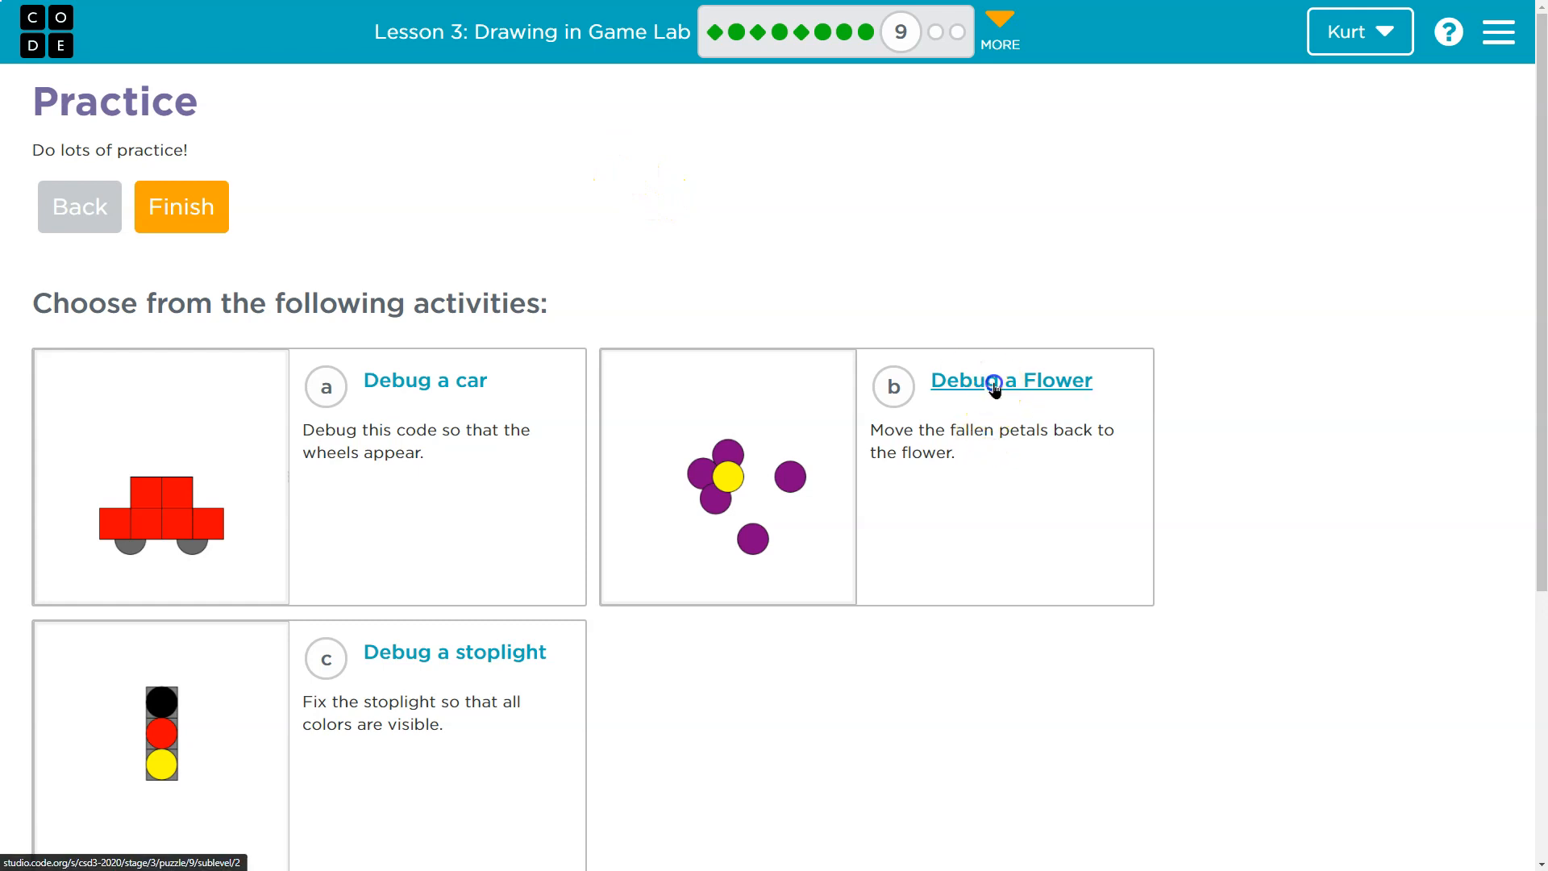
- Open Debug a Flower and run its starter code, drawing scattered purple petals
click(1010, 380)
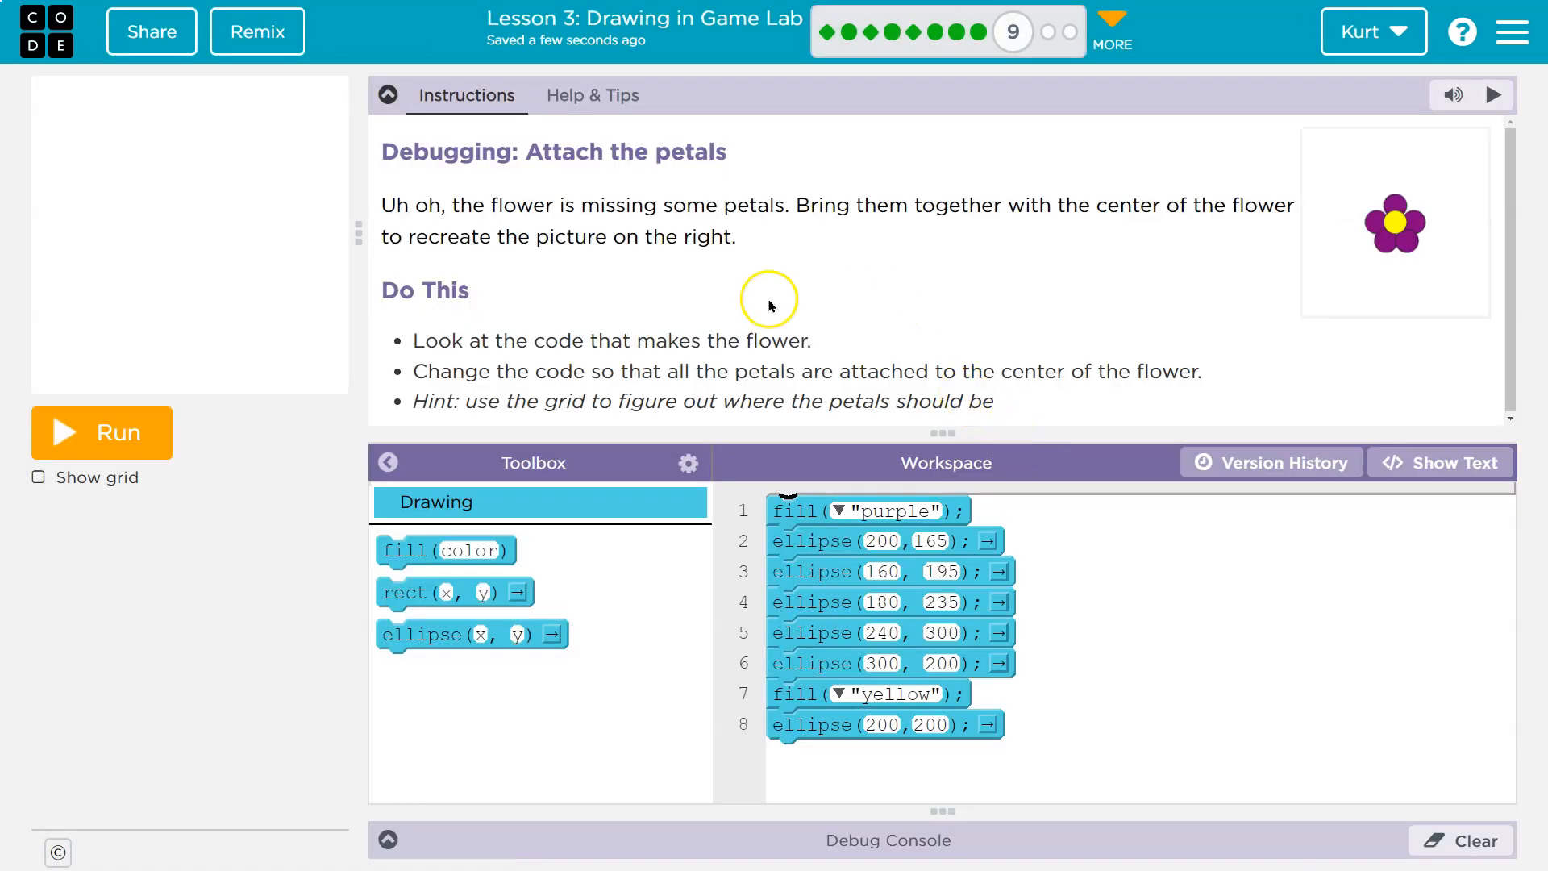
click(101, 432)
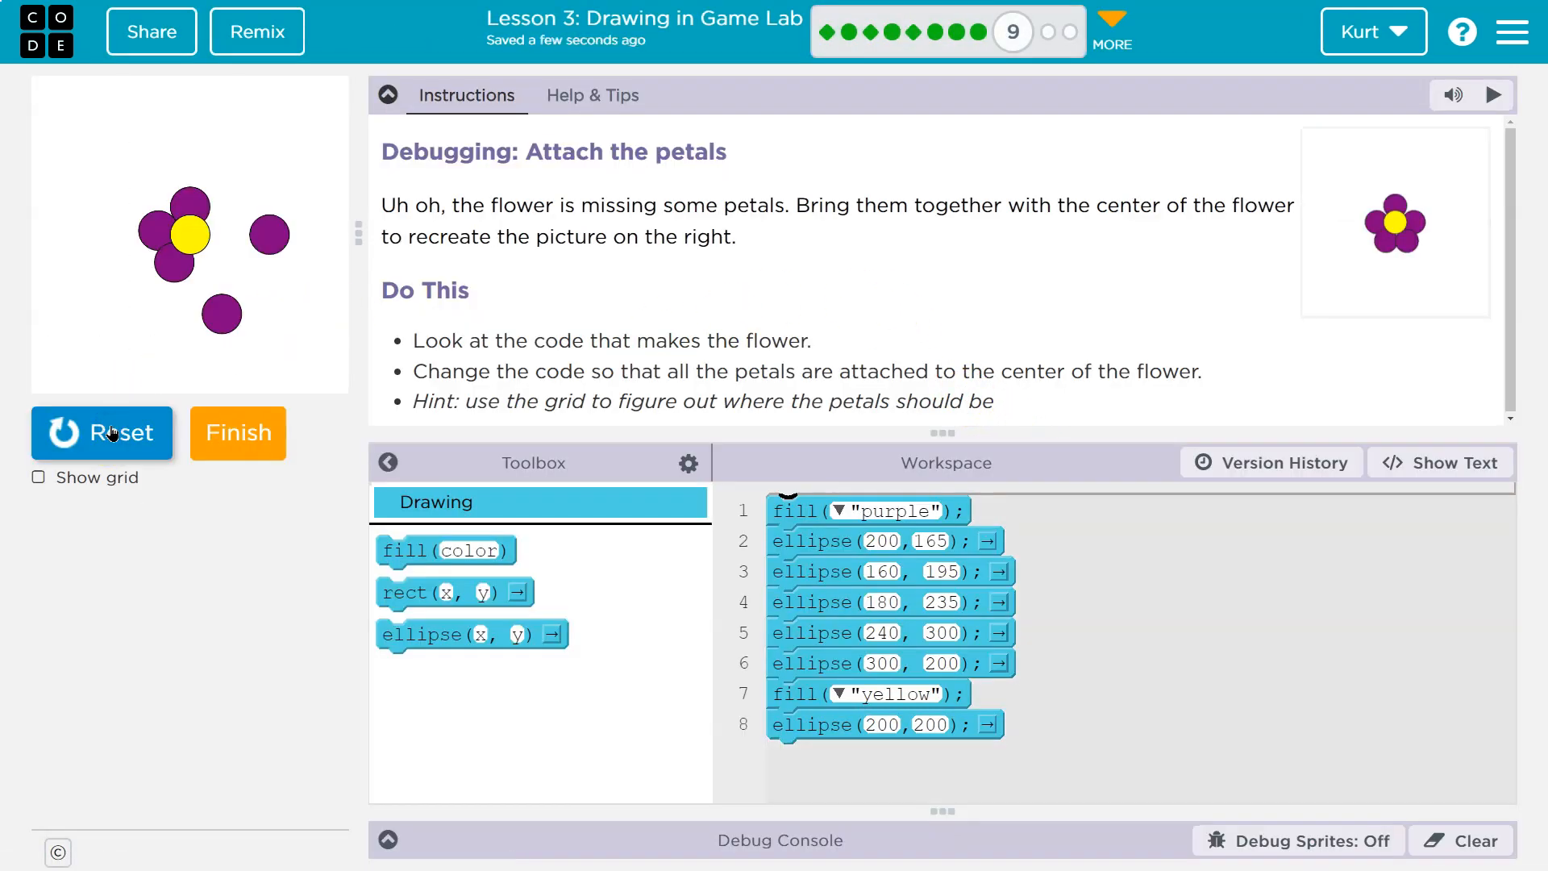
mouse_move(449, 223)
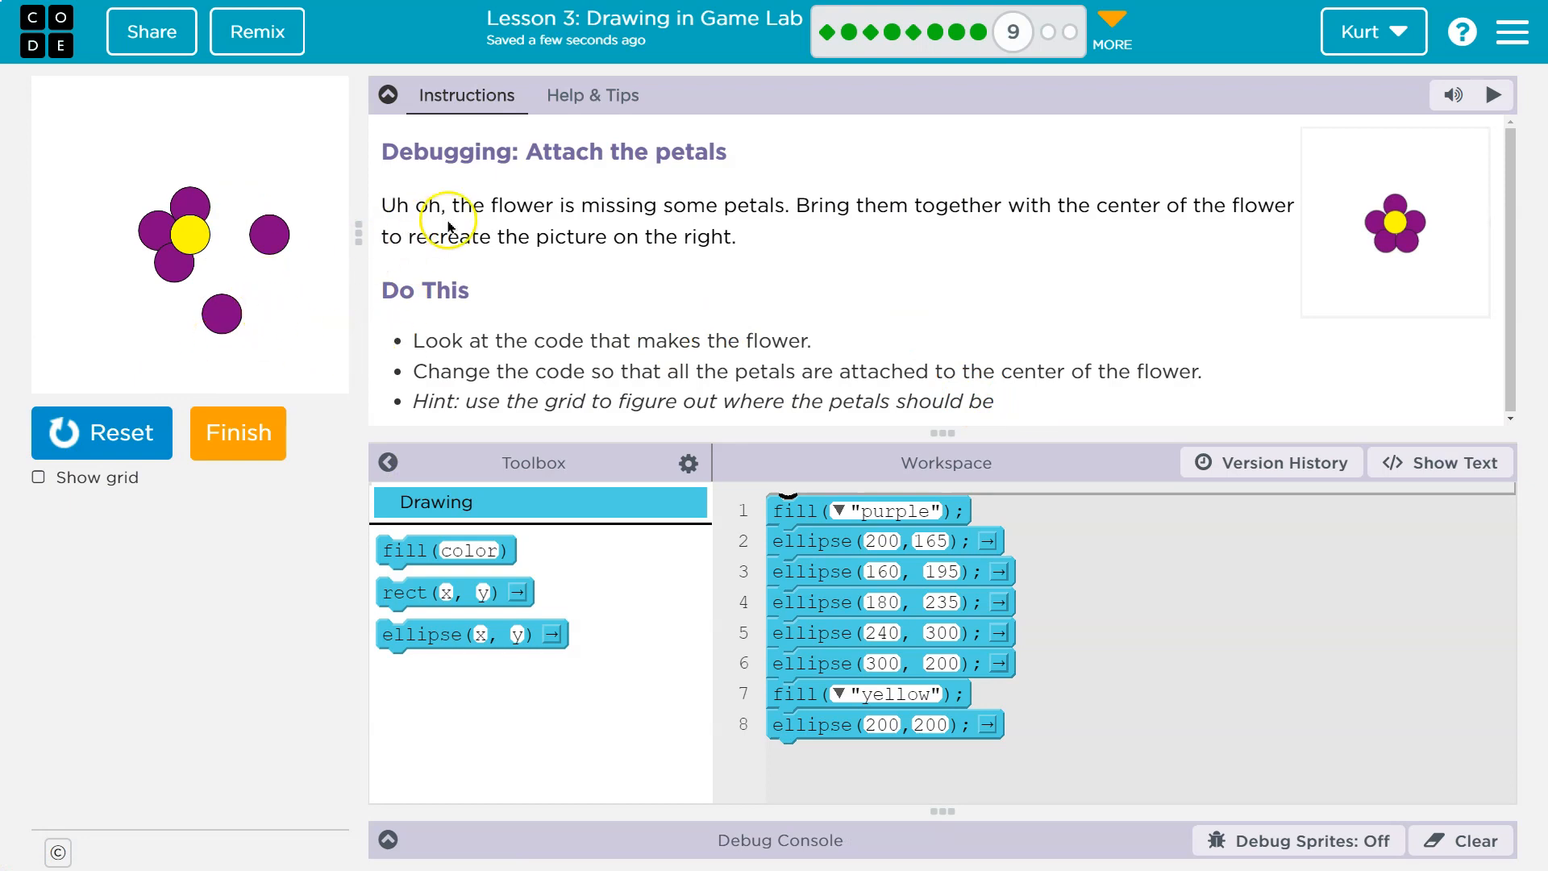
mouse_move(810, 225)
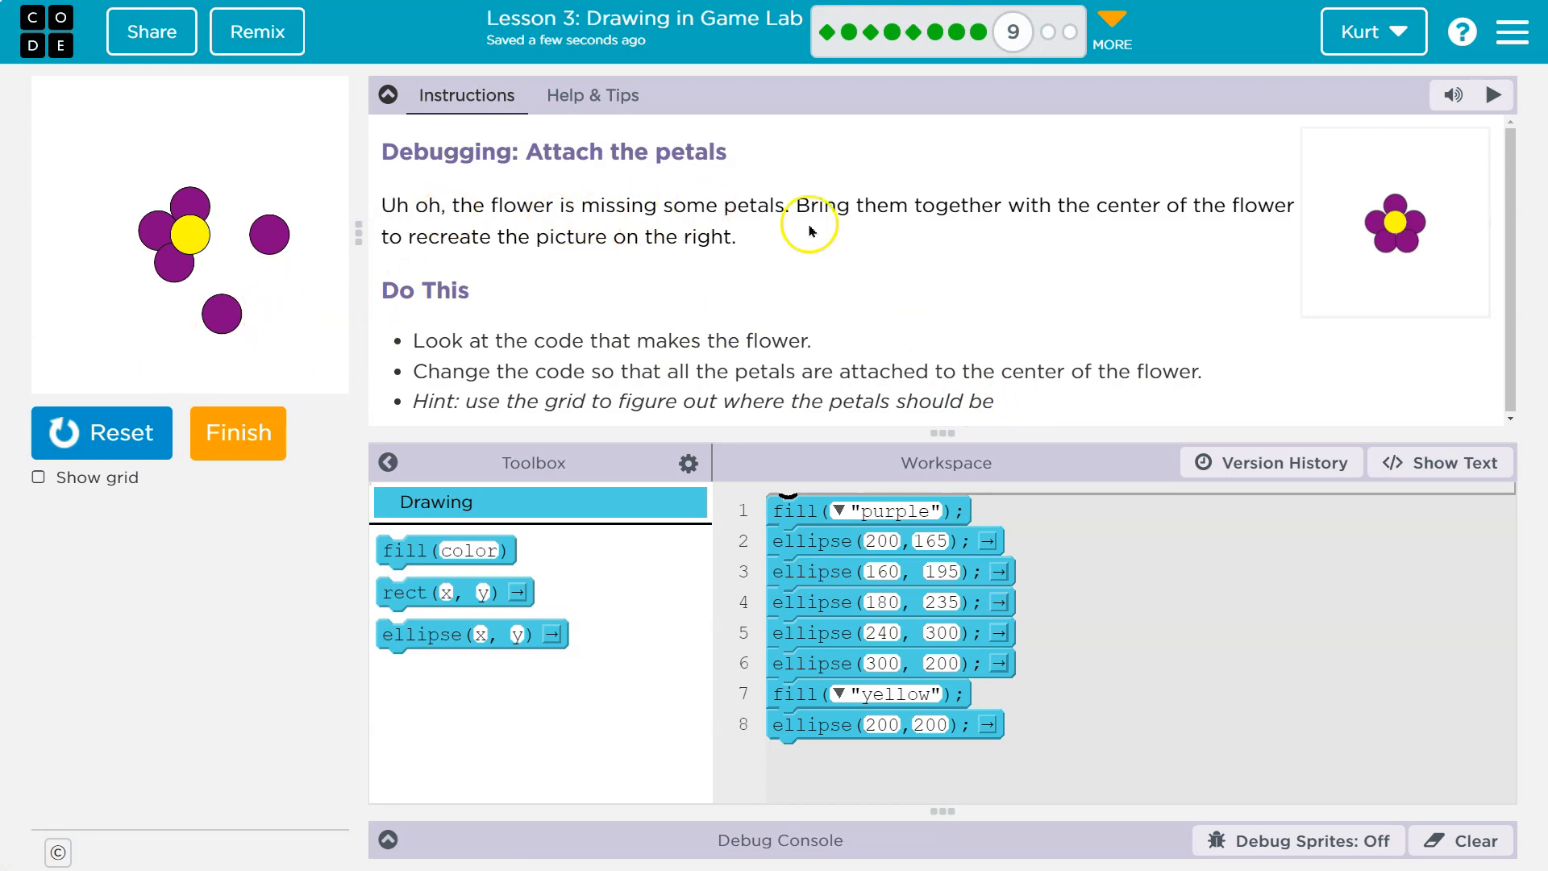
mouse_move(1267, 211)
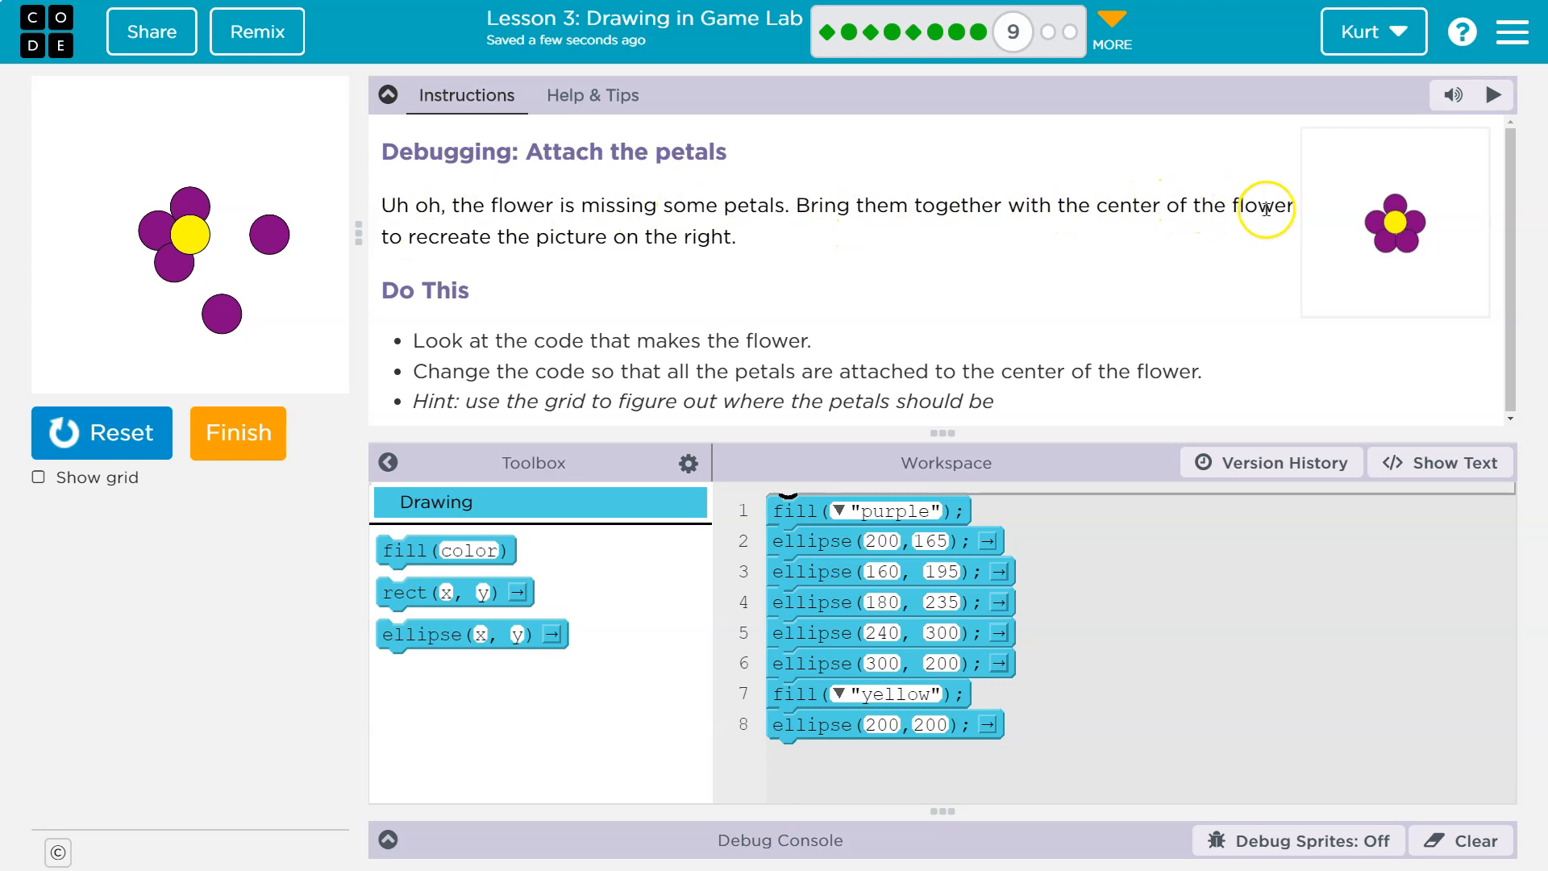
mouse_move(1328, 265)
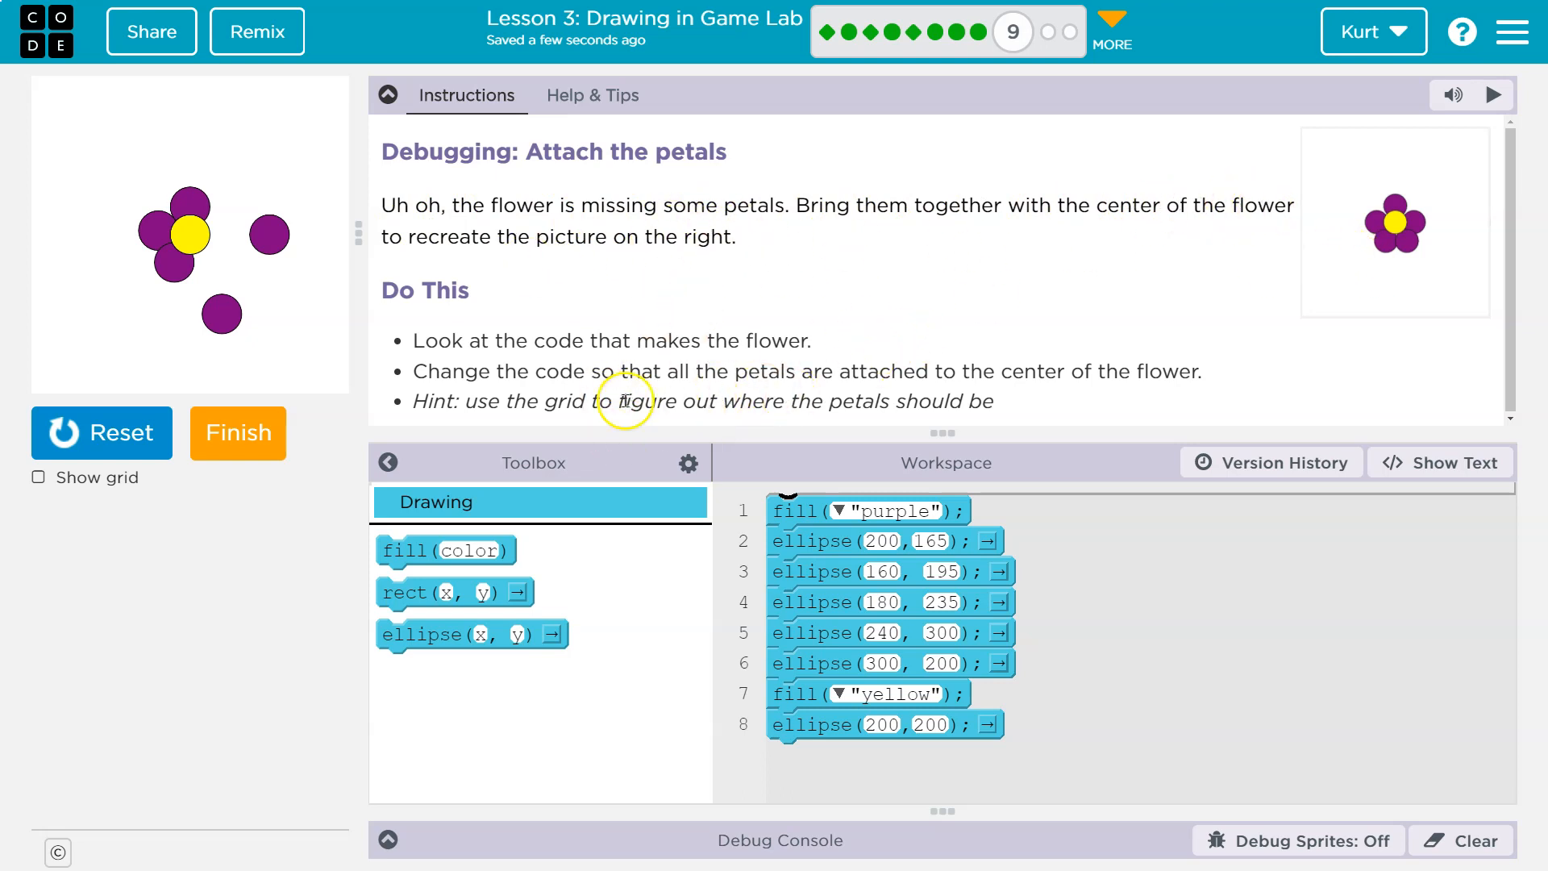
- Turn on Show grid, collapse the instructions, and select a petal's coordinate for editing
click(38, 476)
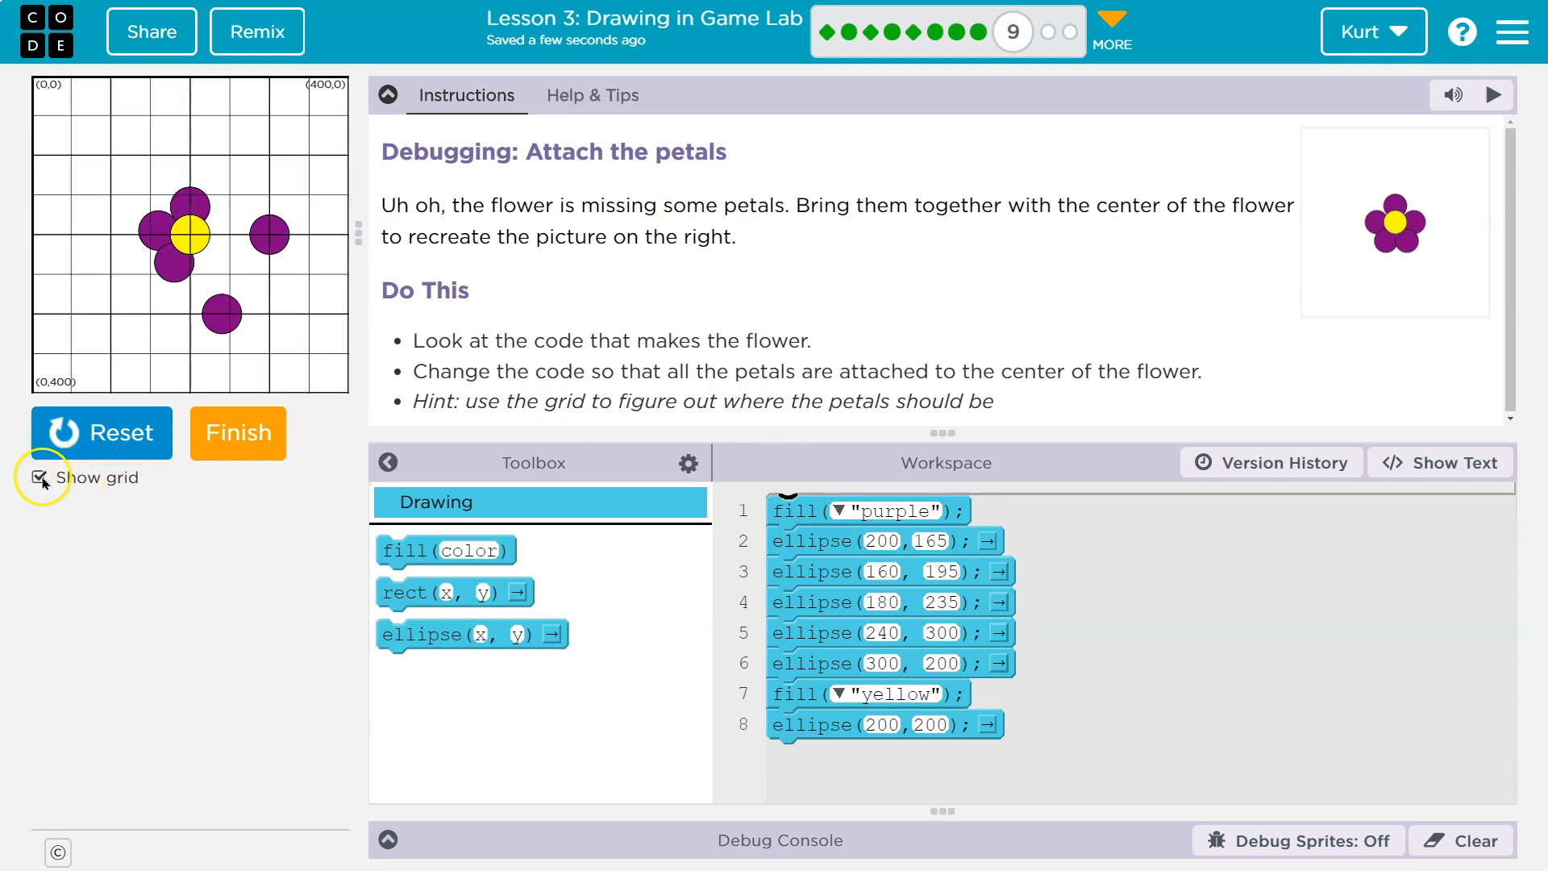
click(40, 478)
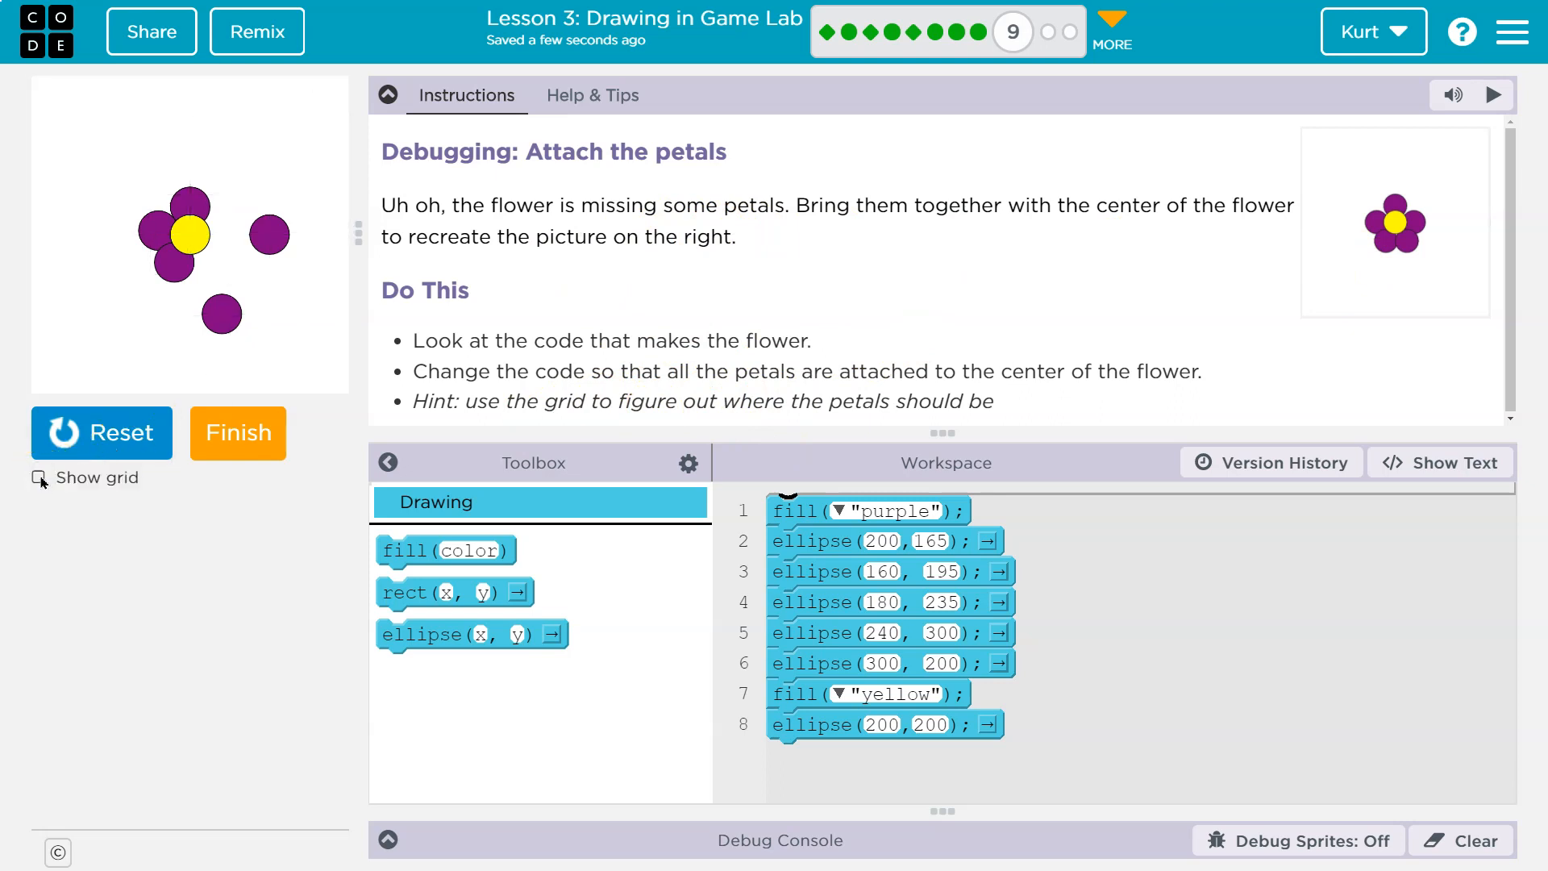
click(40, 477)
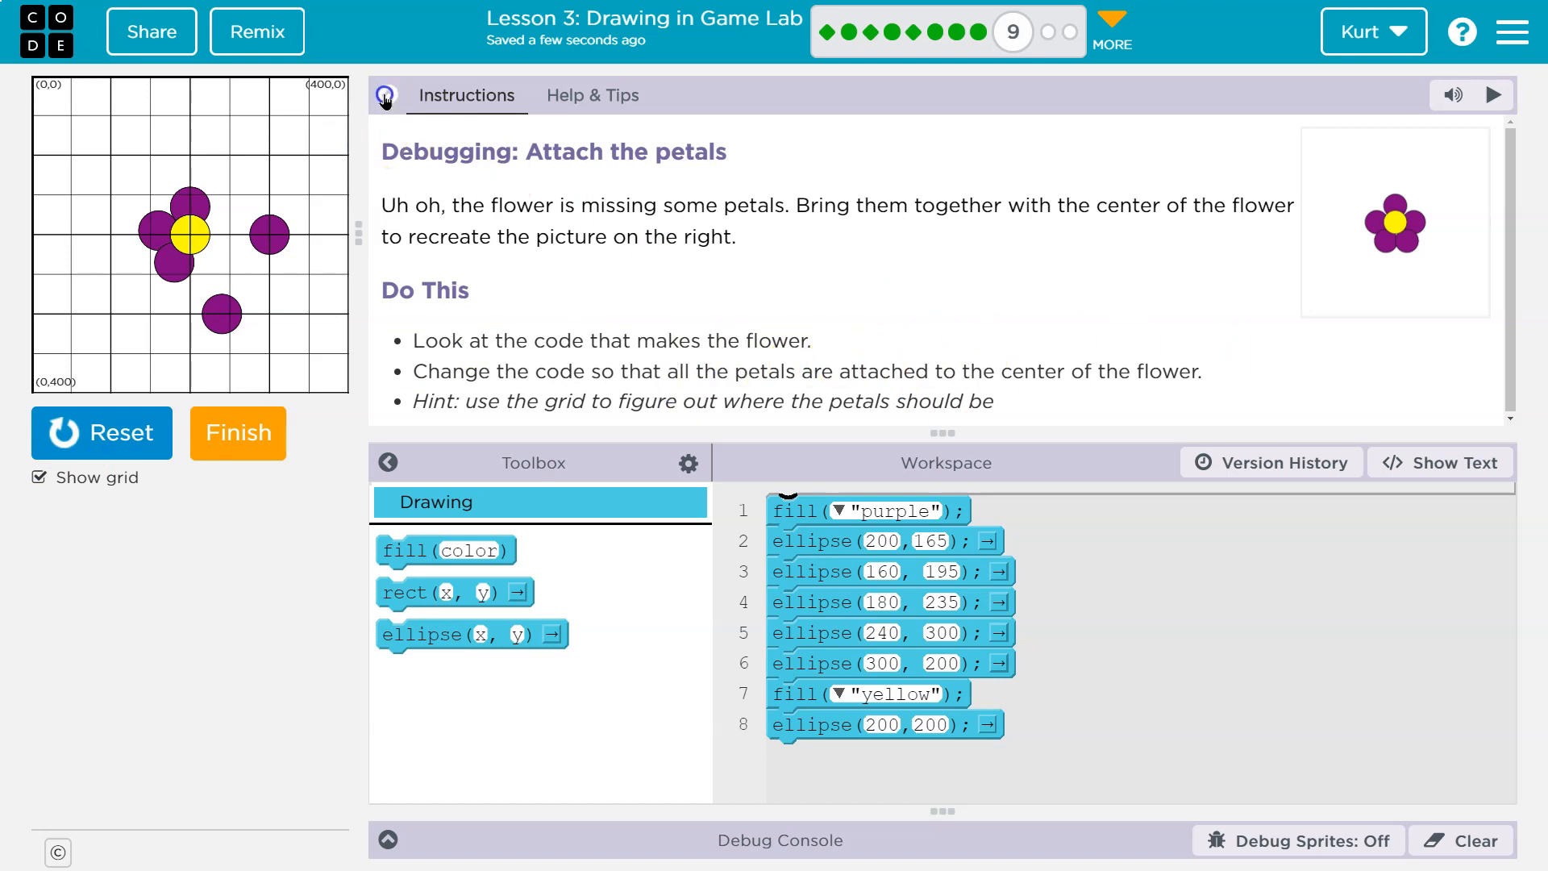
click(386, 95)
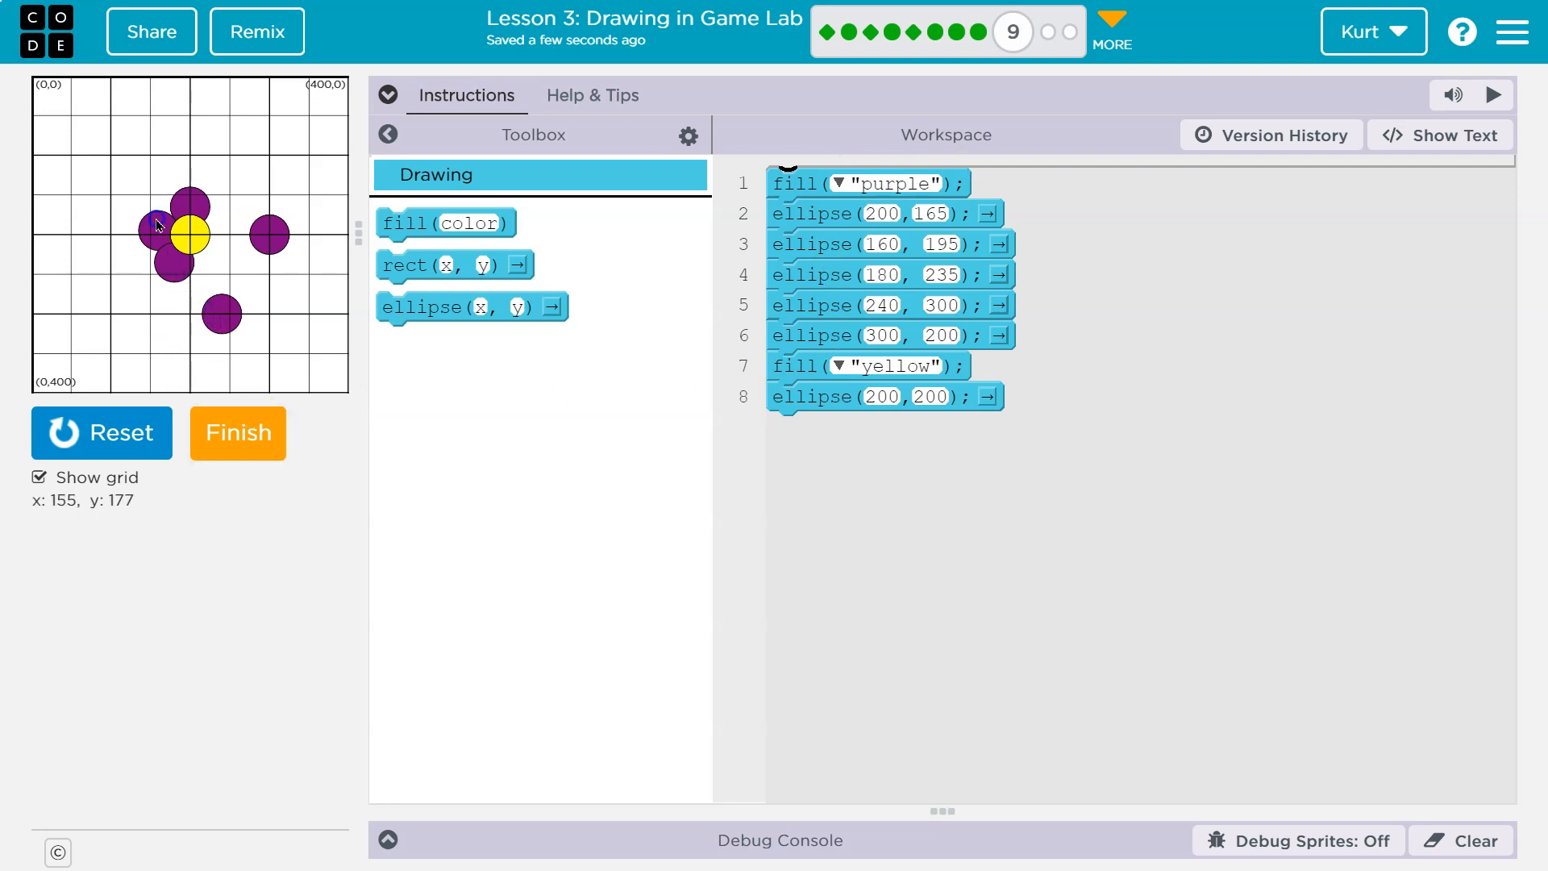
mouse_move(676, 291)
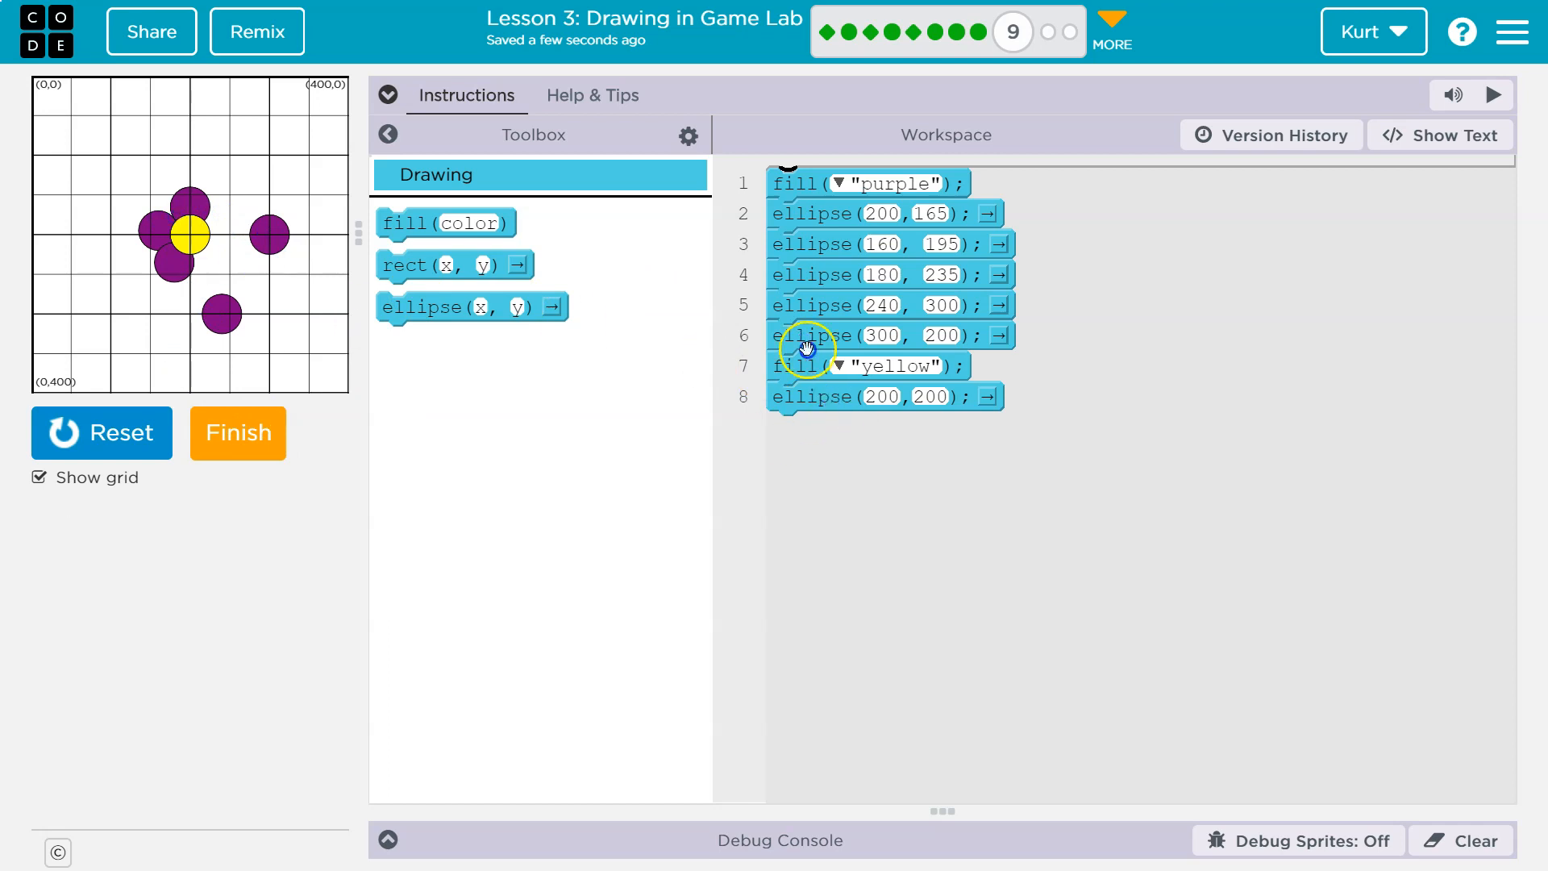
mouse_move(210, 322)
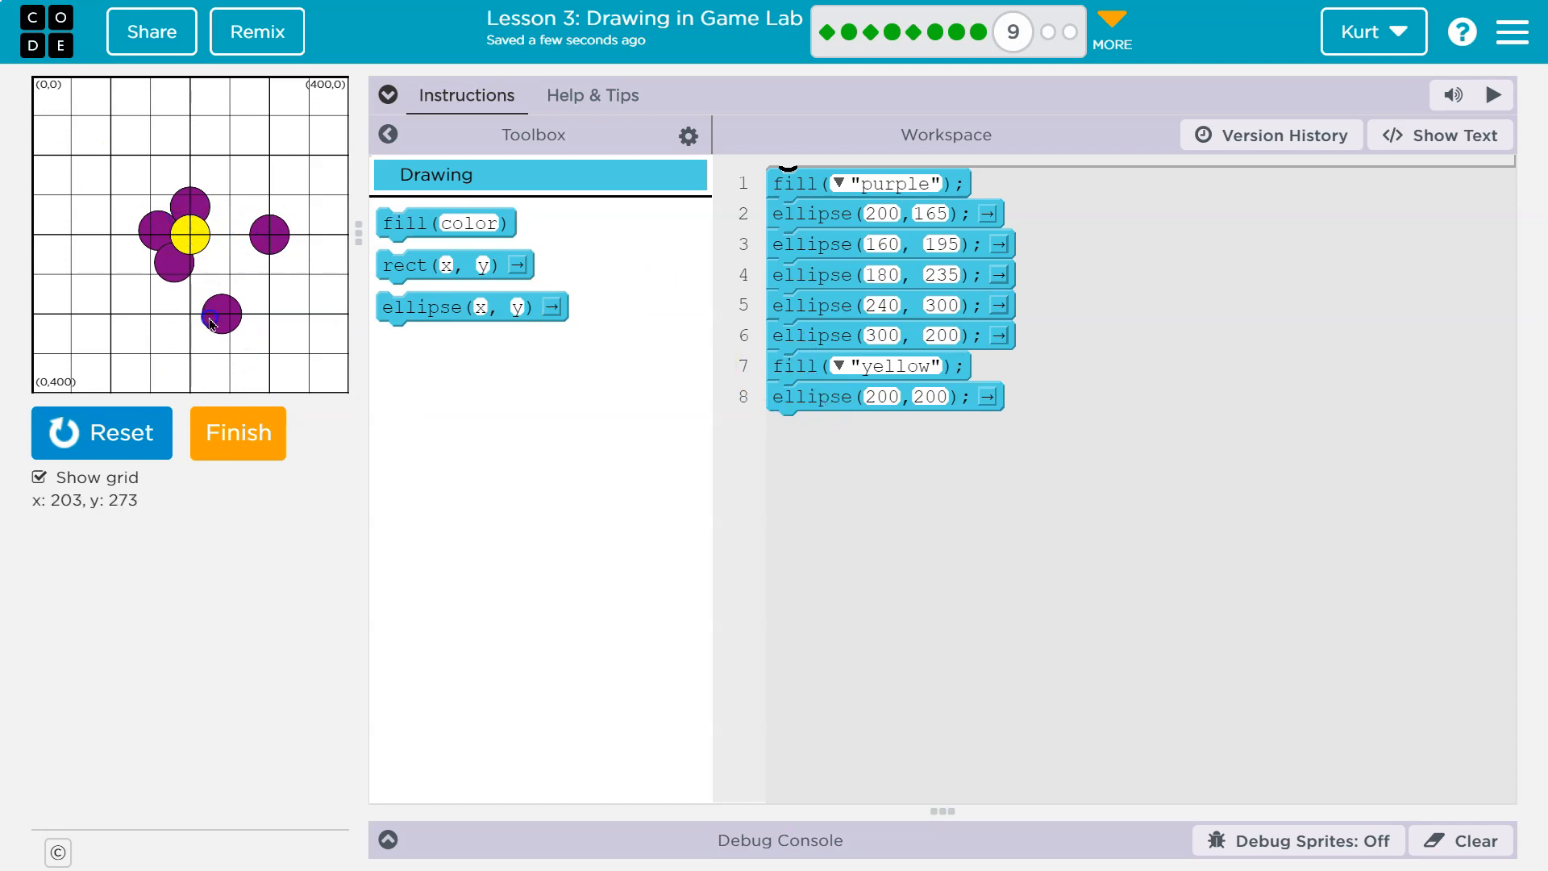
mouse_move(233, 313)
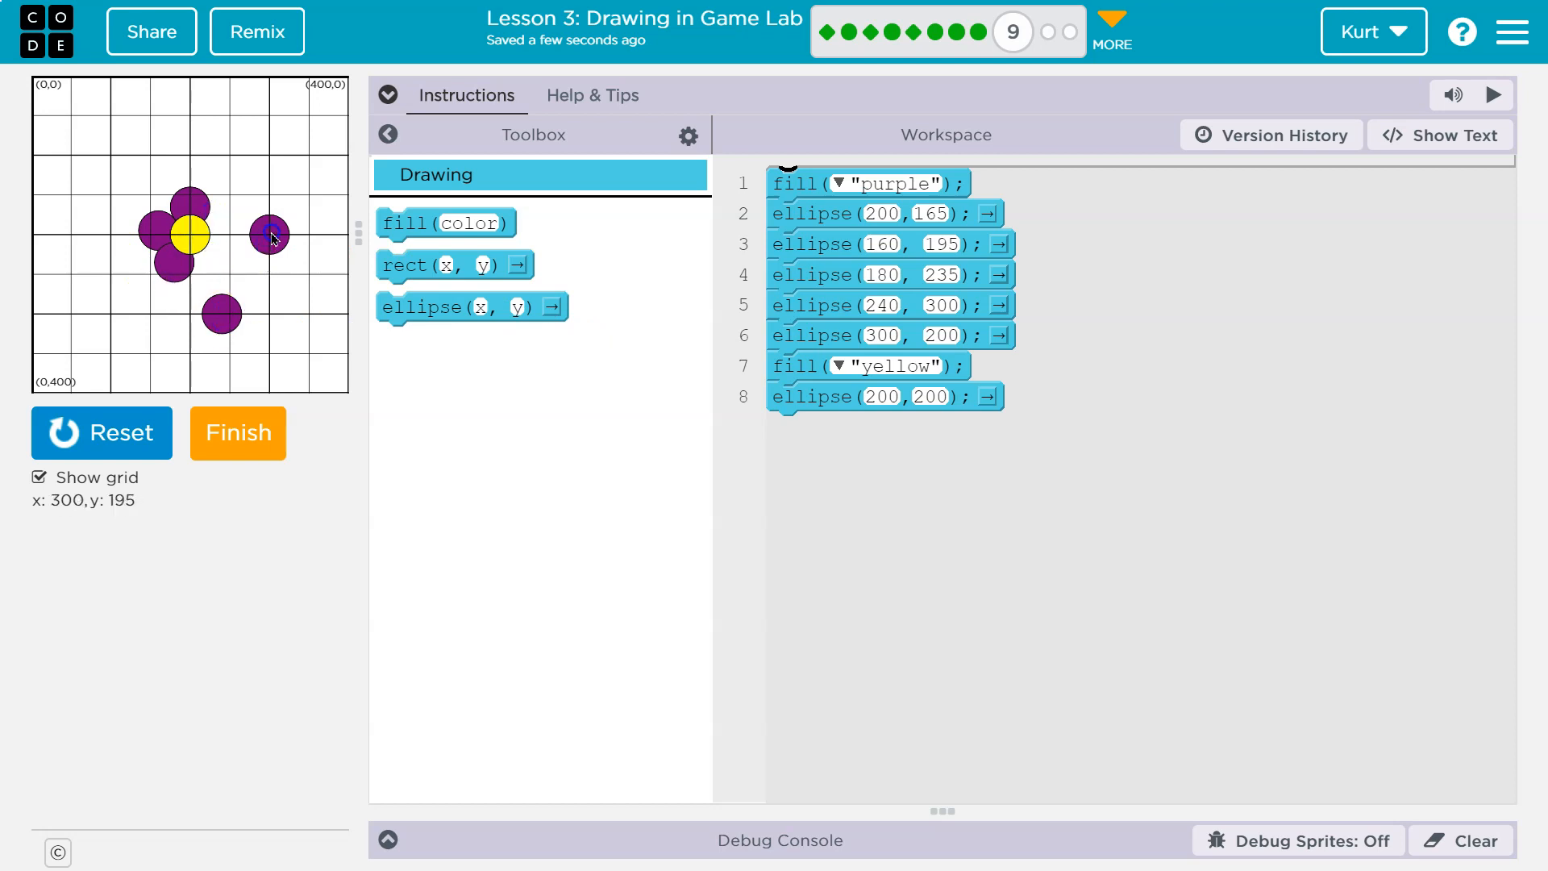
mouse_move(271, 241)
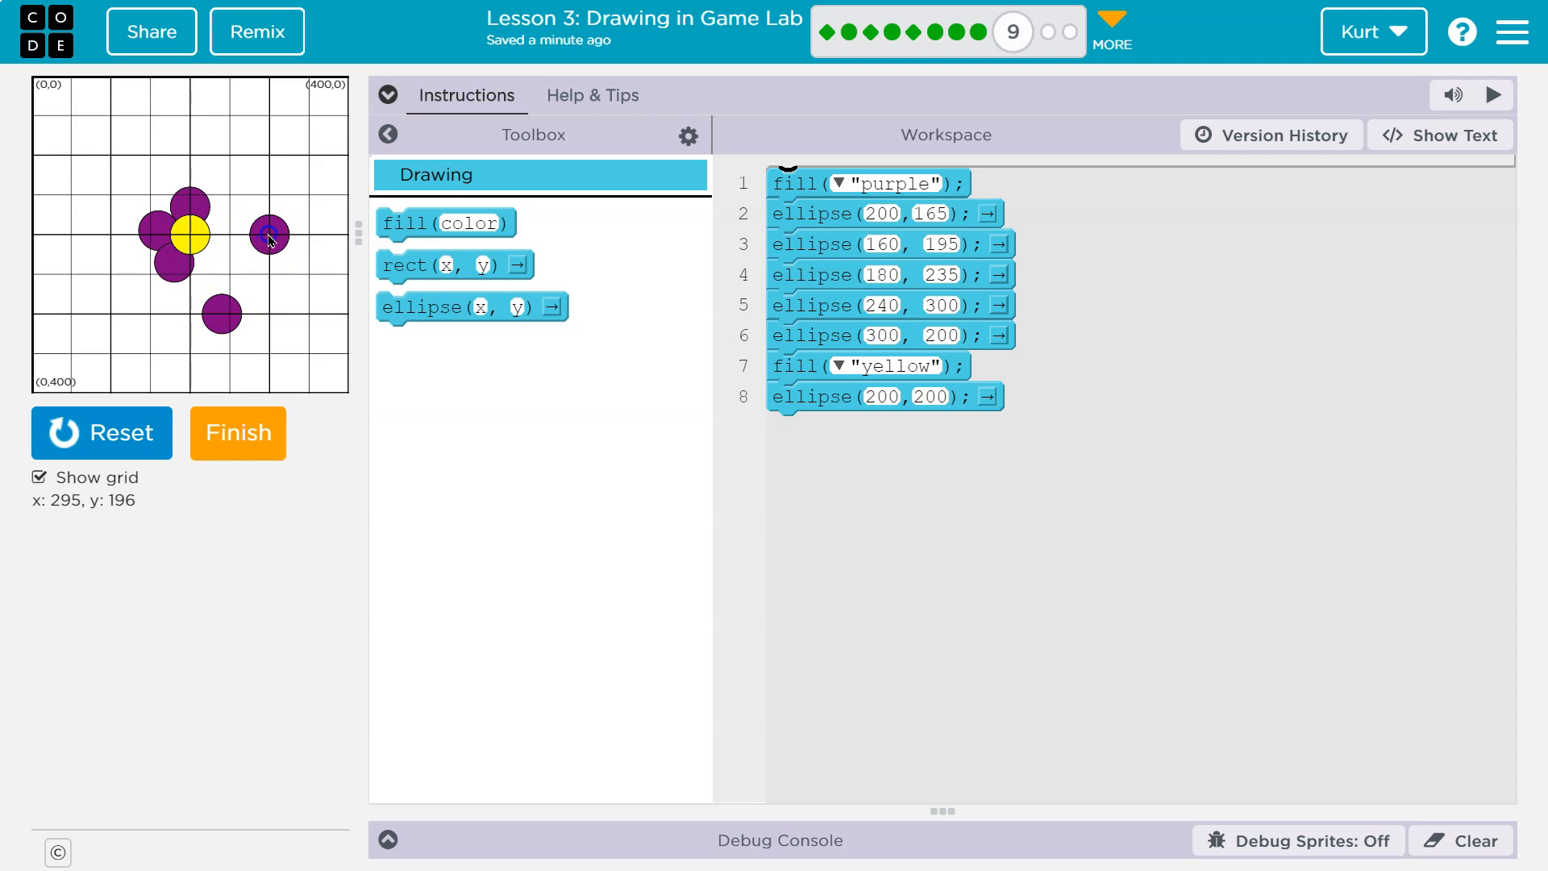
mouse_move(285, 246)
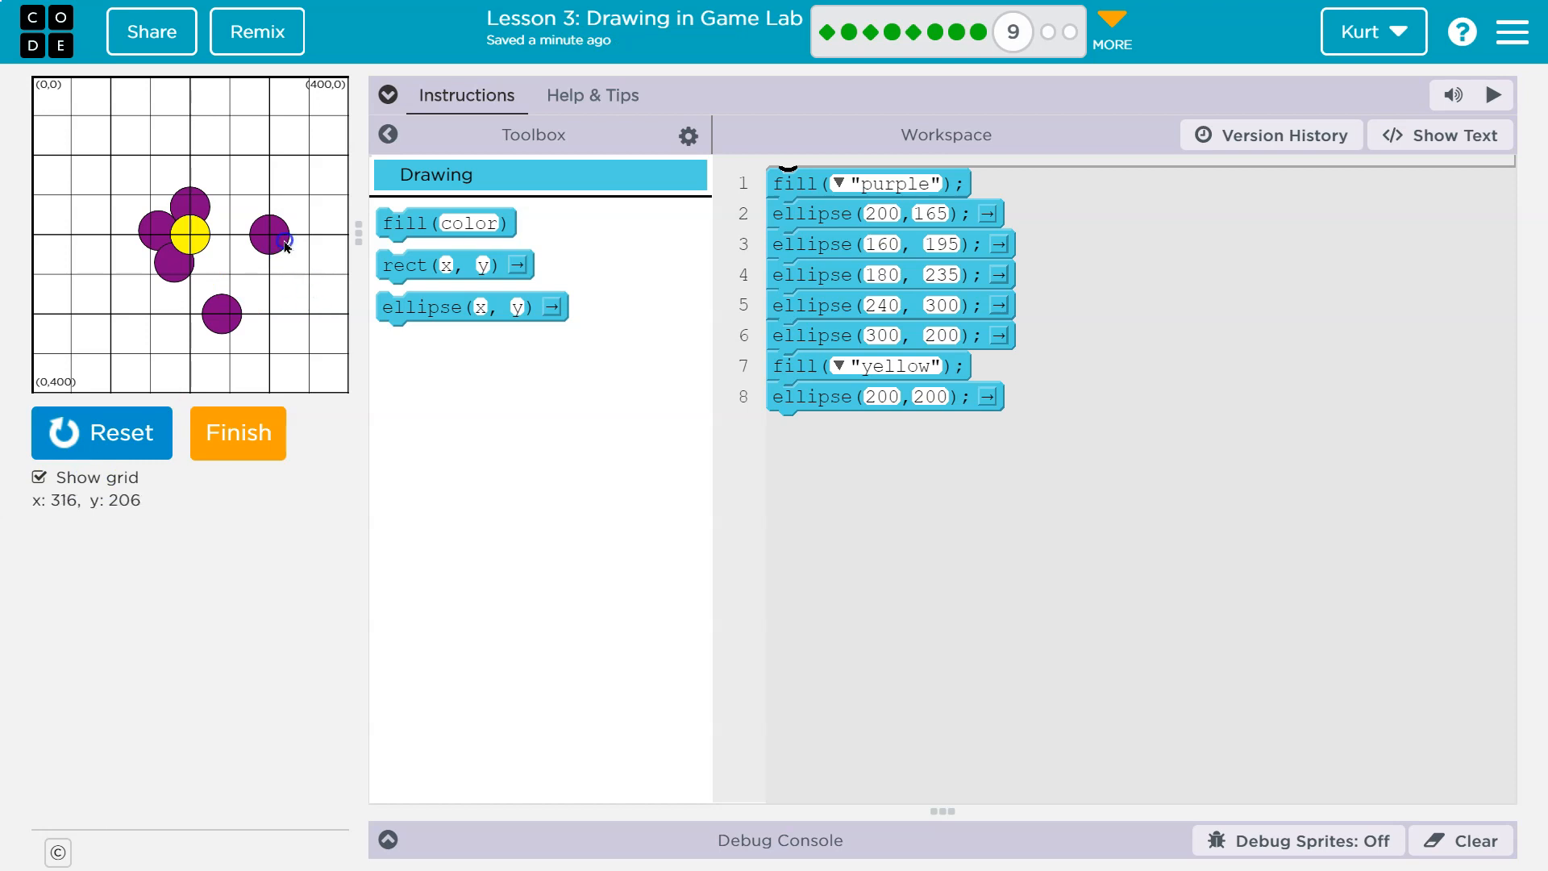
mouse_move(273, 238)
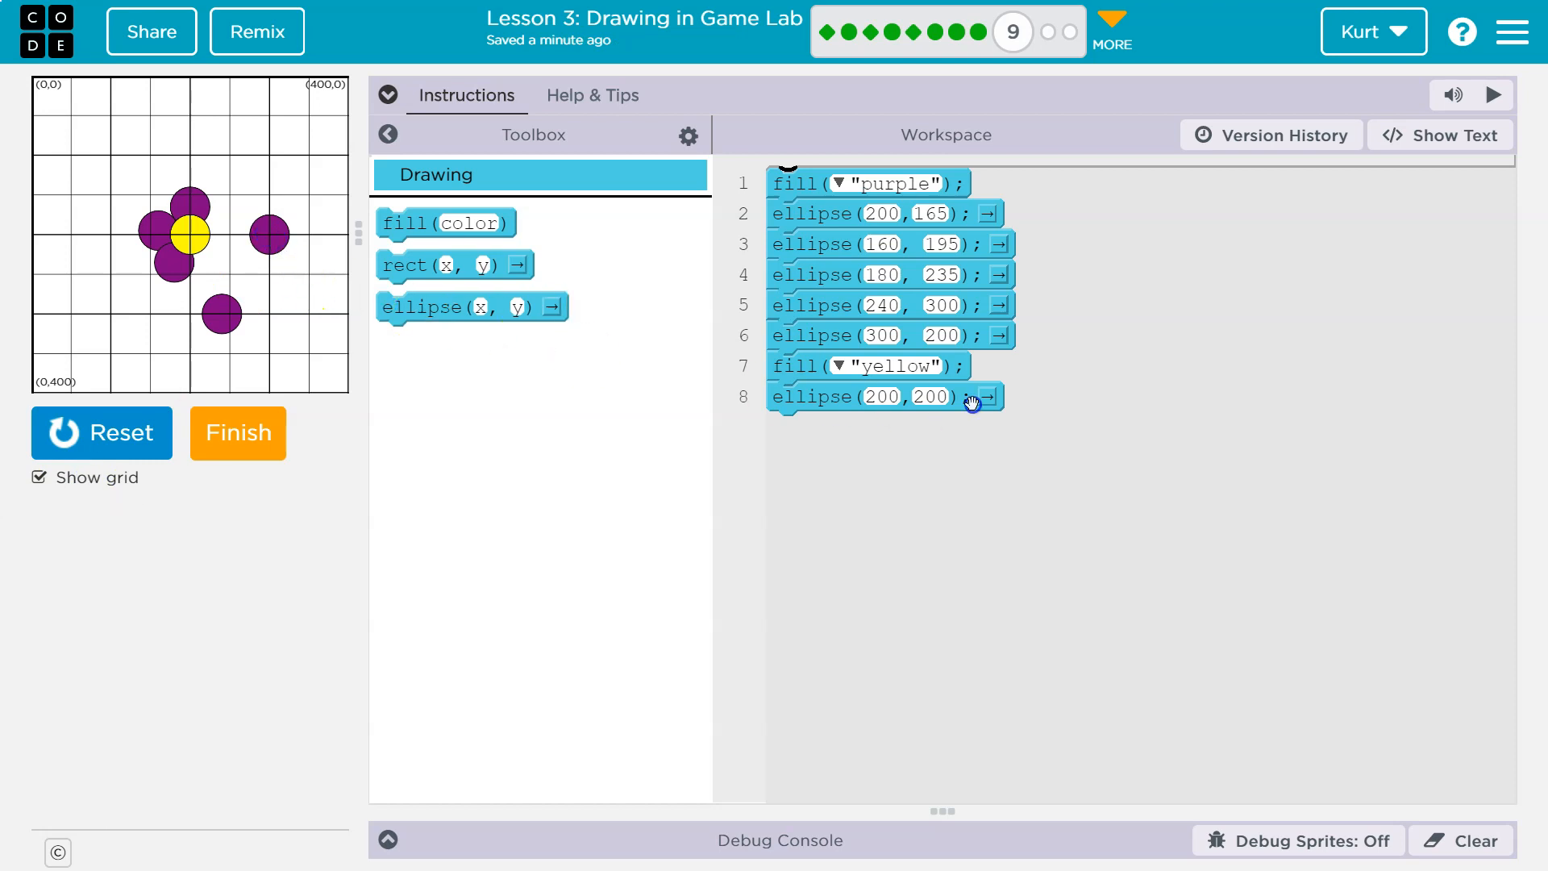
click(879, 336)
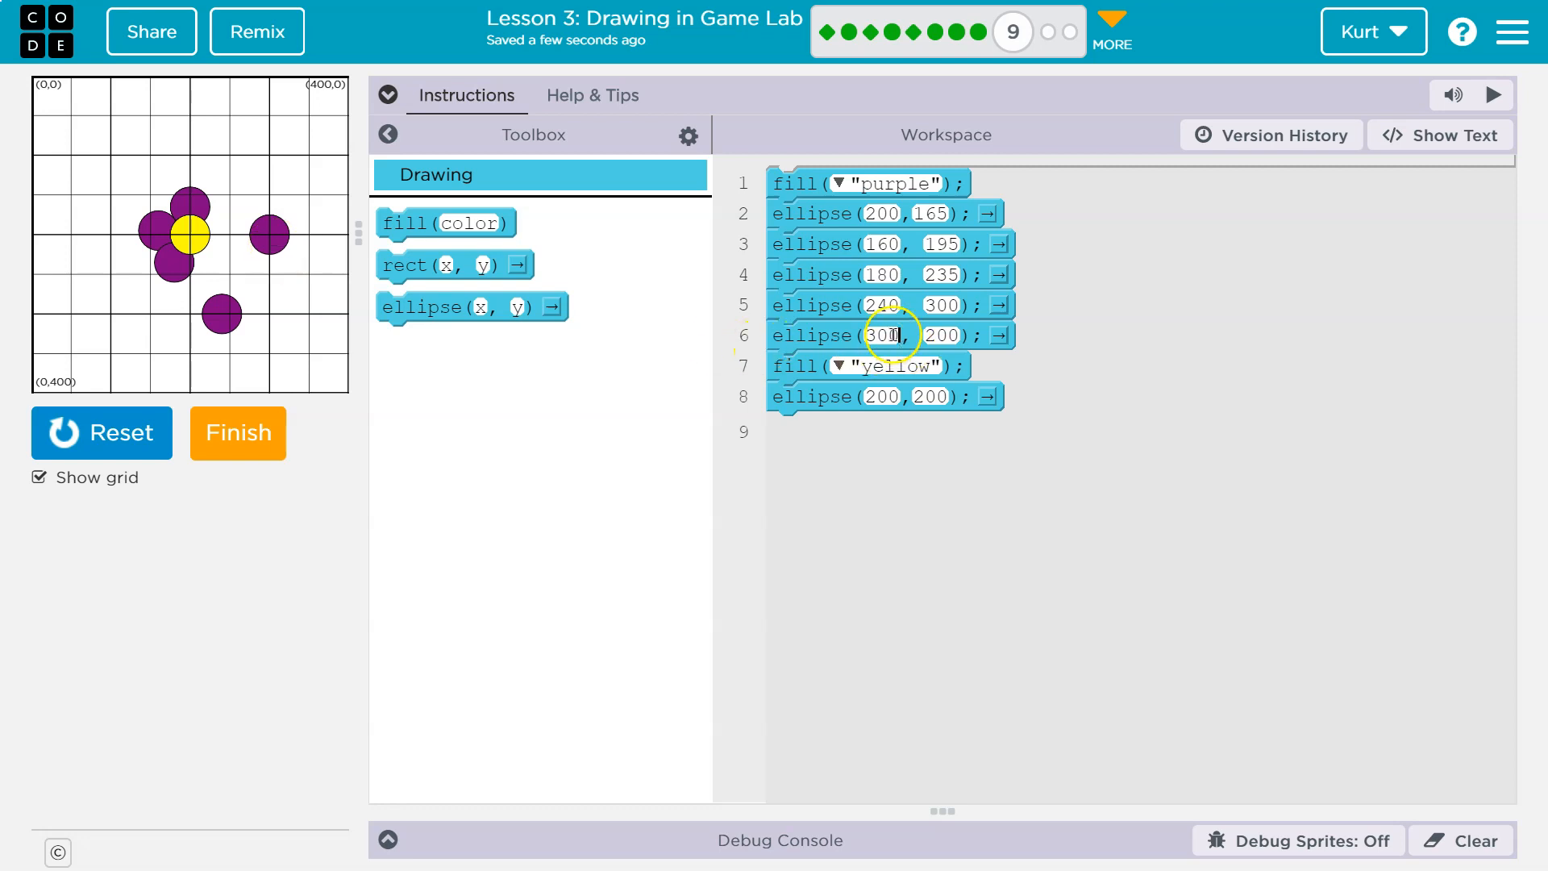
- Change the petal's x-coordinate from 300 to 250, rerun, then edit it to 240
text(250)
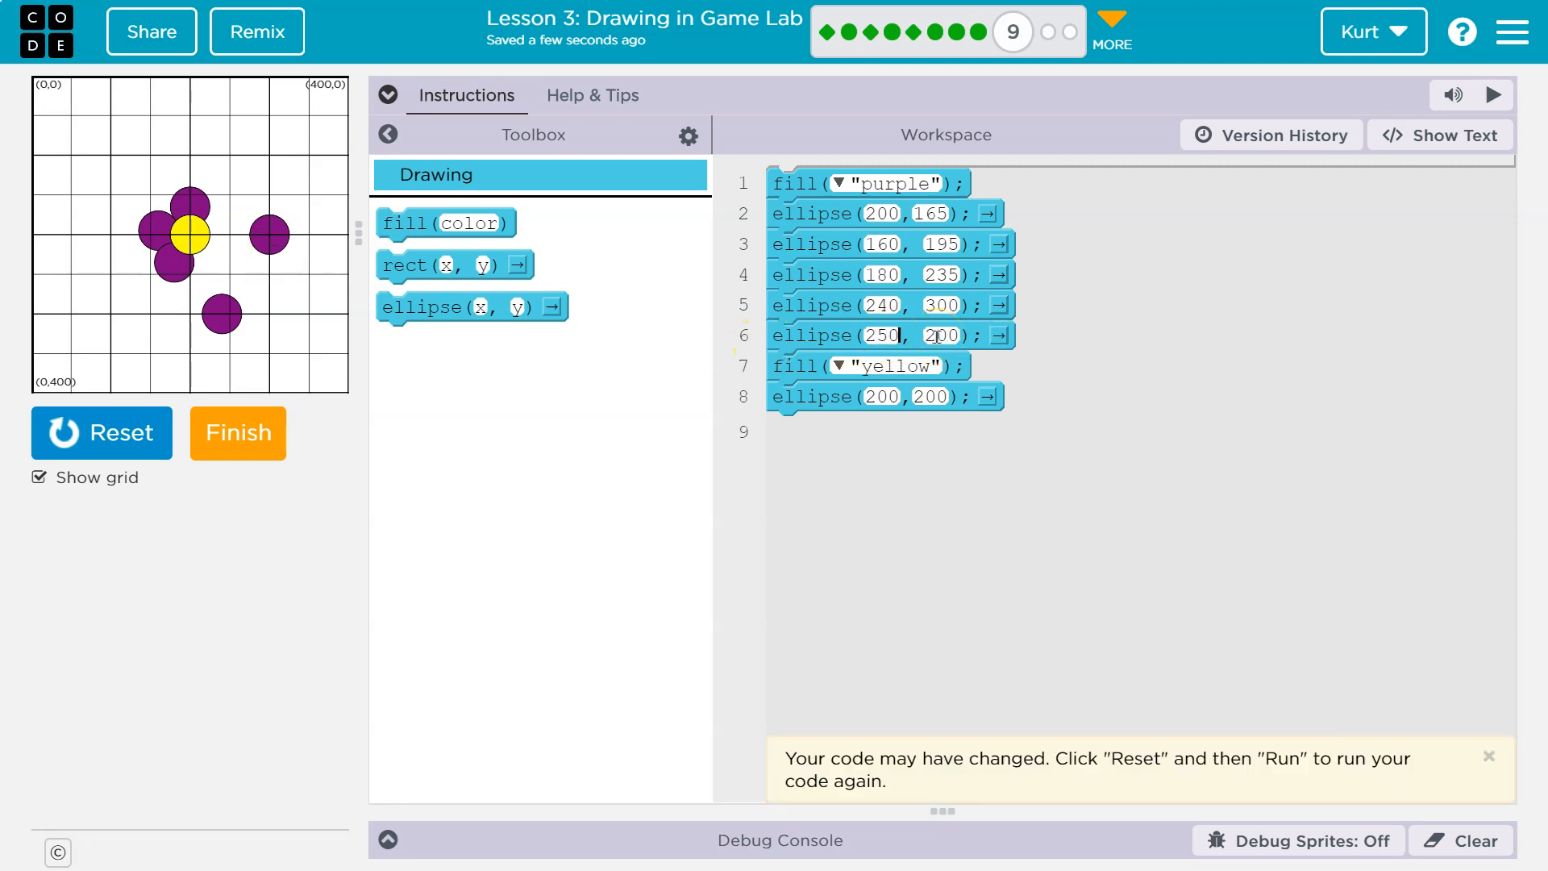
click(102, 432)
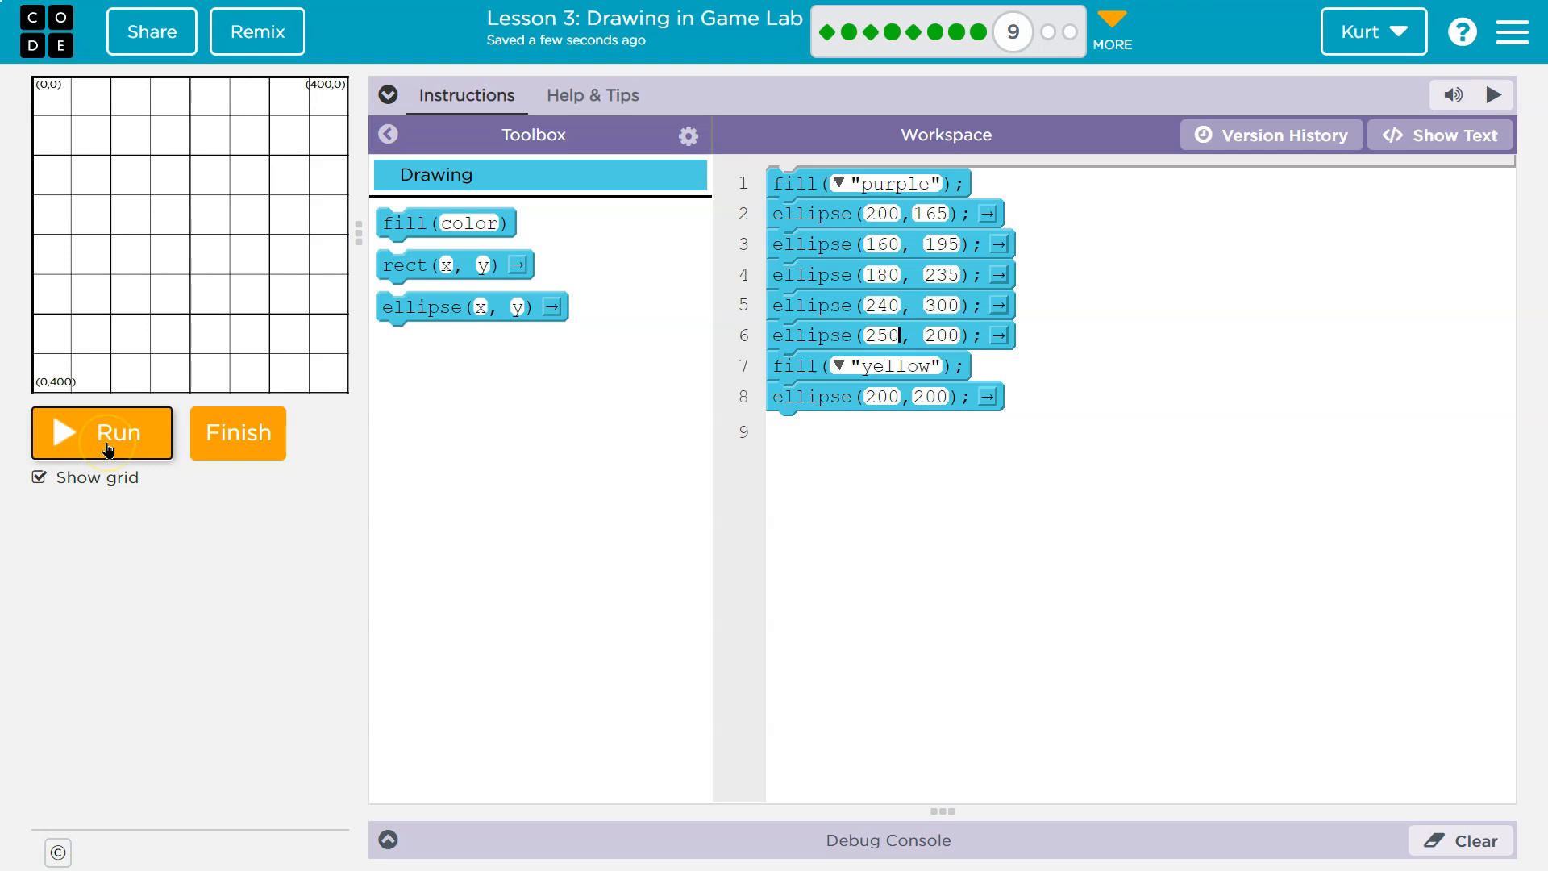
click(101, 432)
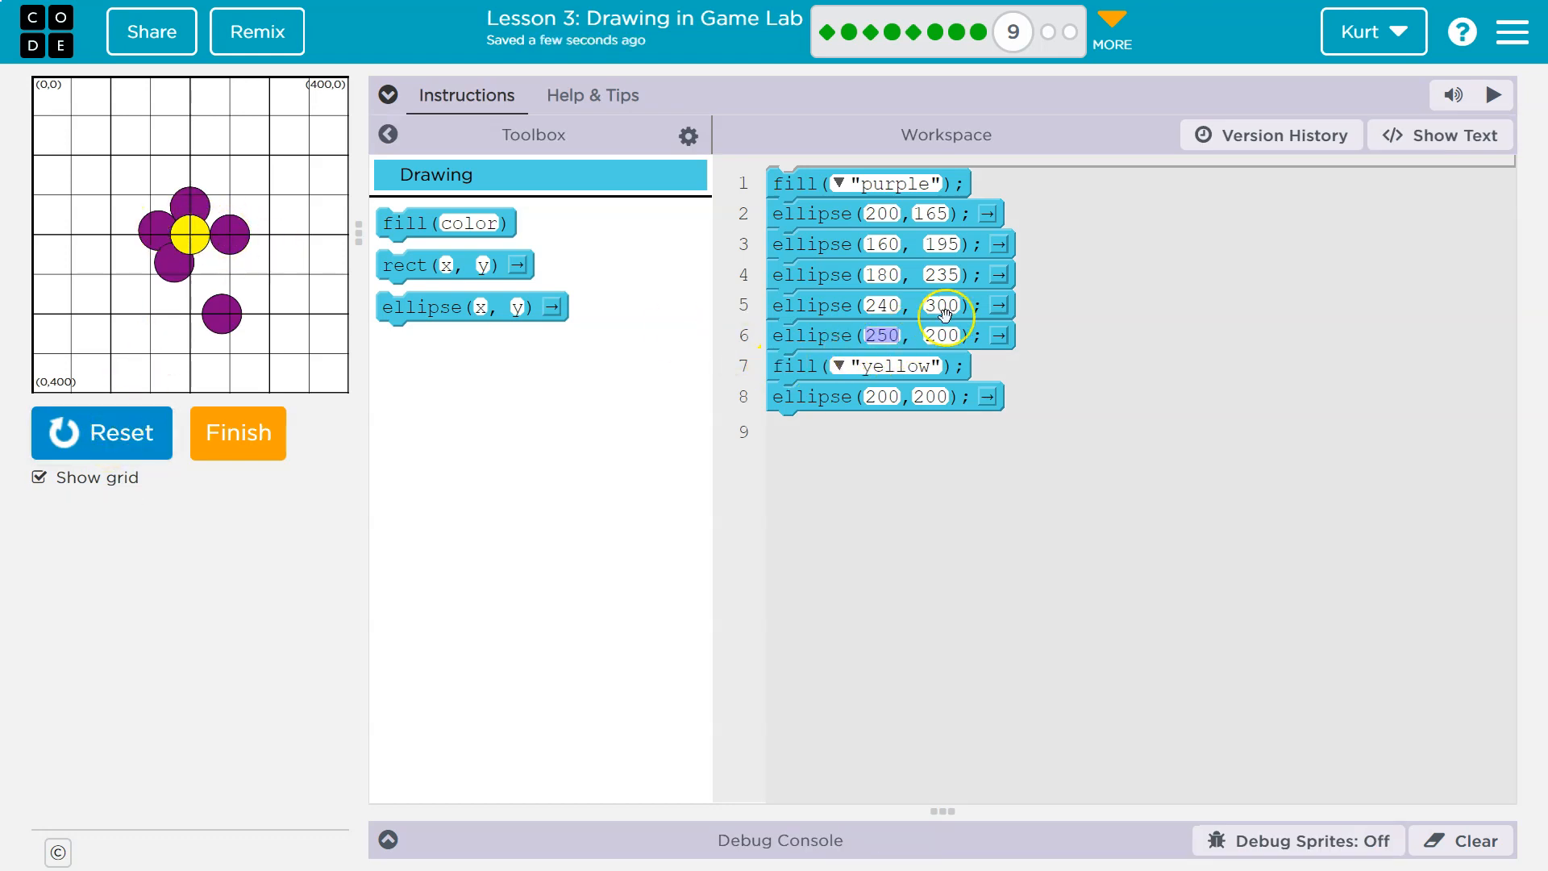
text(240)
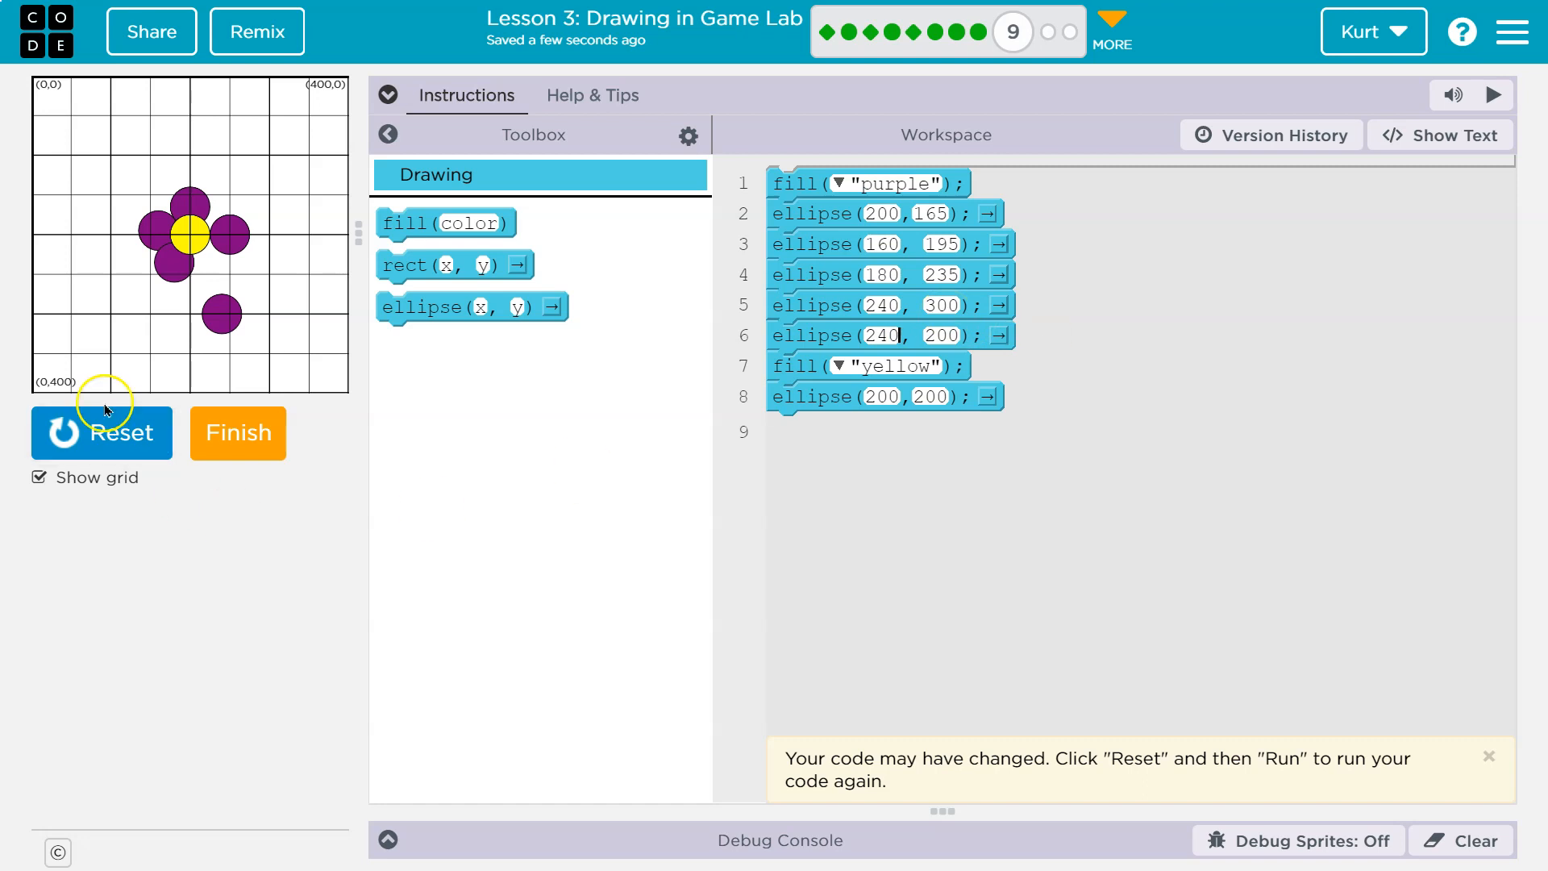
mouse_move(202, 240)
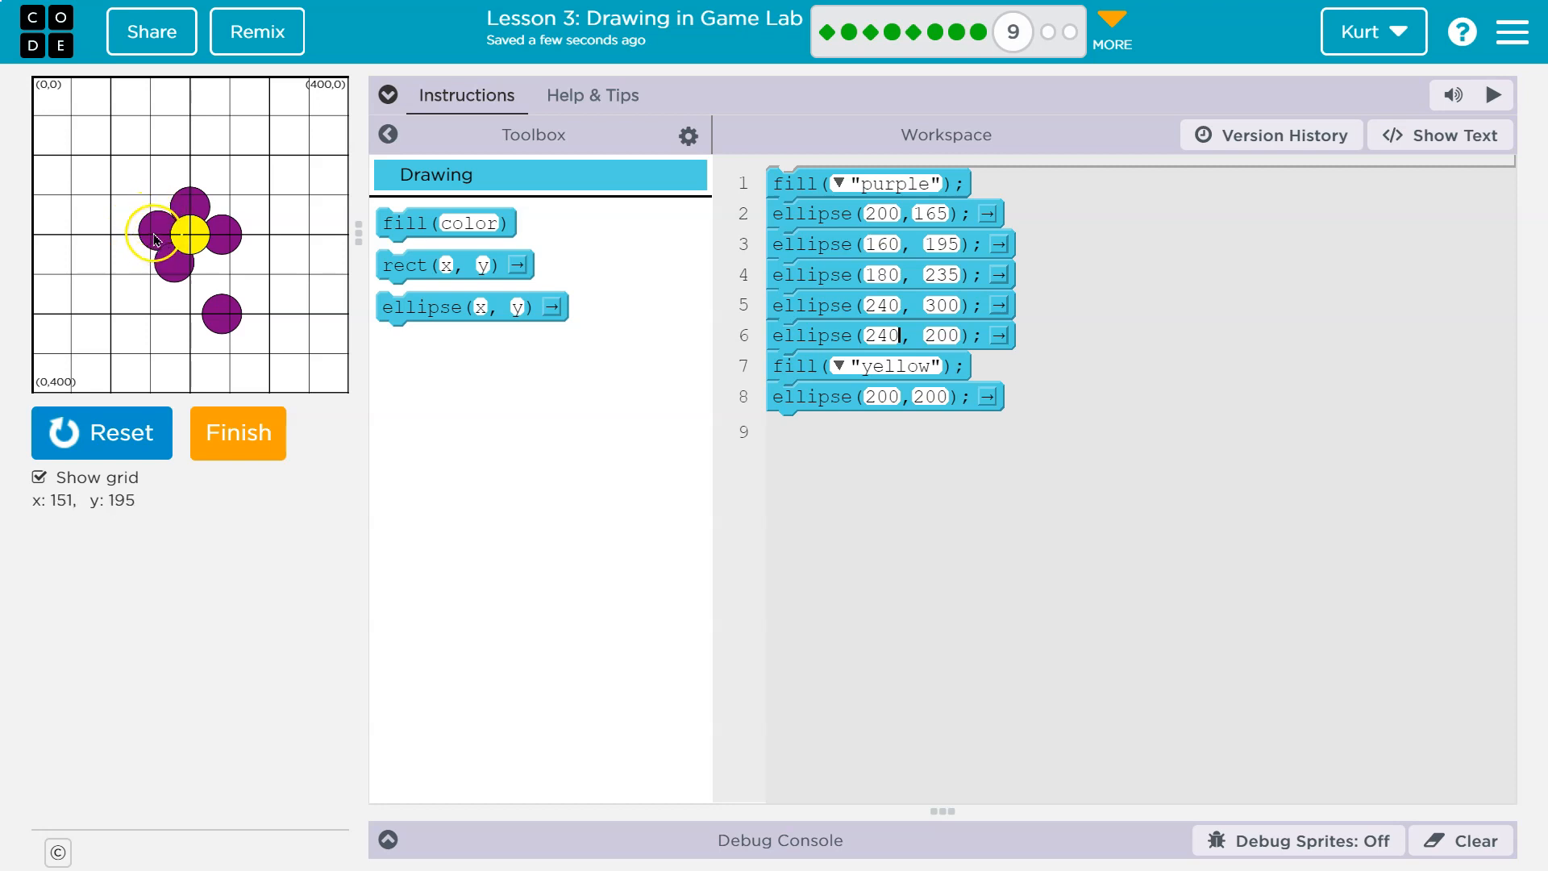
mouse_move(158, 239)
text(195)
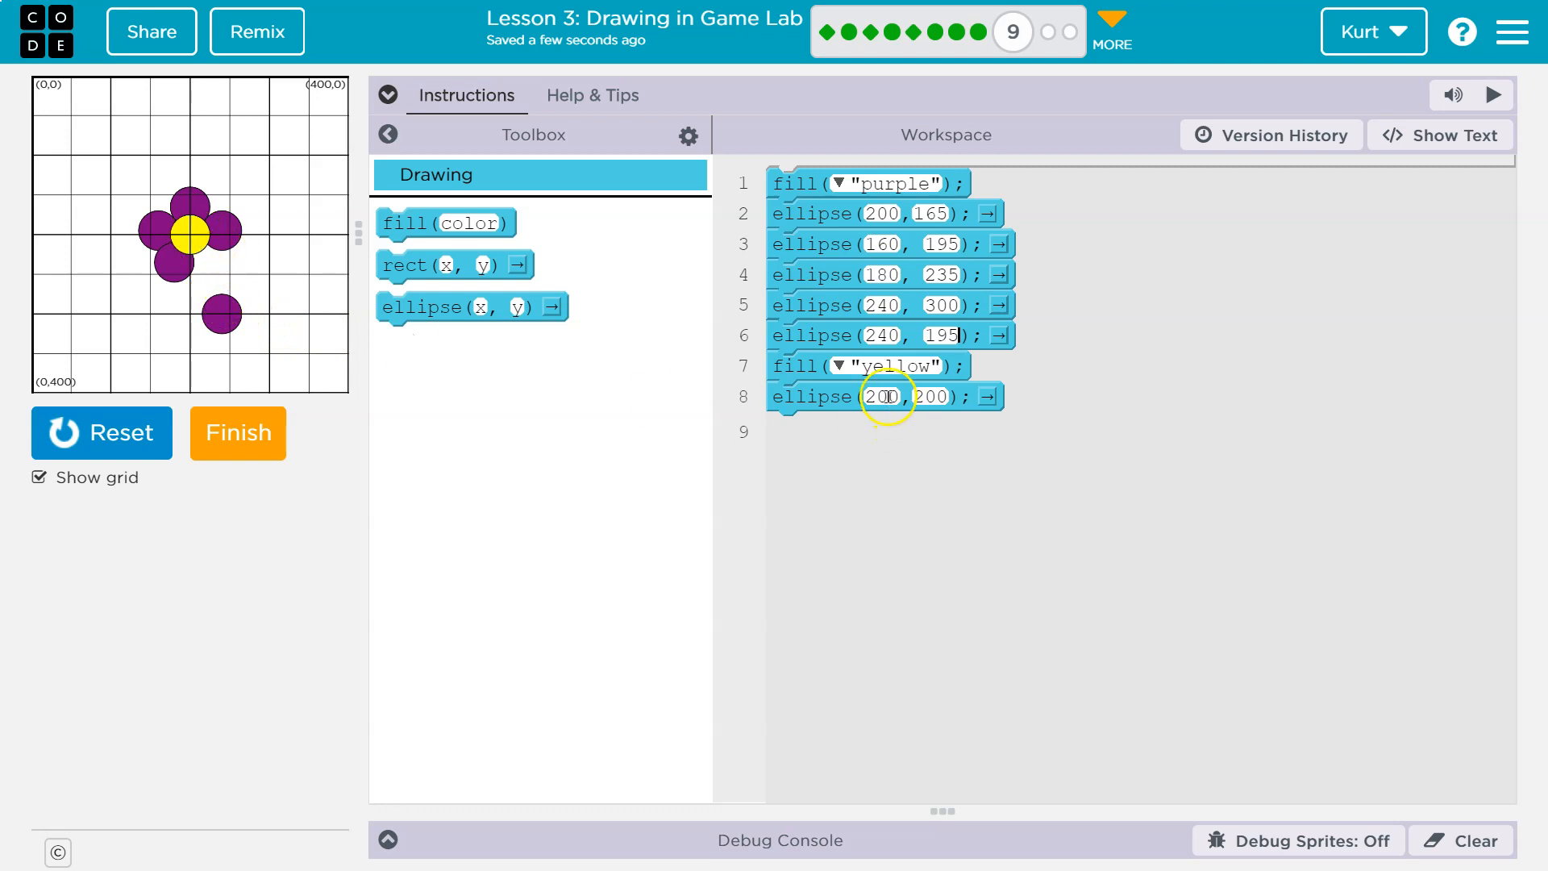
- Test the centre at x=160, restore 200, and move the stray petal to 220, 235
text(160)
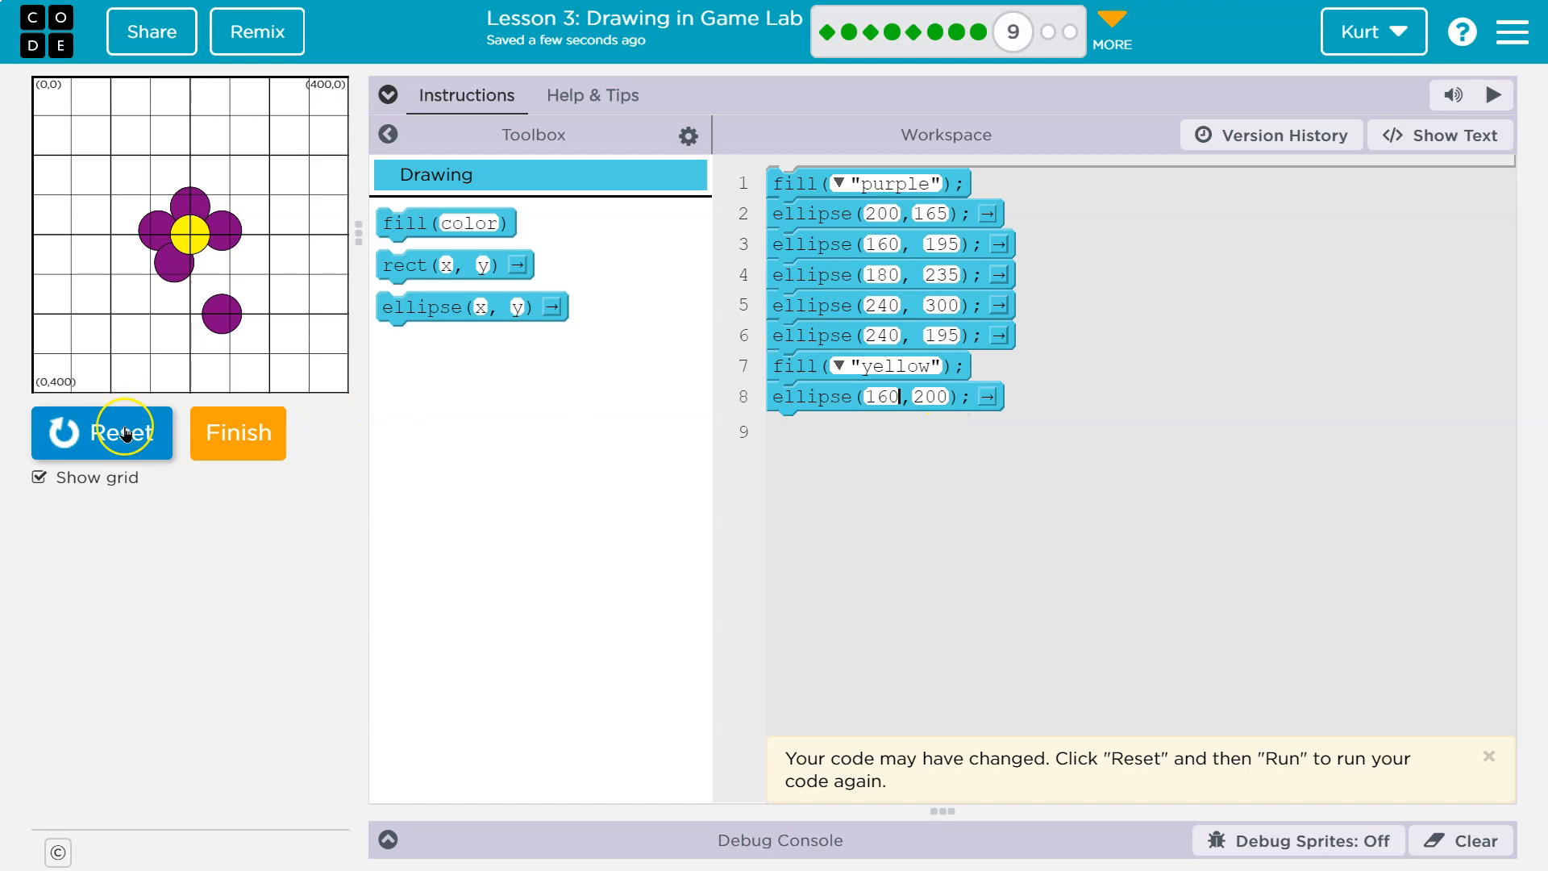
click(101, 432)
text(200)
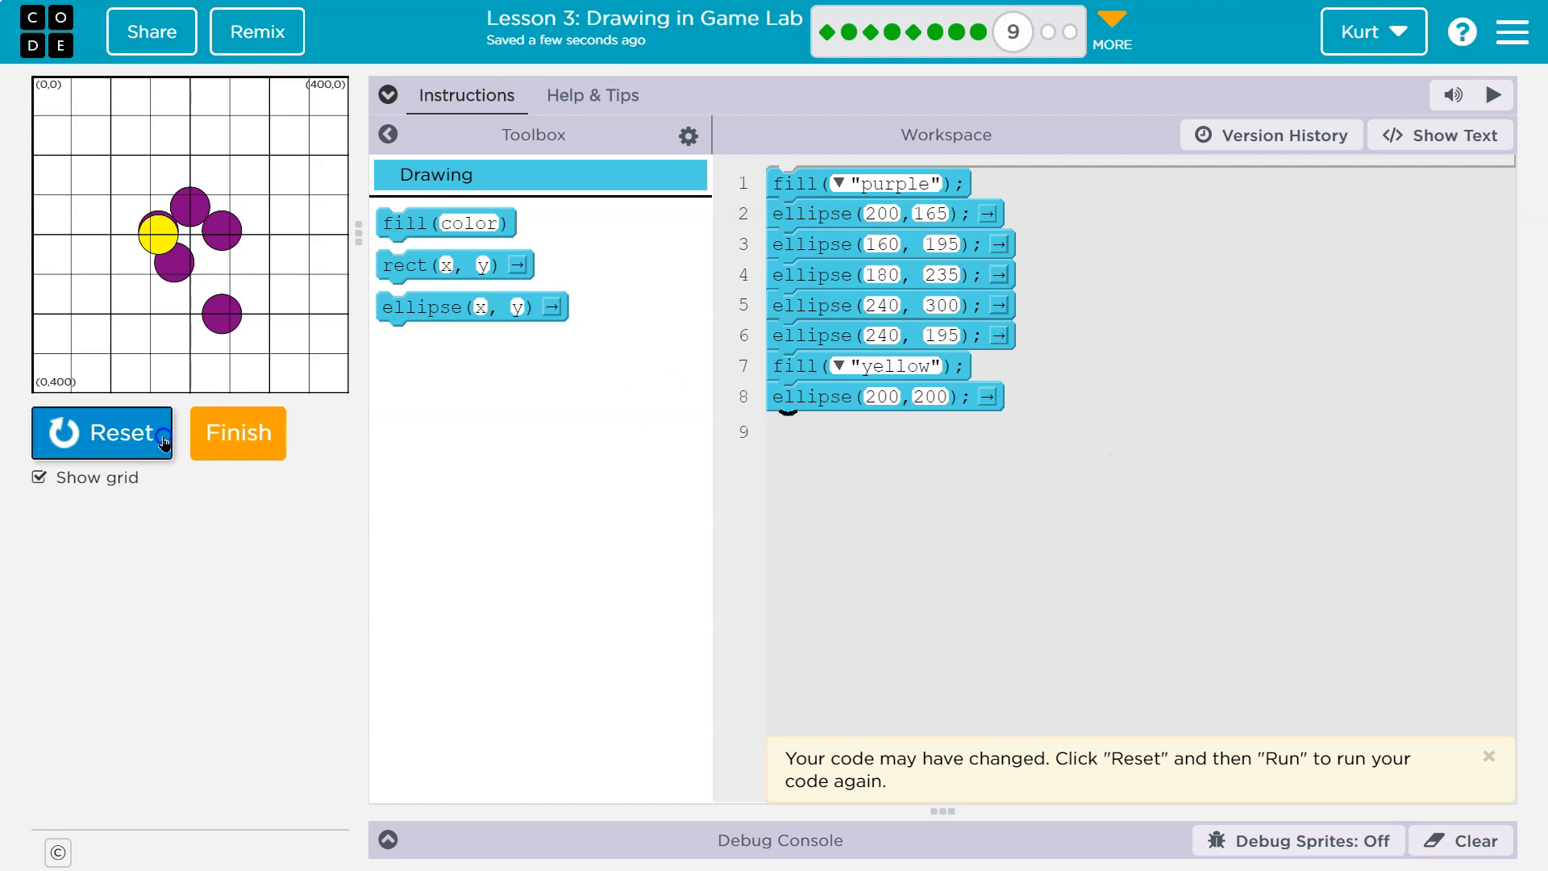
click(102, 432)
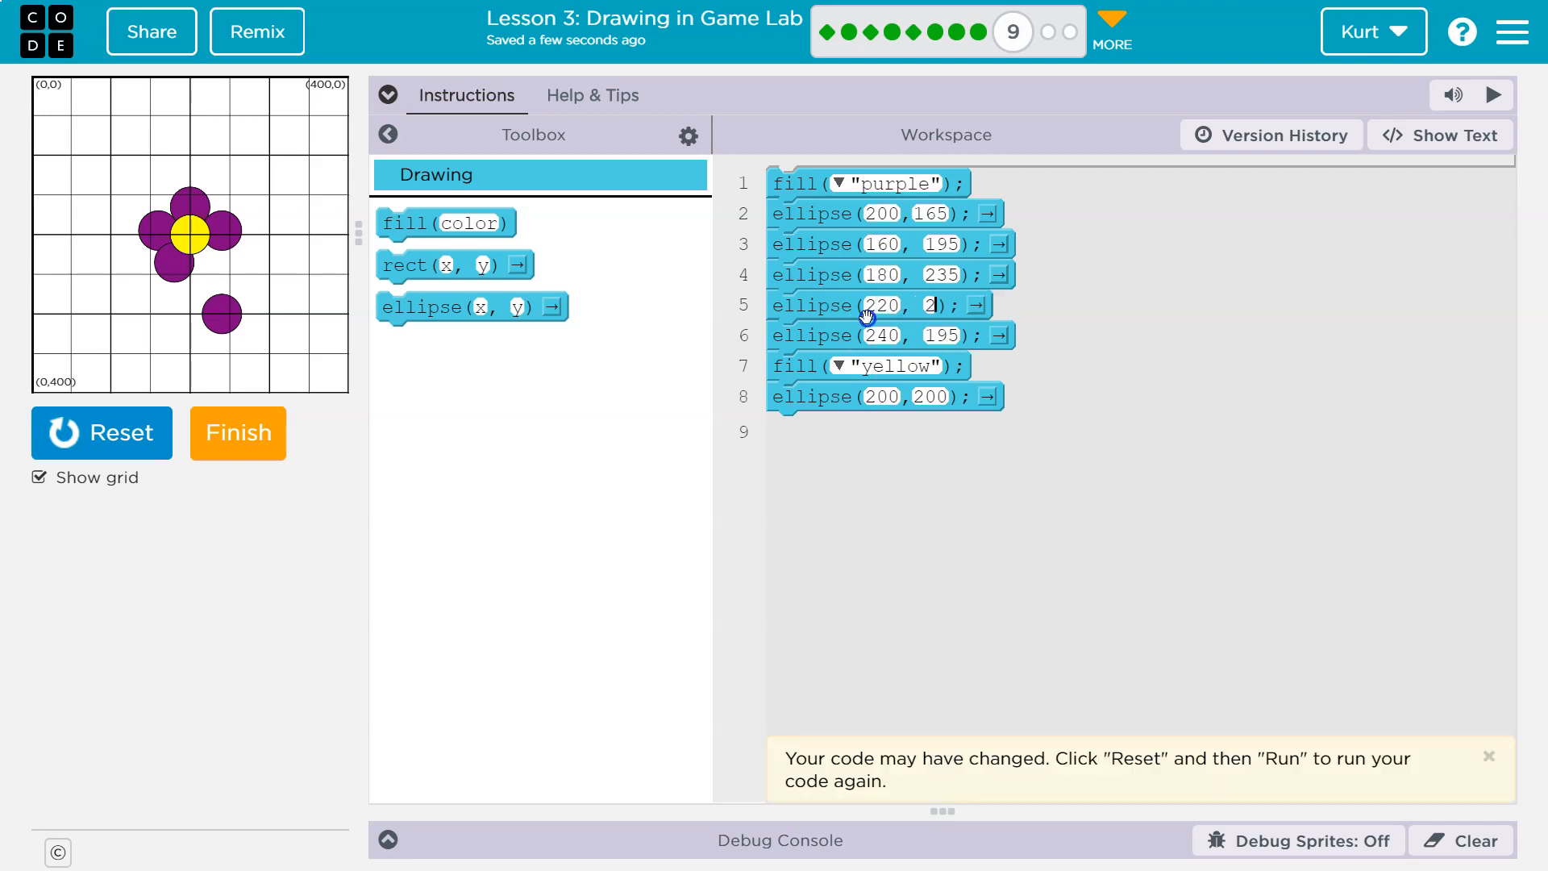
text(20)
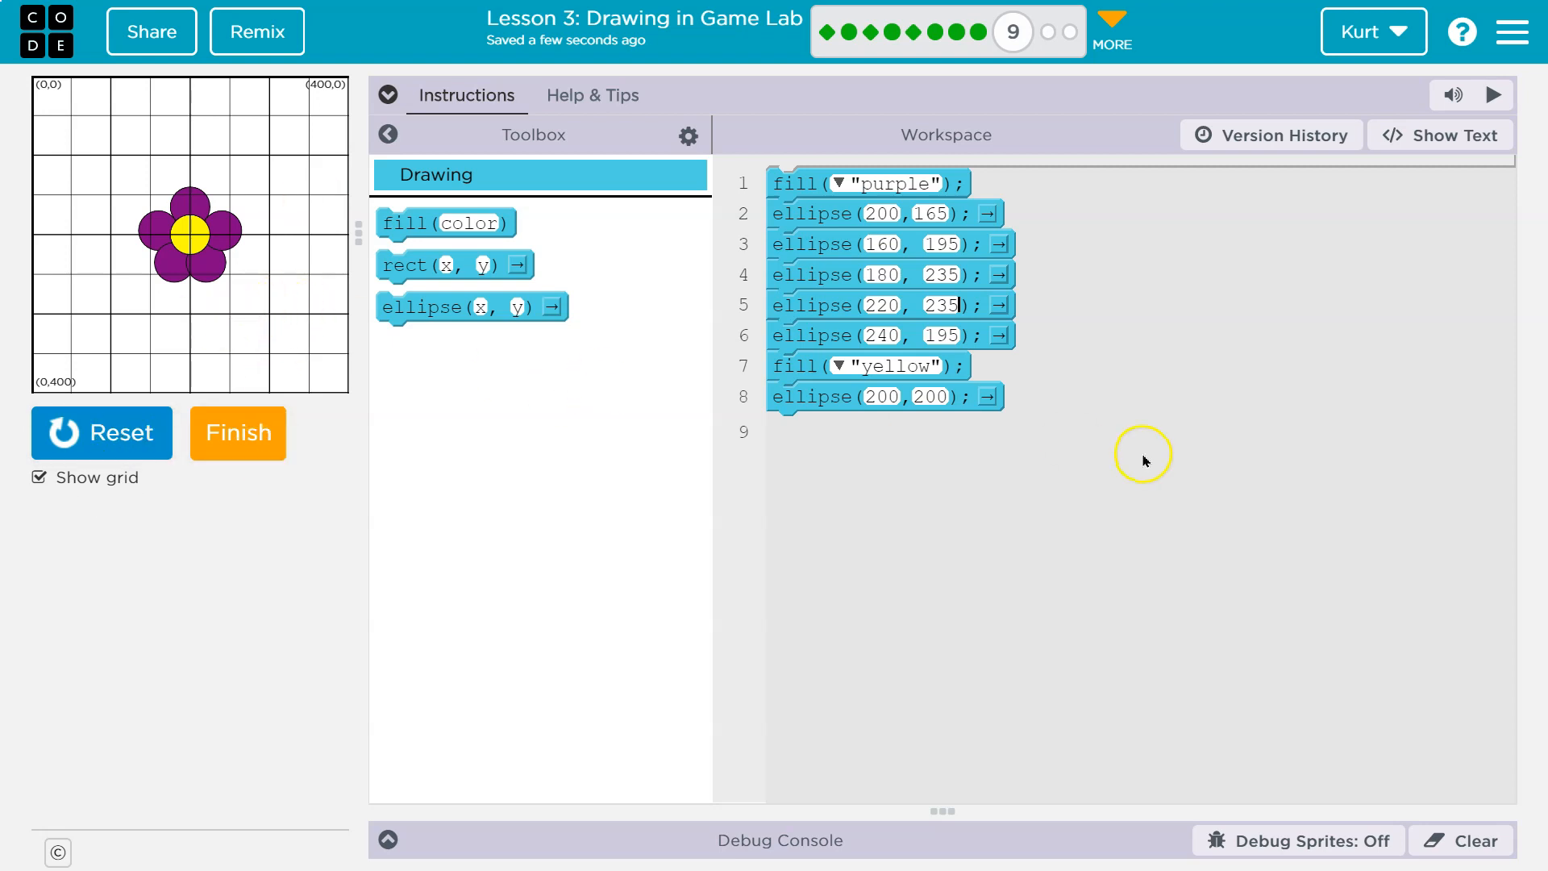
mouse_move(188, 291)
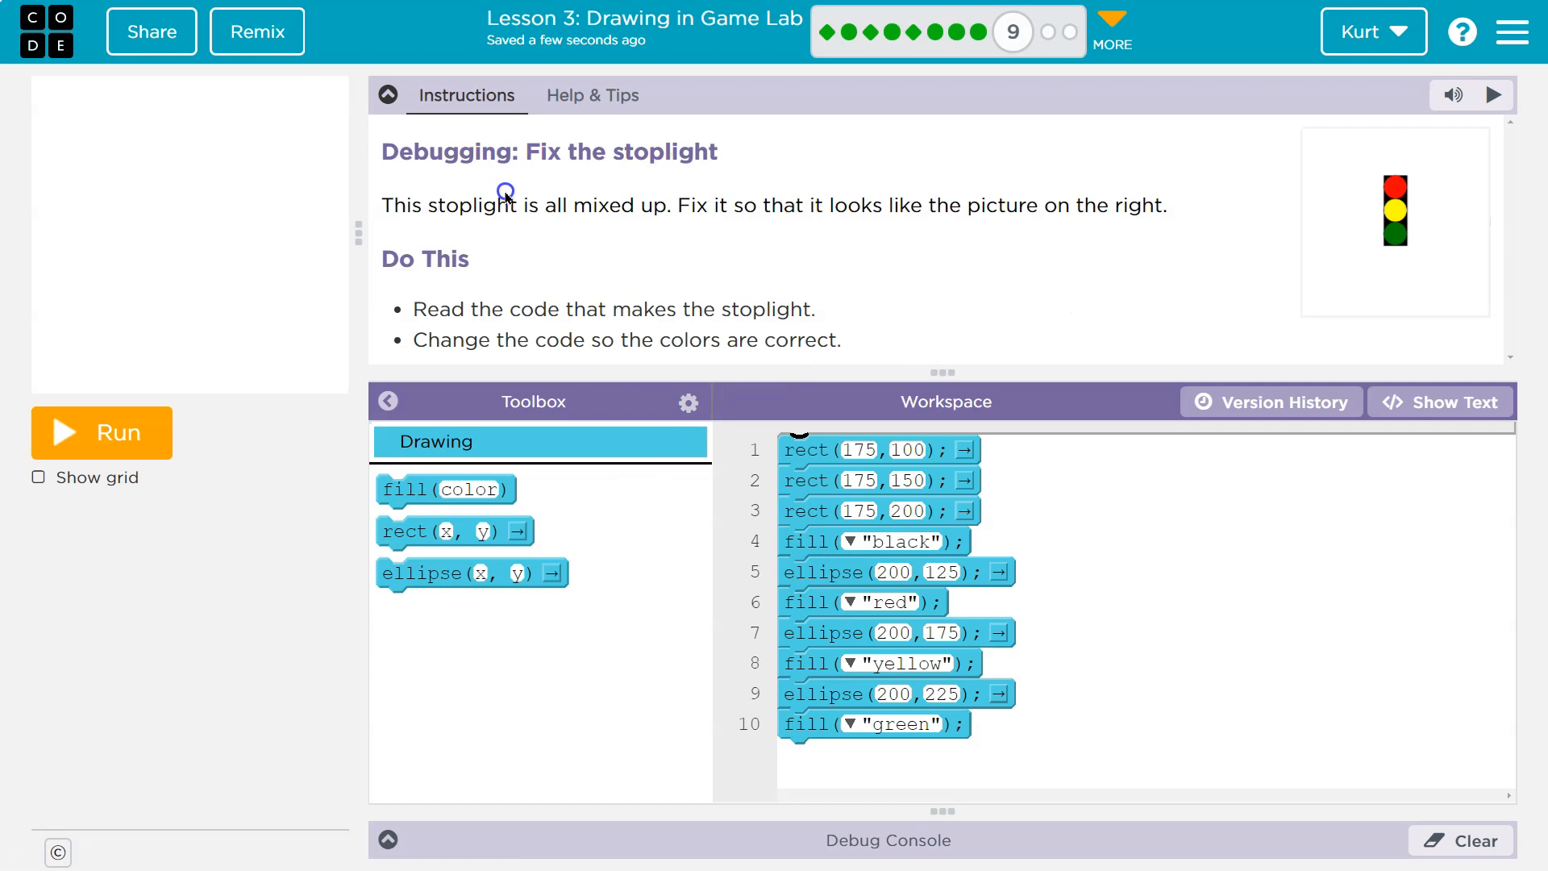
- Move fill("black") above the rect blocks and rerun so the stoplight box is black
click(100, 433)
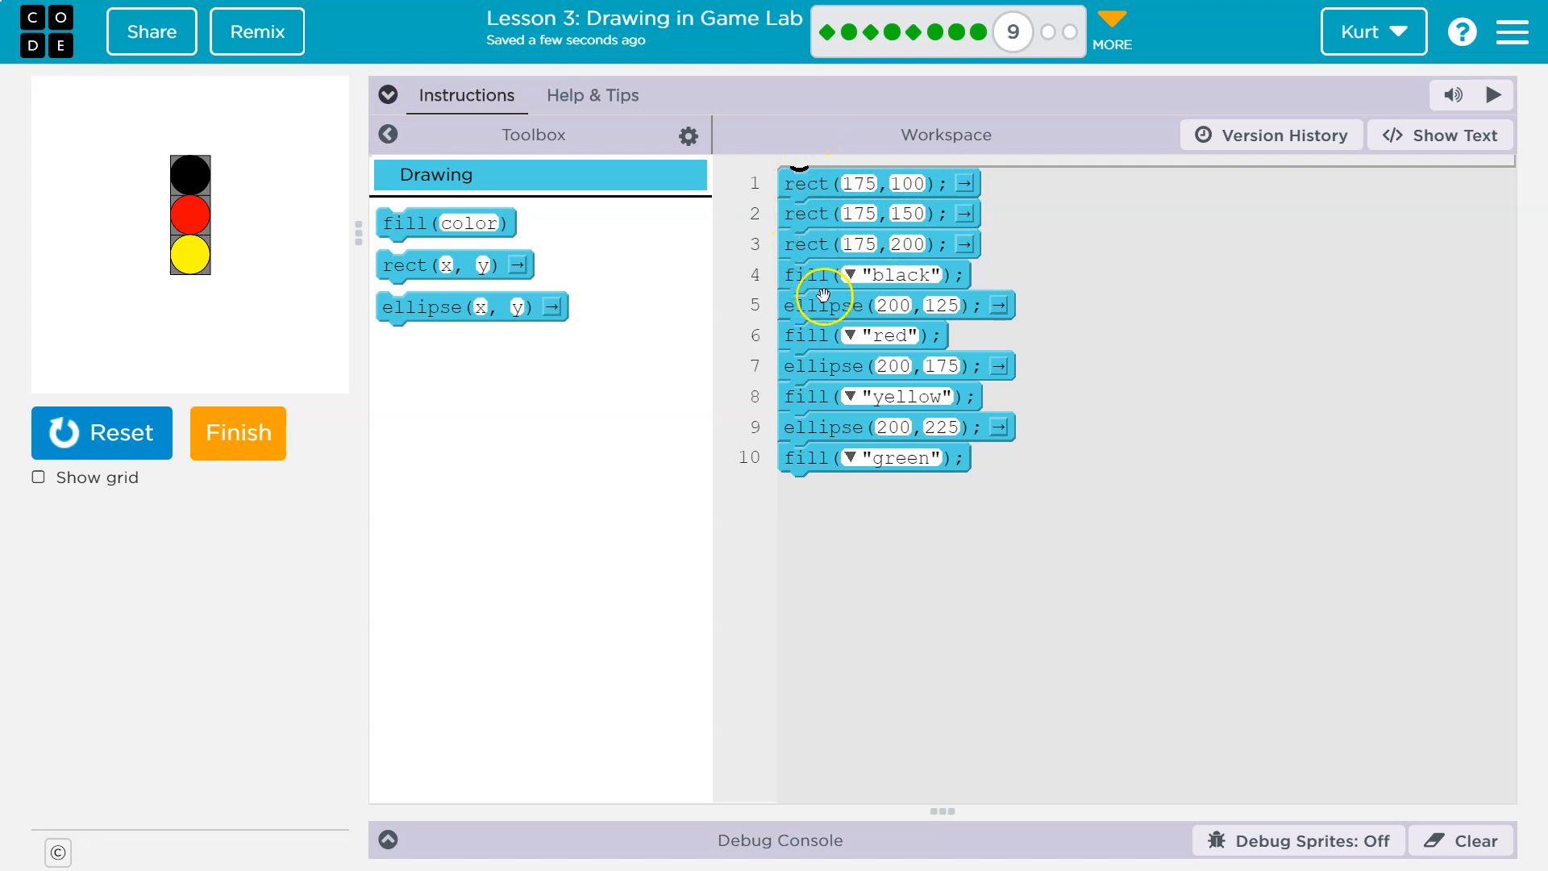
mouse_move(805, 185)
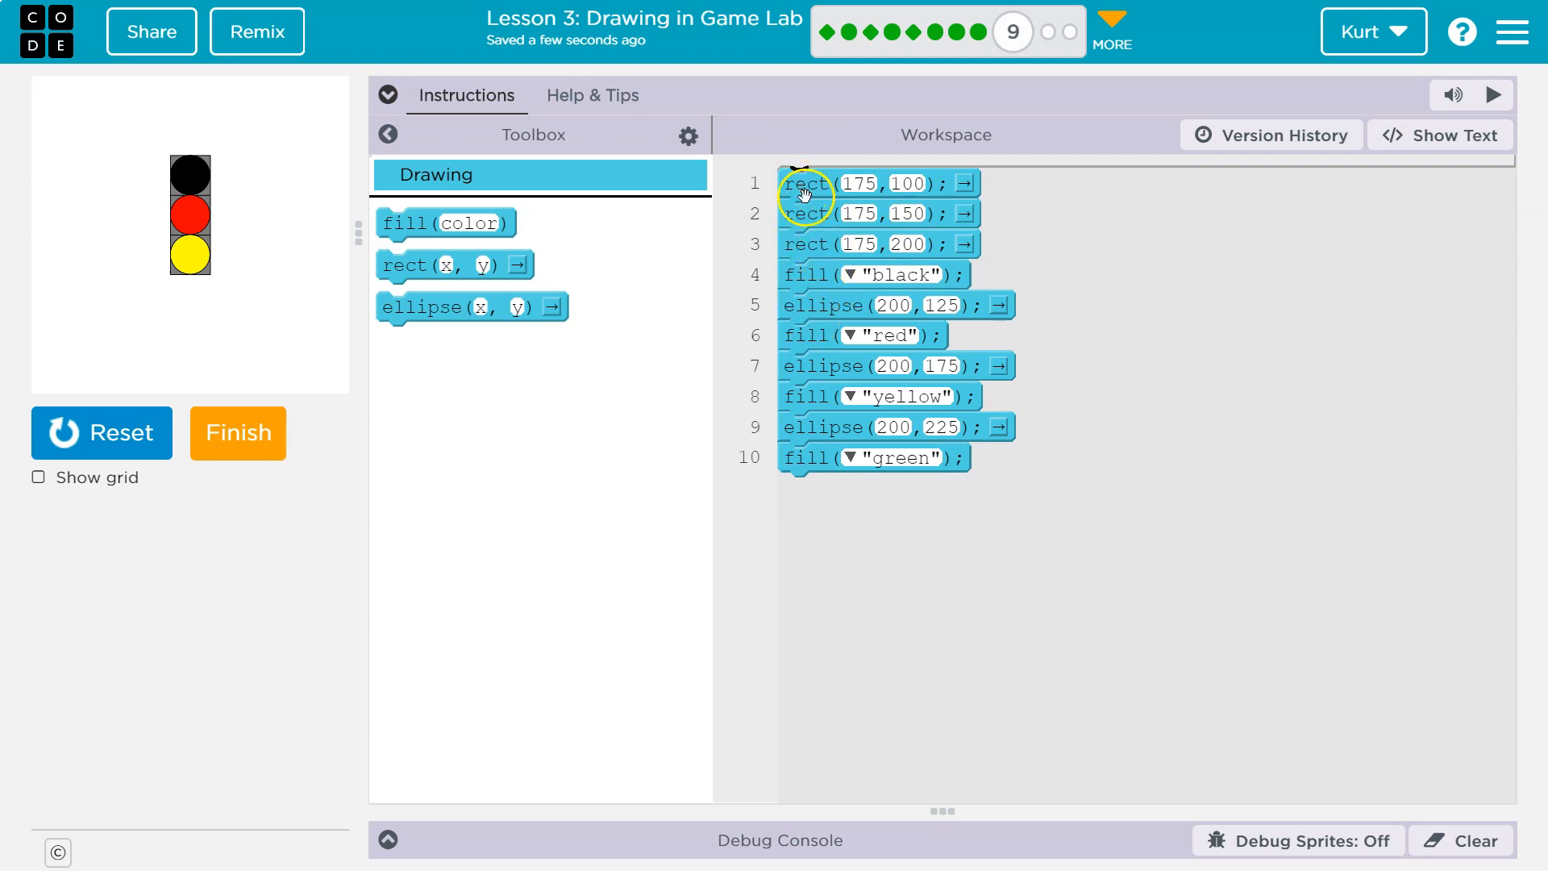
mouse_move(809, 260)
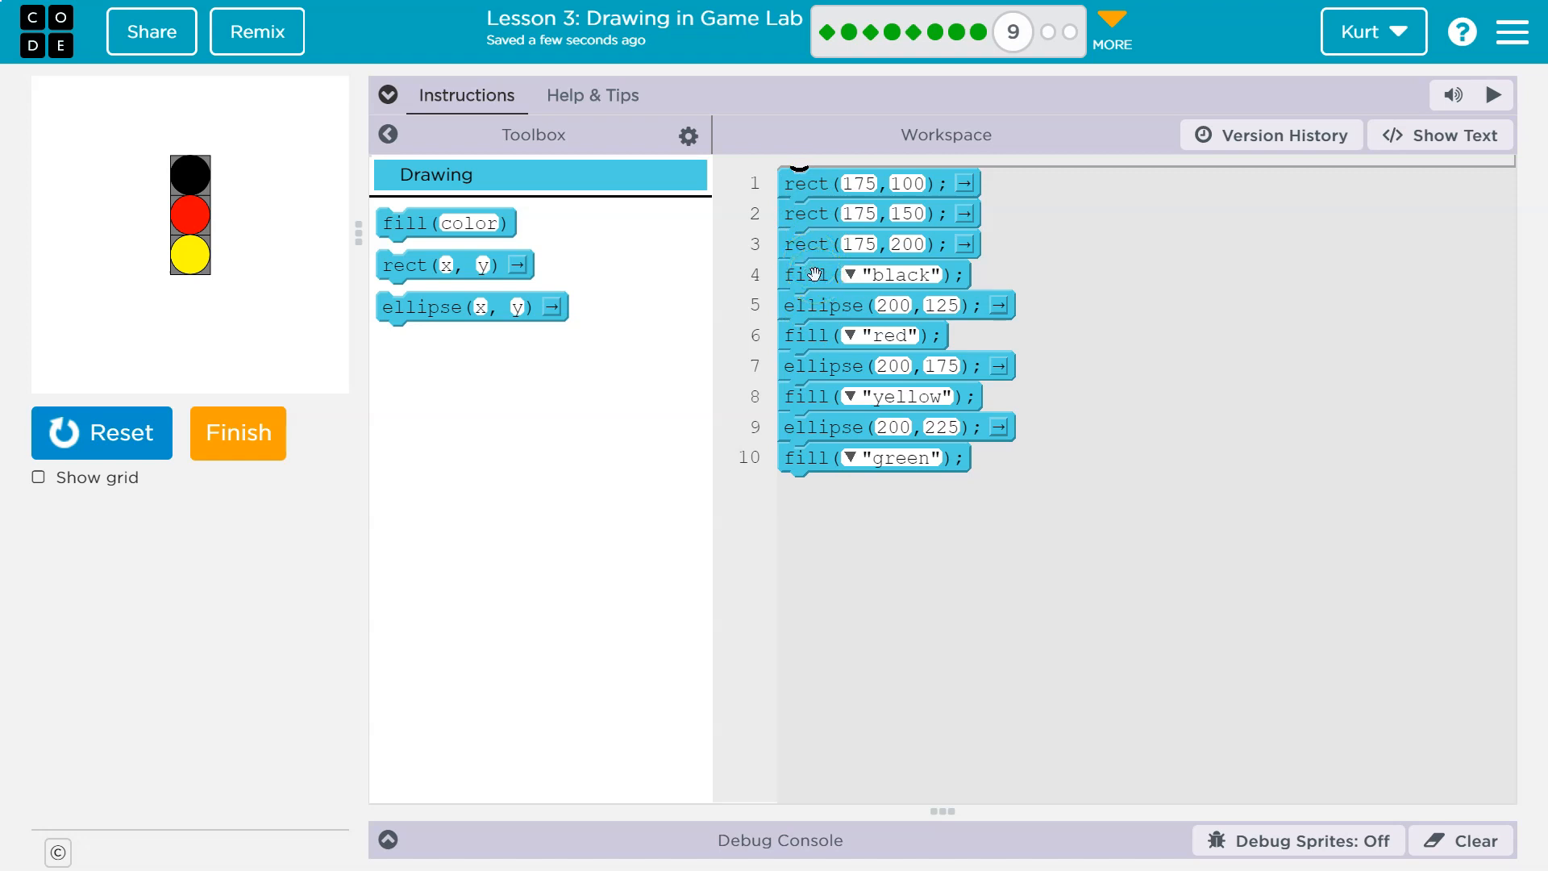
mouse_move(208, 183)
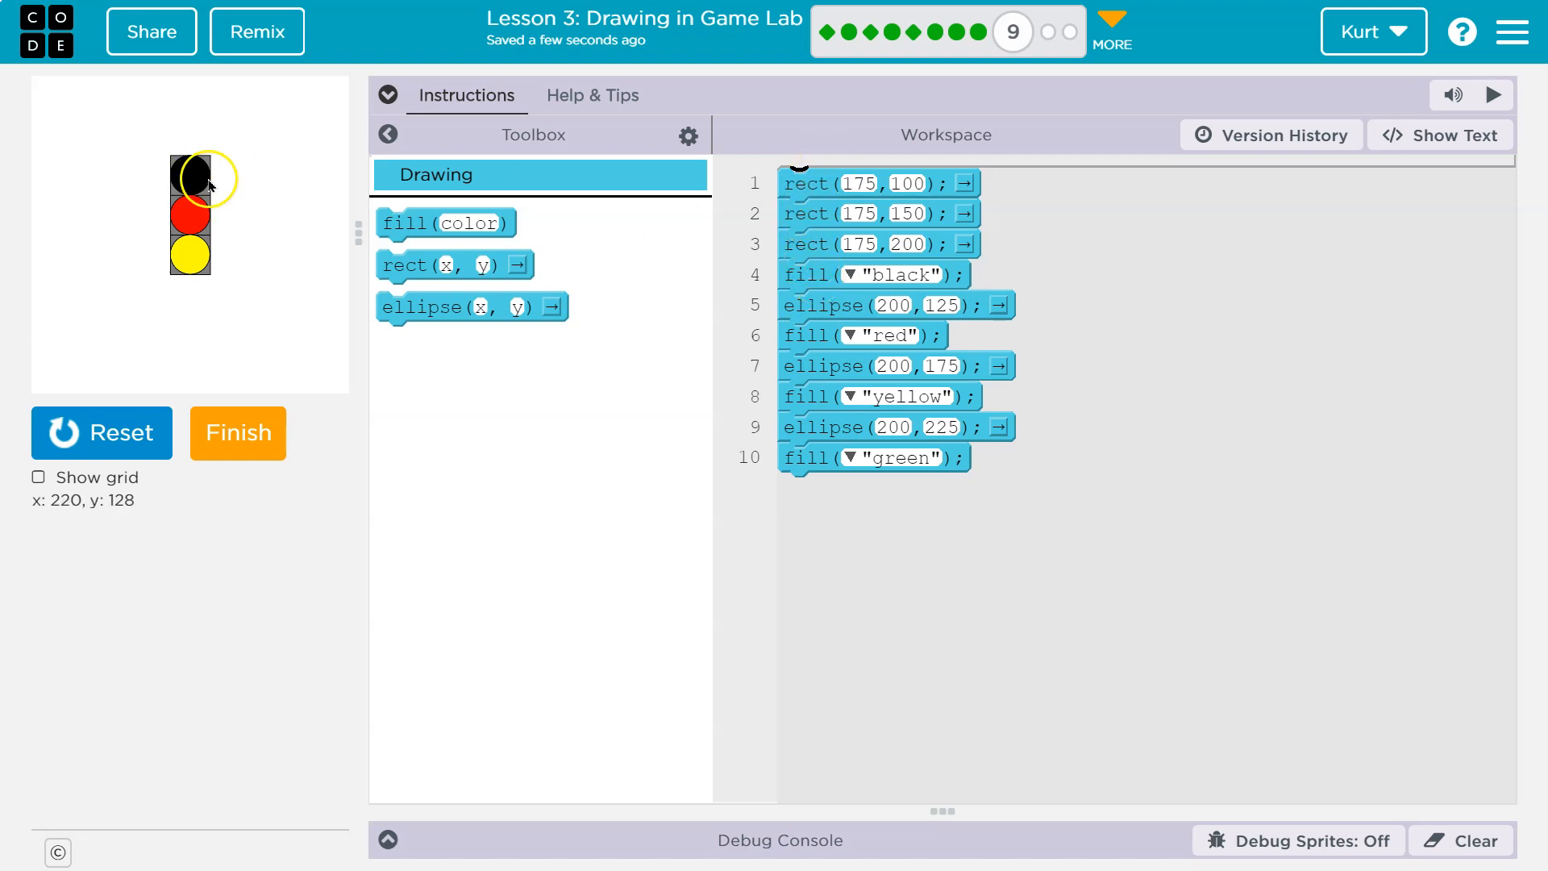
double_click(900, 275)
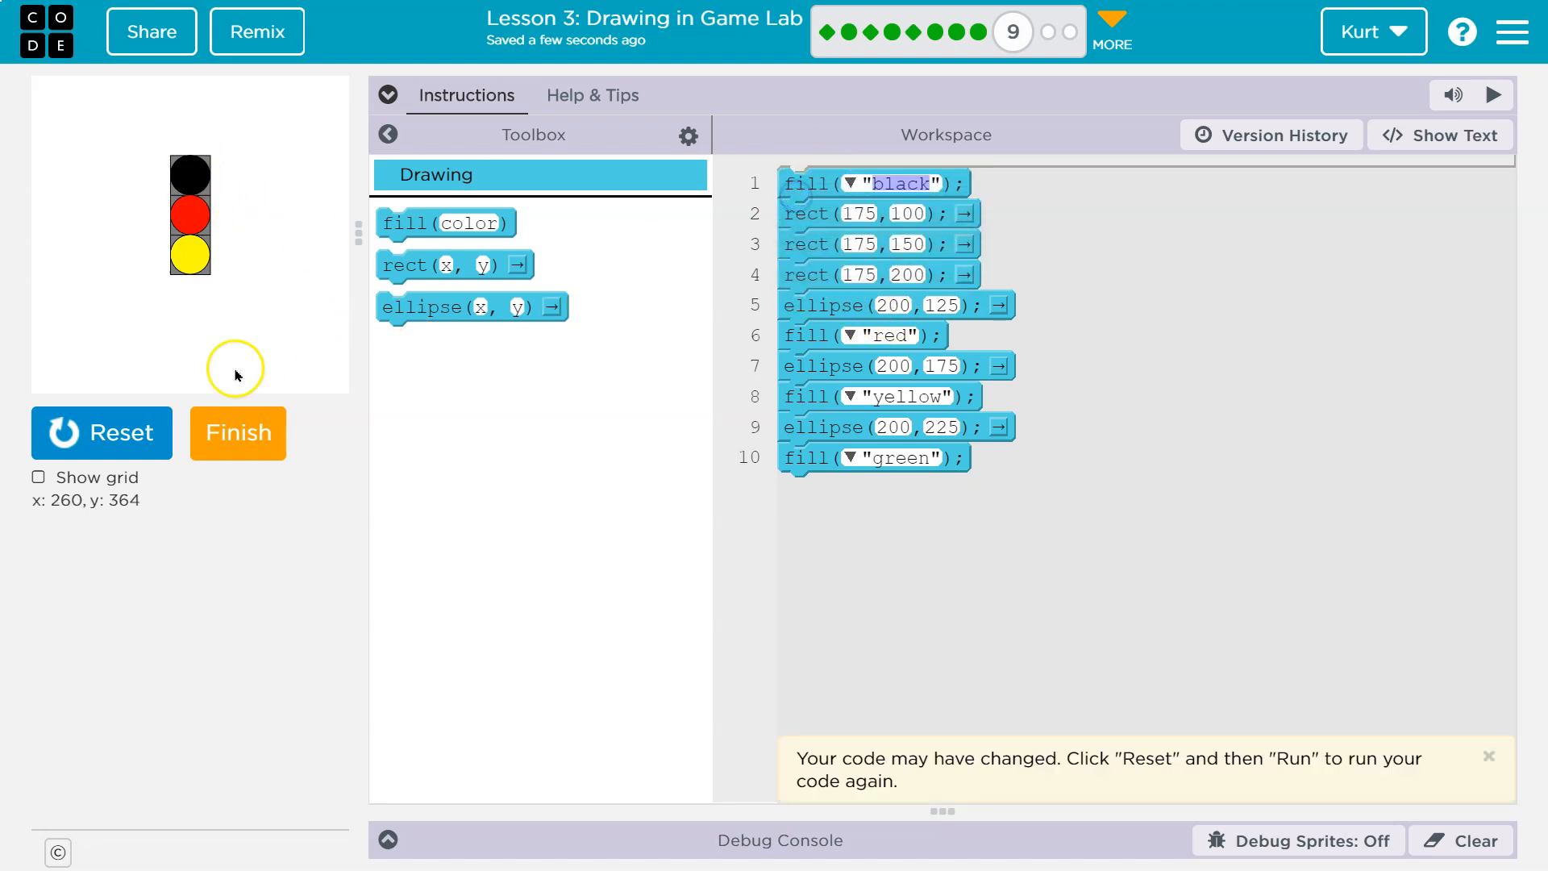
click(101, 433)
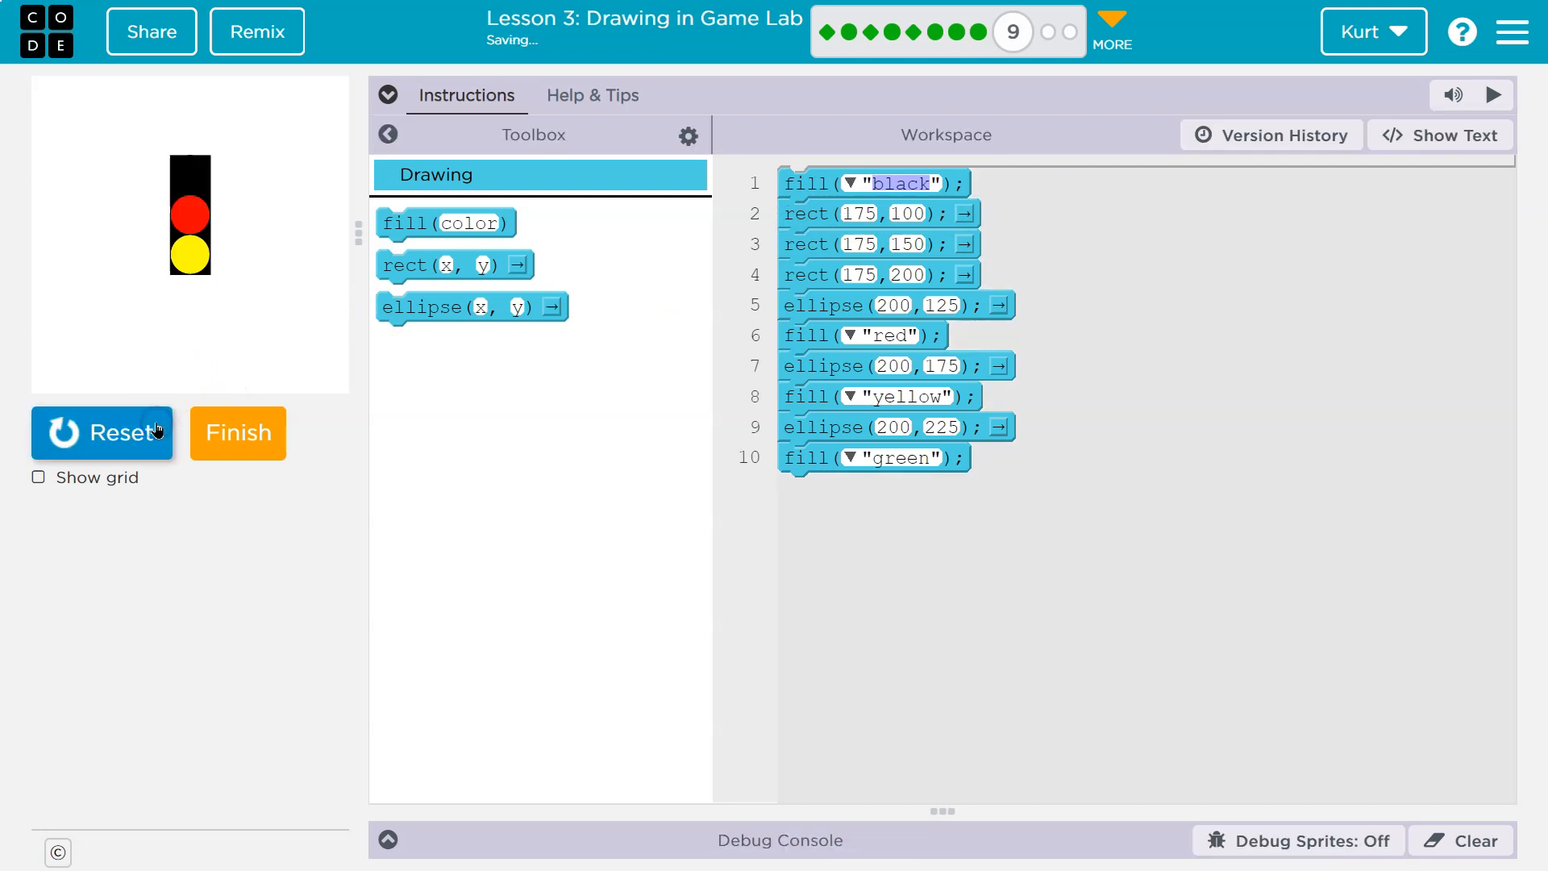
mouse_move(199, 333)
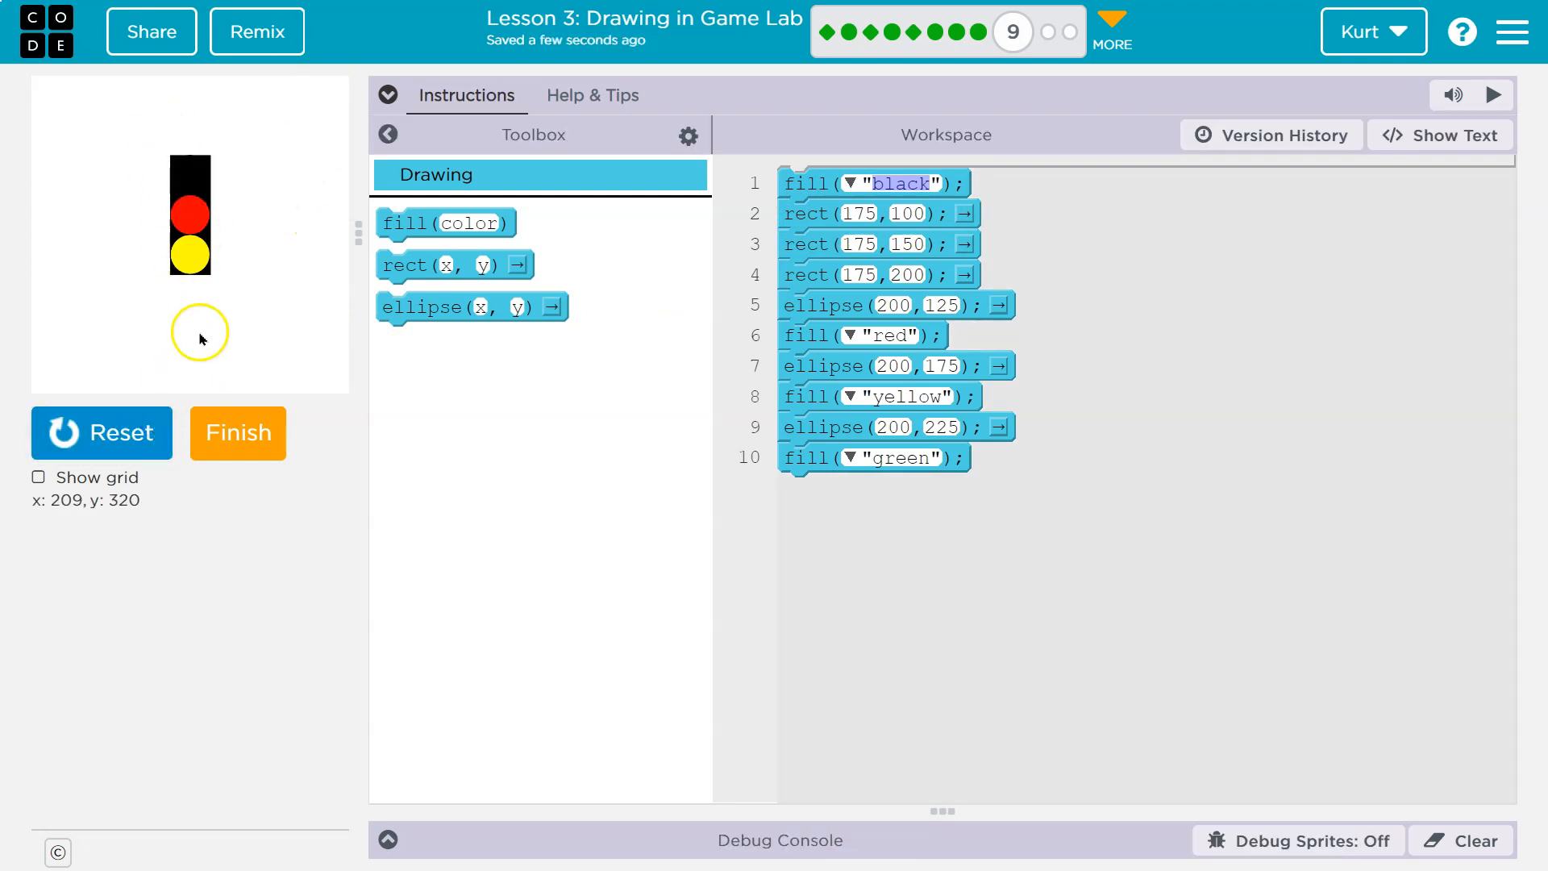
mouse_move(700, 322)
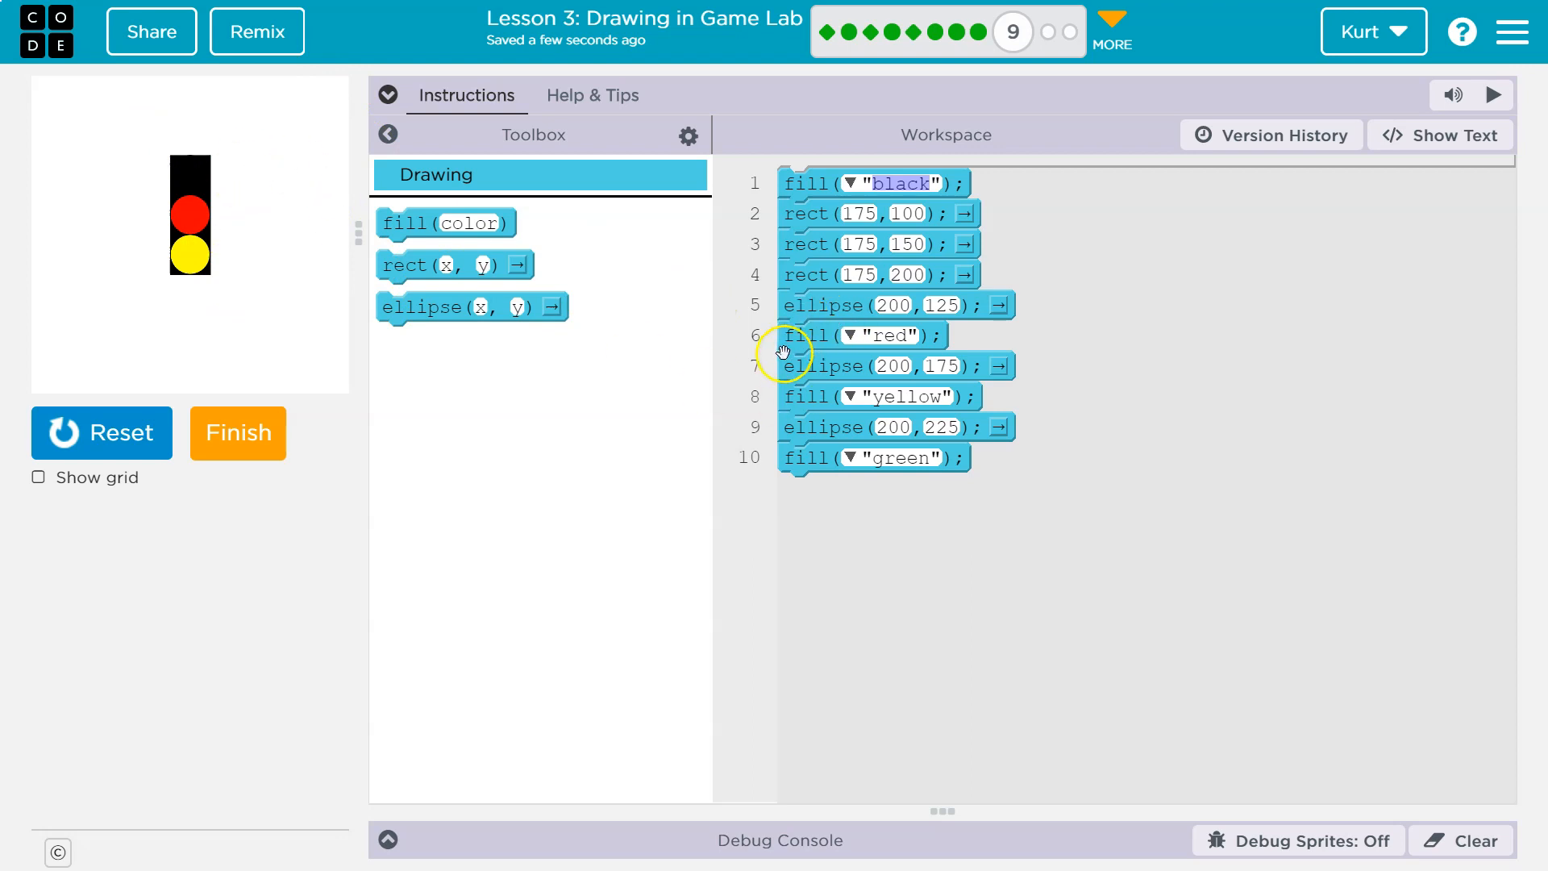
- Move the red, yellow and green fills above their lights, rerun, and re-expand the instructions
click(388, 95)
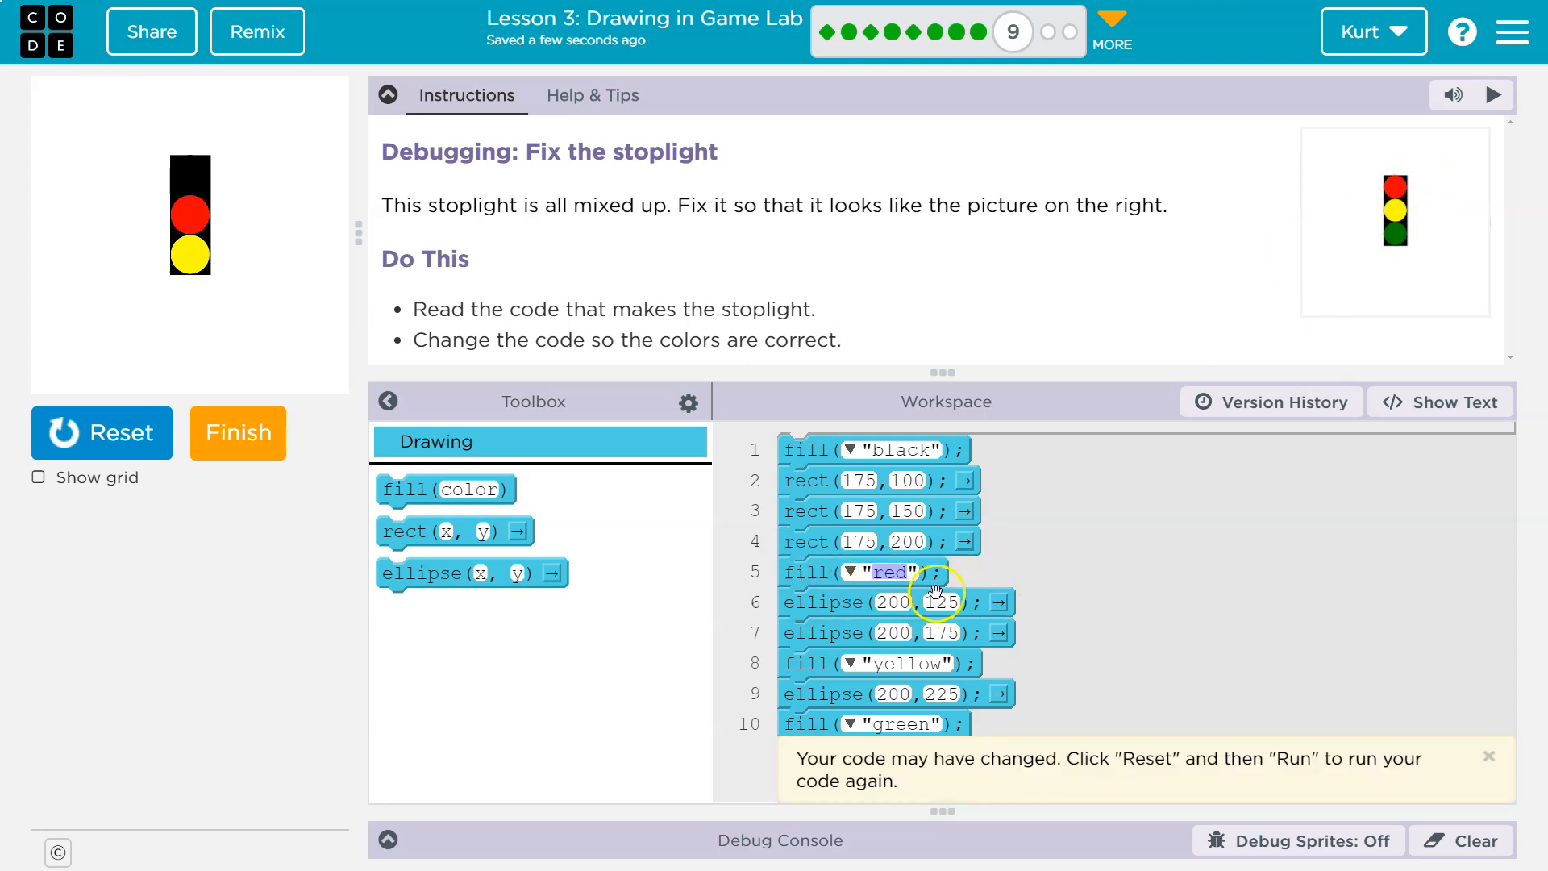
click(102, 432)
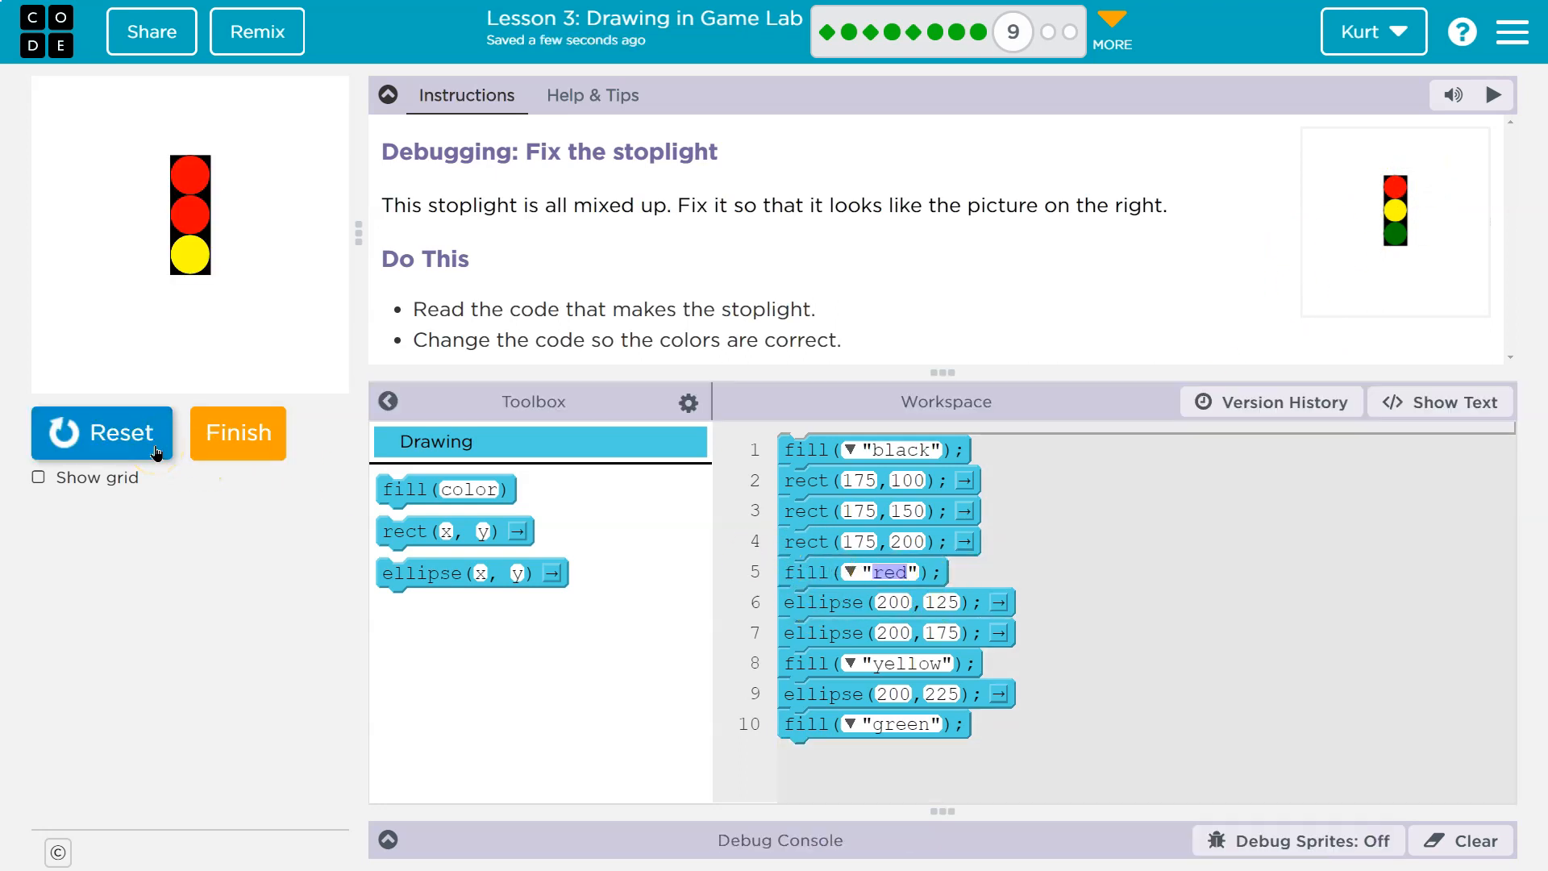
click(387, 95)
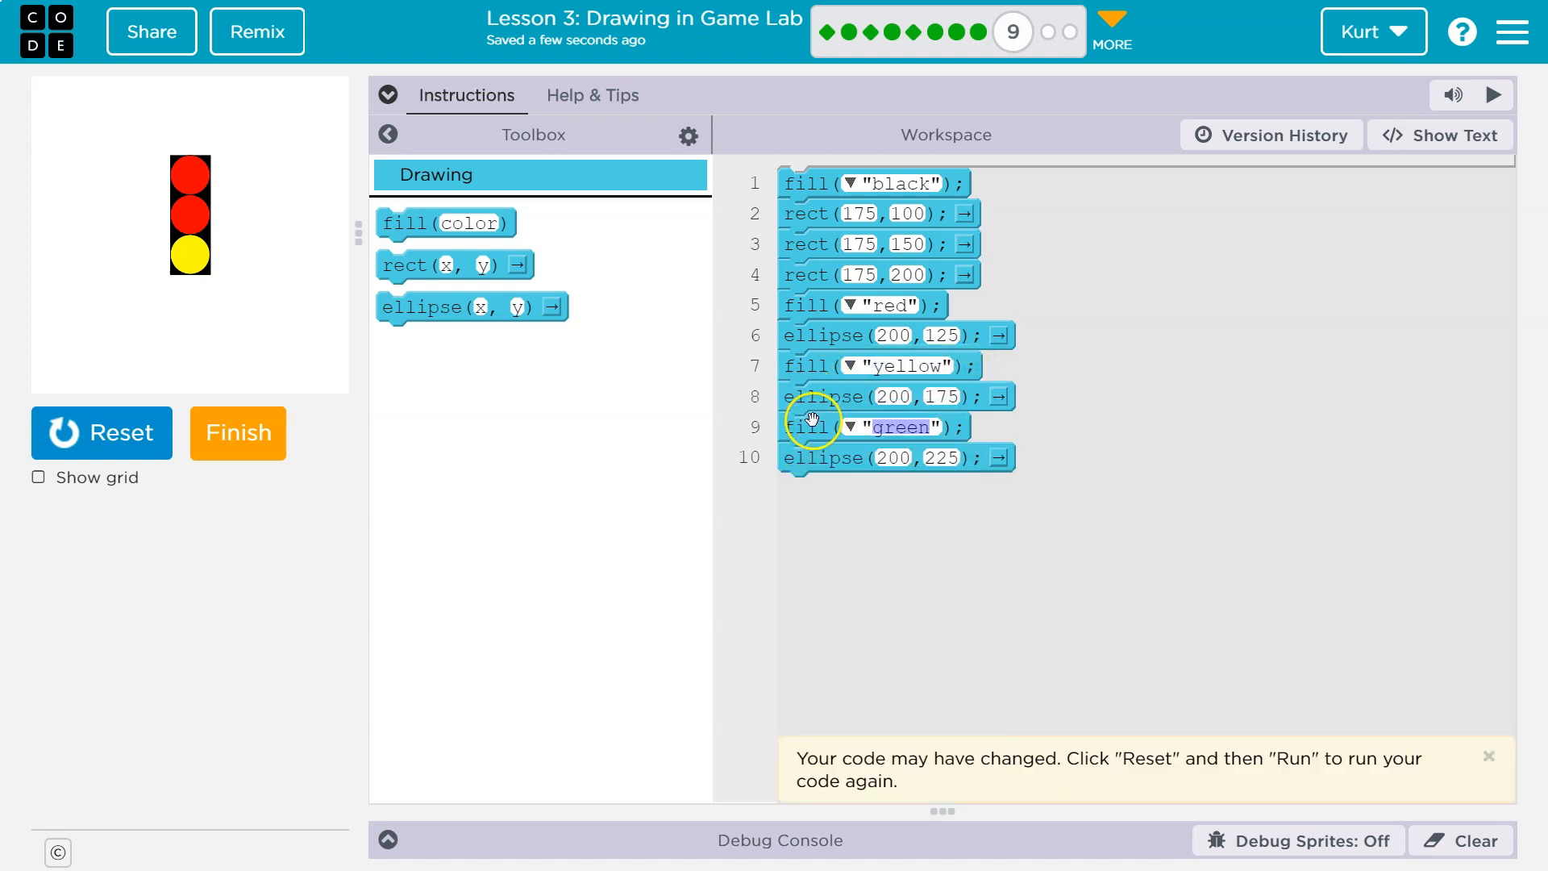
mouse_move(840, 405)
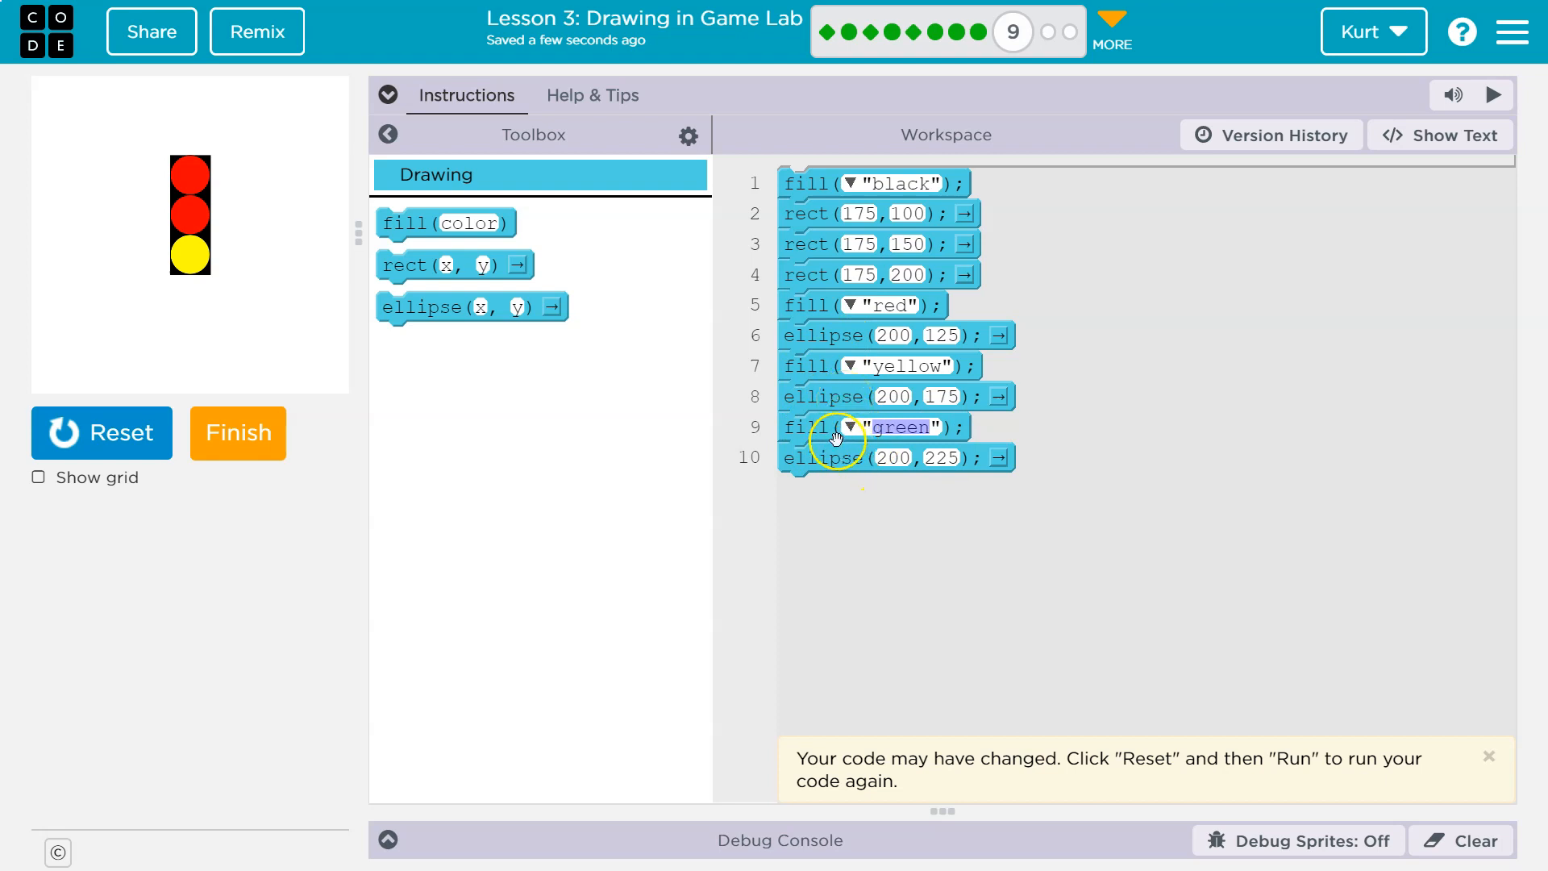
click(102, 432)
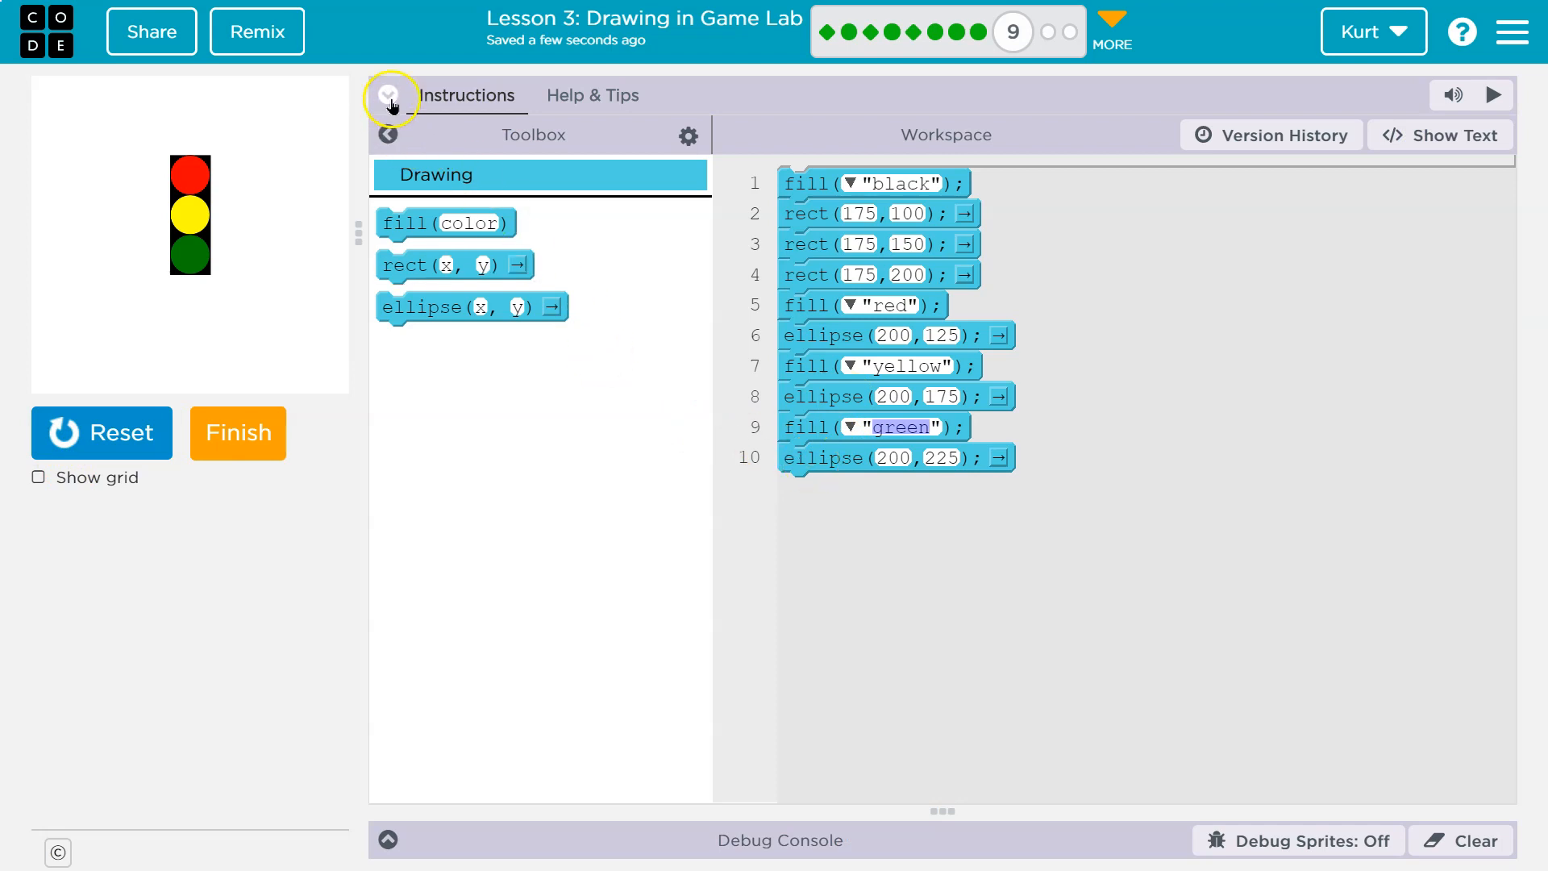
click(388, 96)
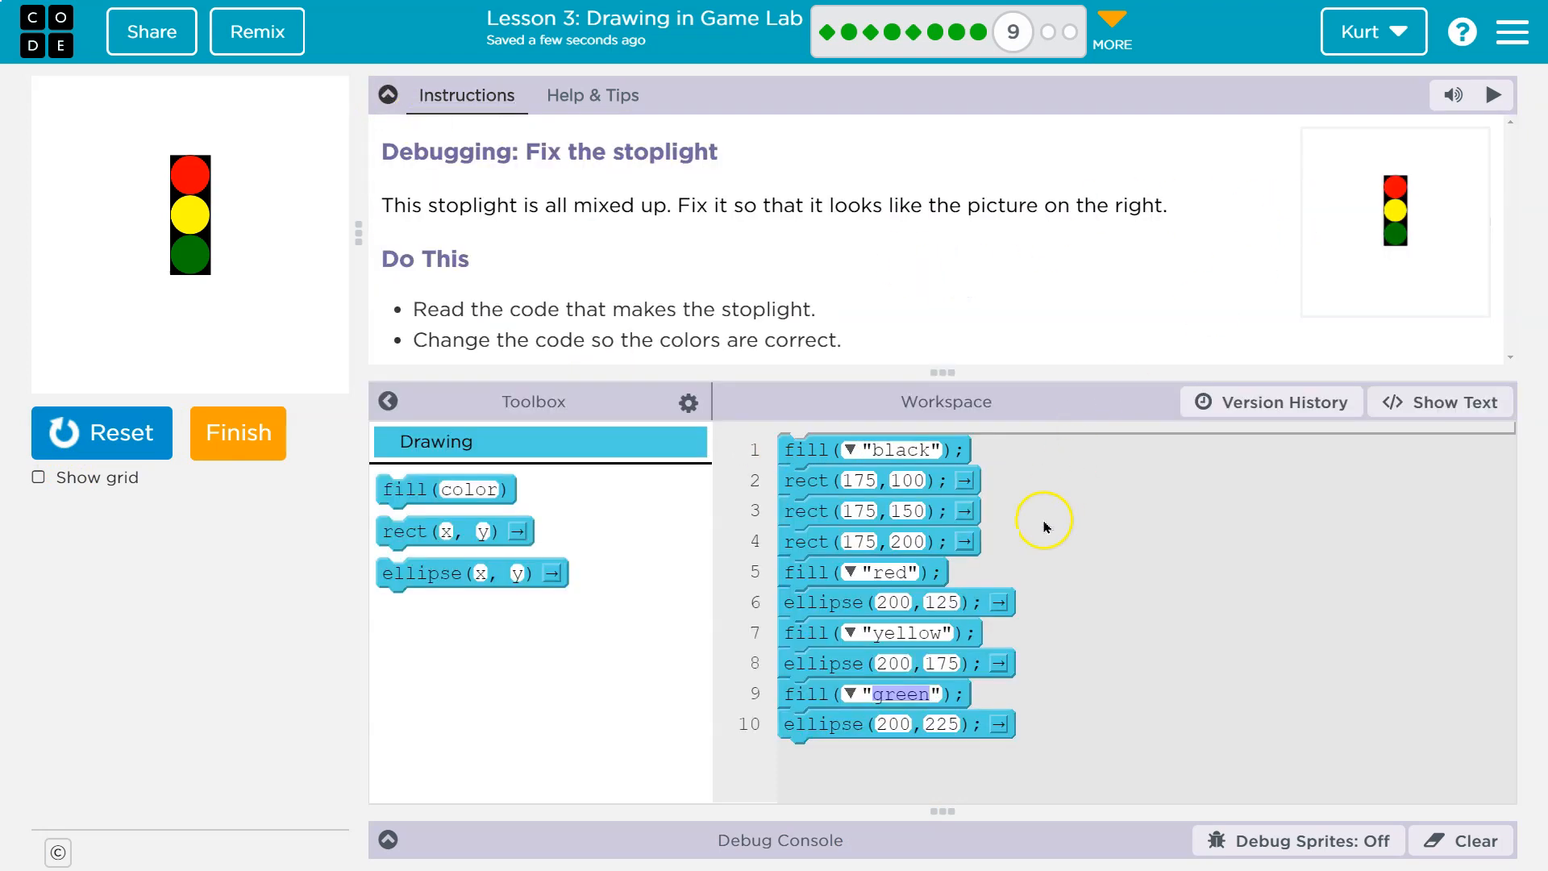